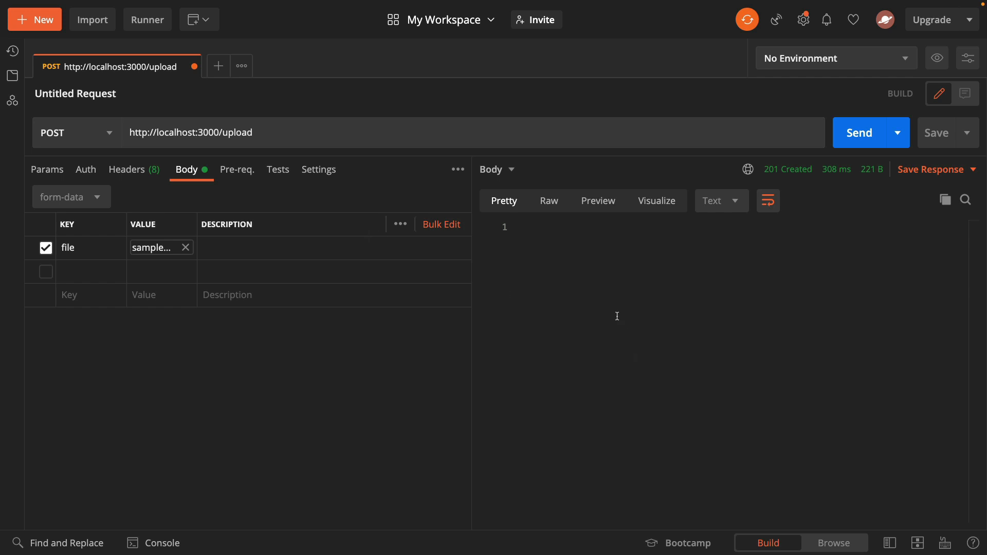
mouse_move(431, 406)
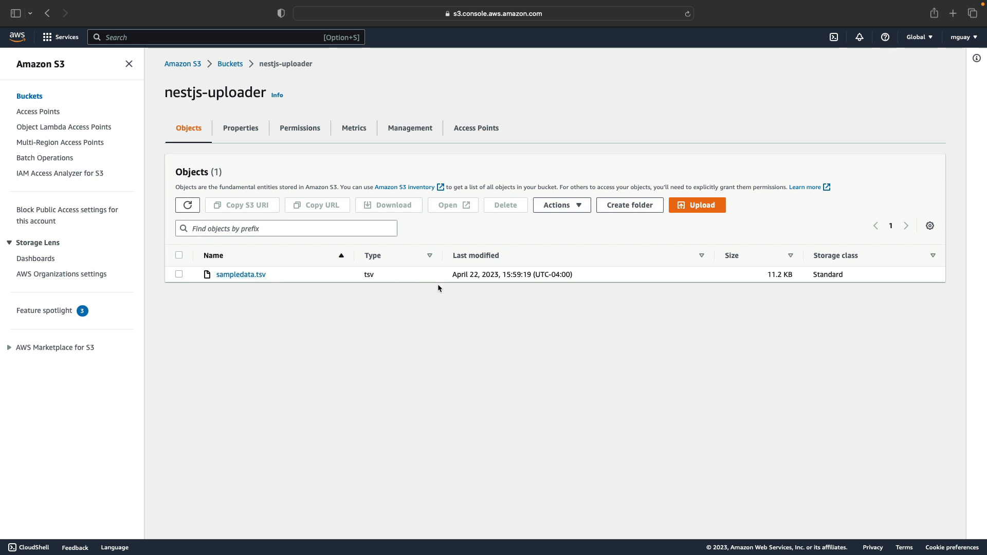
mouse_move(289, 297)
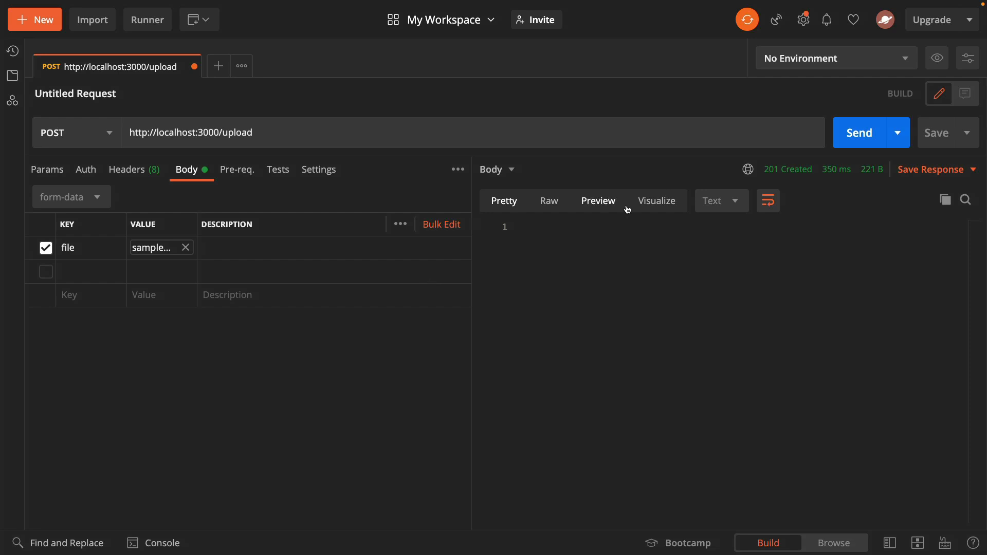
Step: Resend the Postman upload request until it returns 429 ThrottlerException: Too Many Requests
click(865, 132)
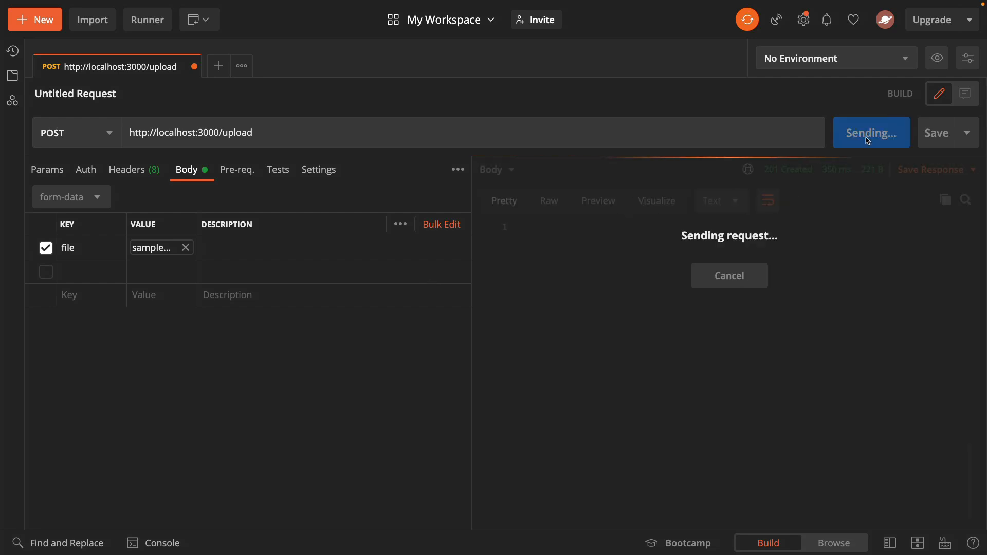
click(870, 132)
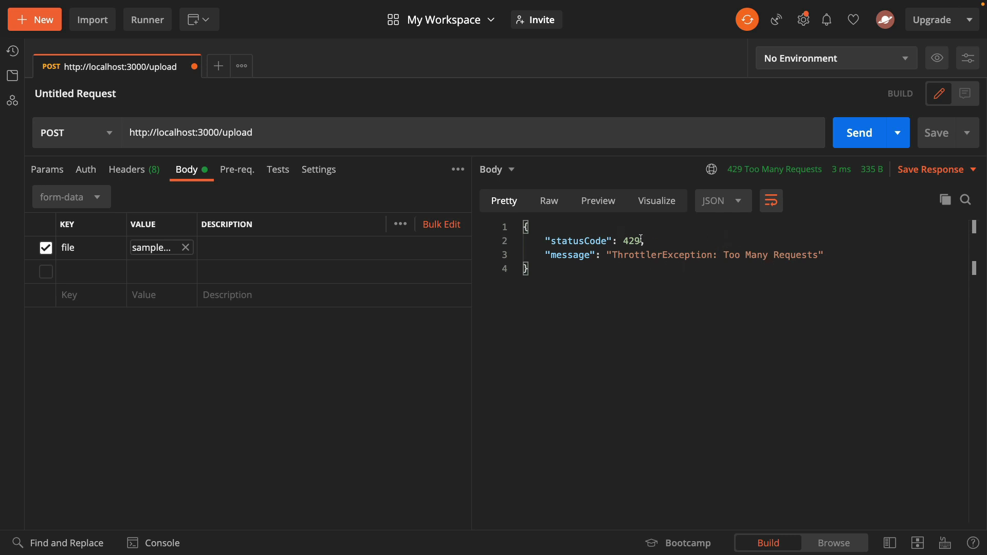
mouse_move(694, 195)
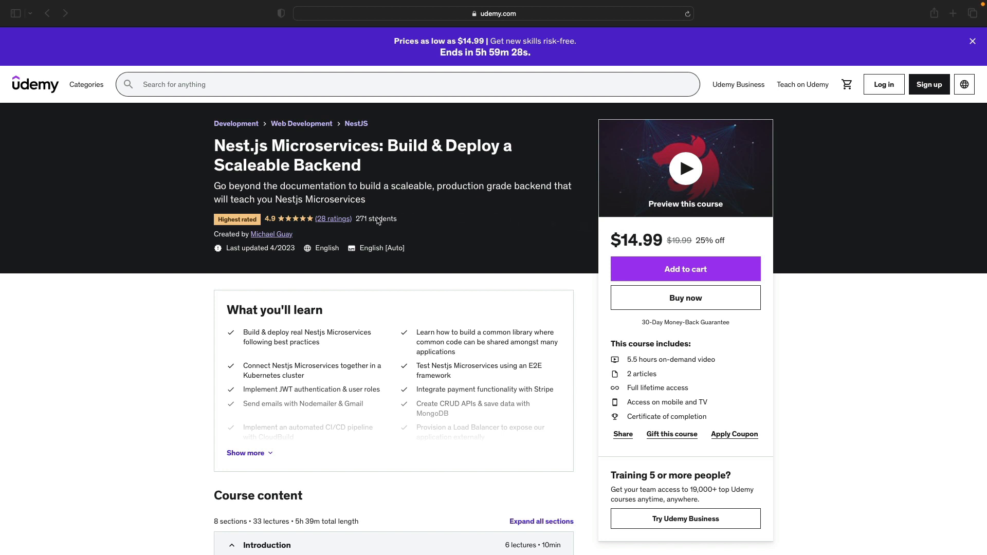
mouse_move(460, 241)
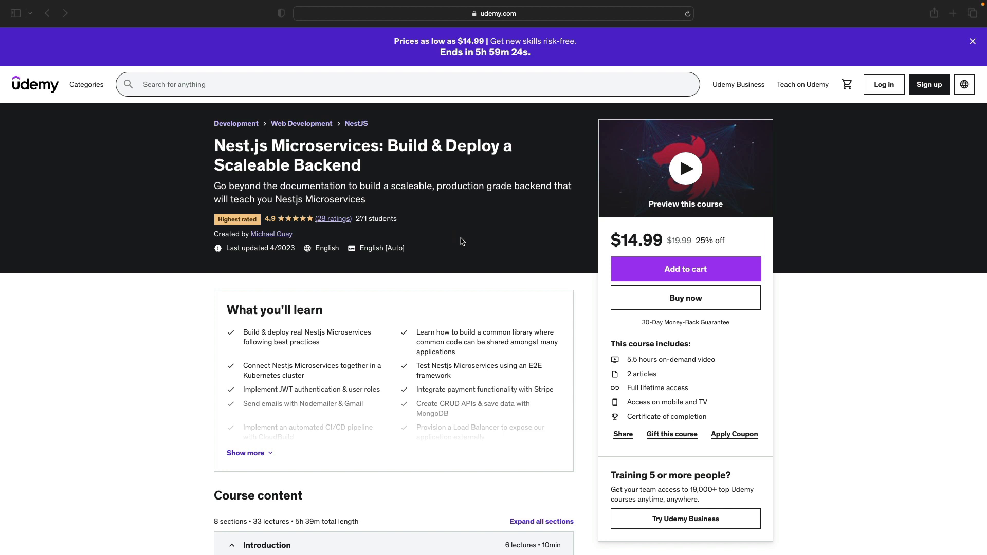
mouse_move(407, 242)
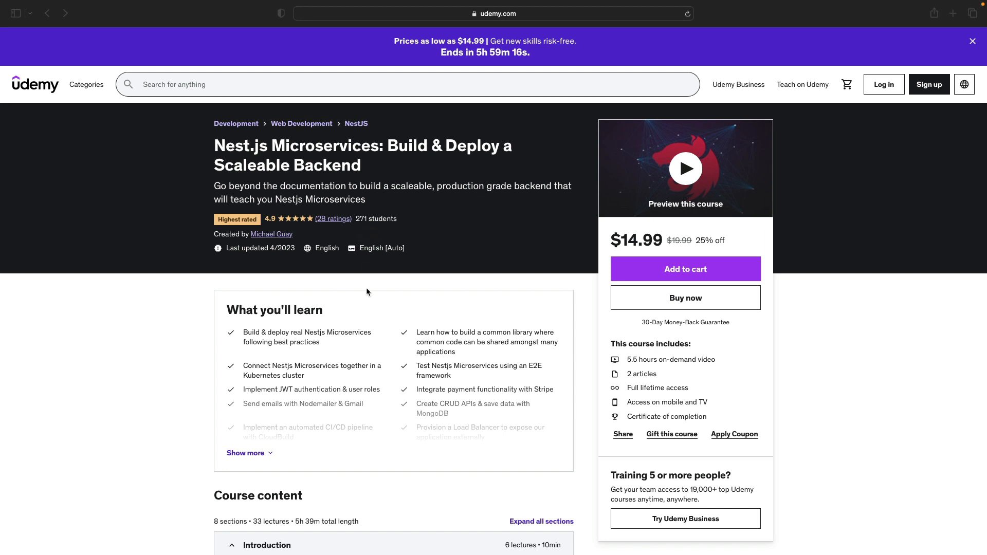
mouse_move(332, 228)
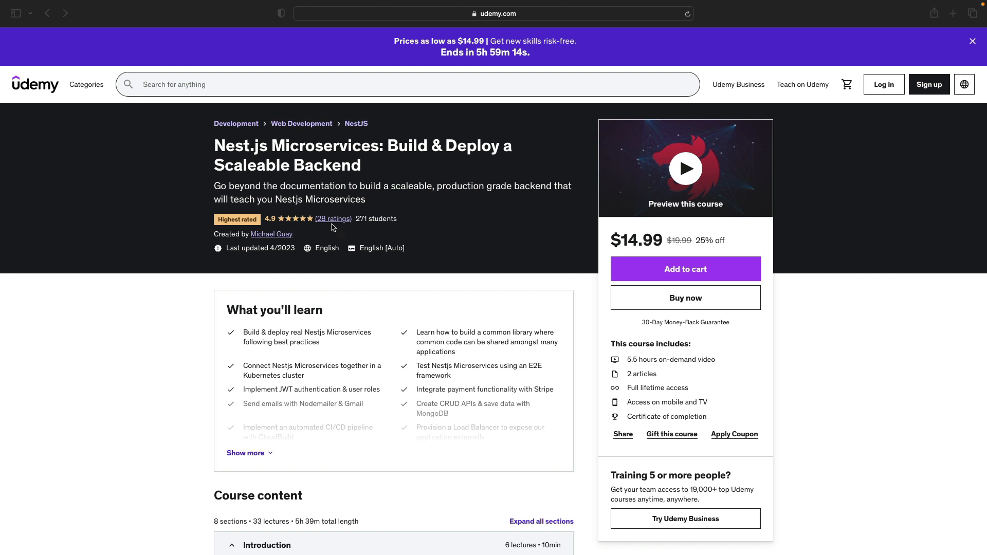
mouse_move(325, 321)
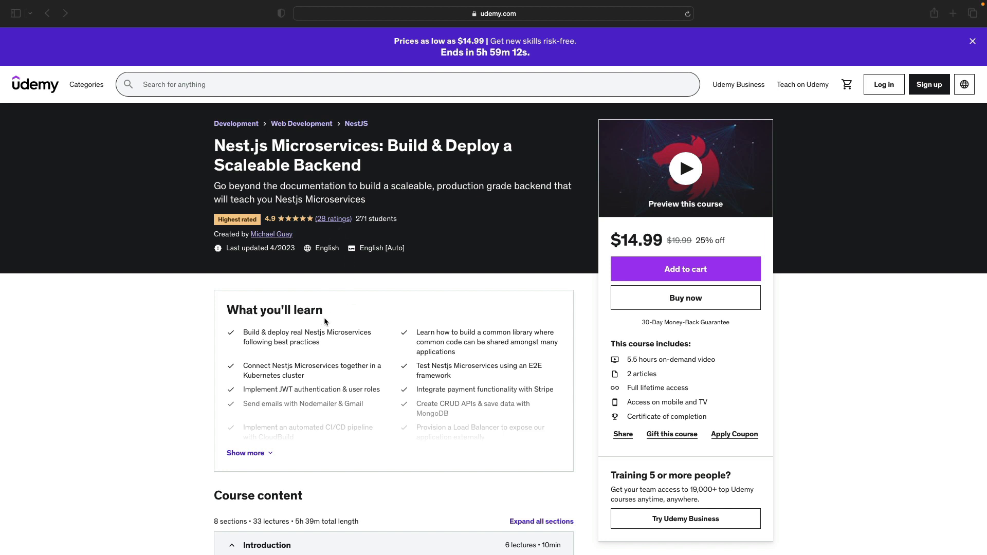
mouse_move(301, 350)
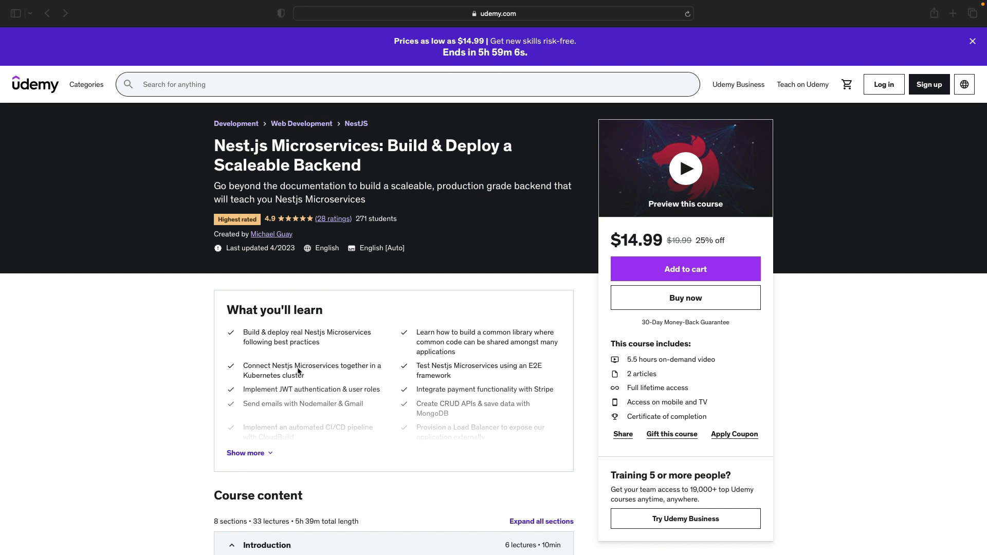
mouse_move(512, 293)
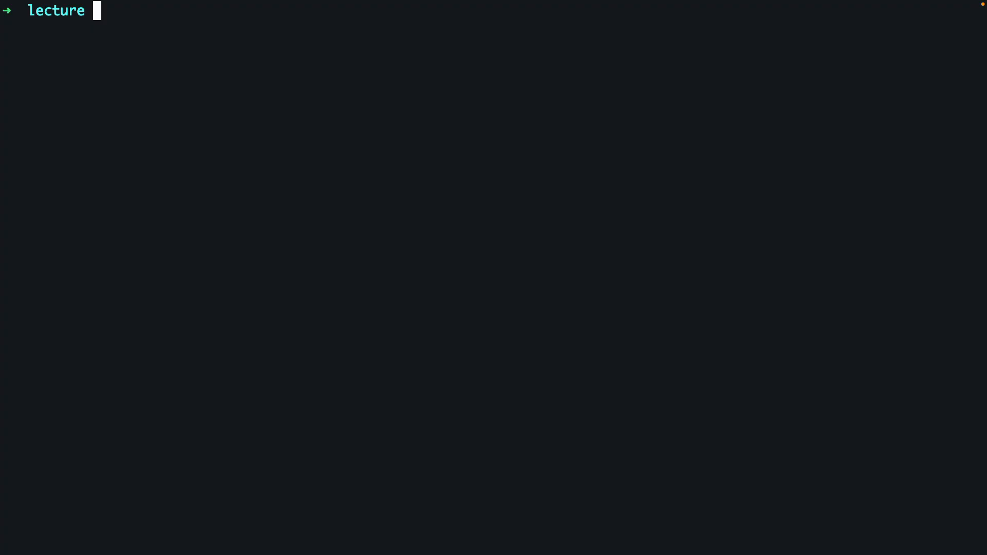
Step: Scaffold the Nest project 'uploader' with nest new and launch it via pnpm run start
text(nest new)
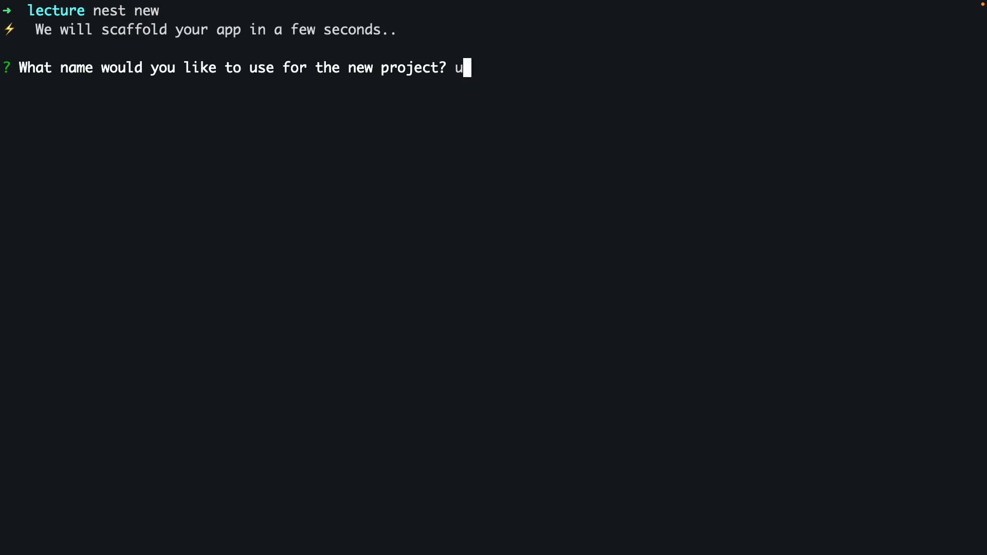
text(pl)
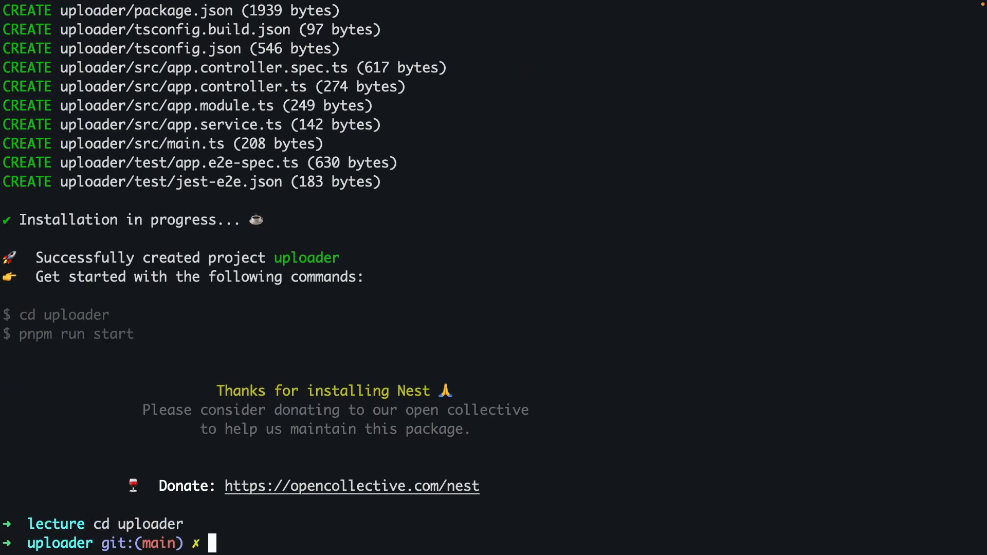
text(pnpm)
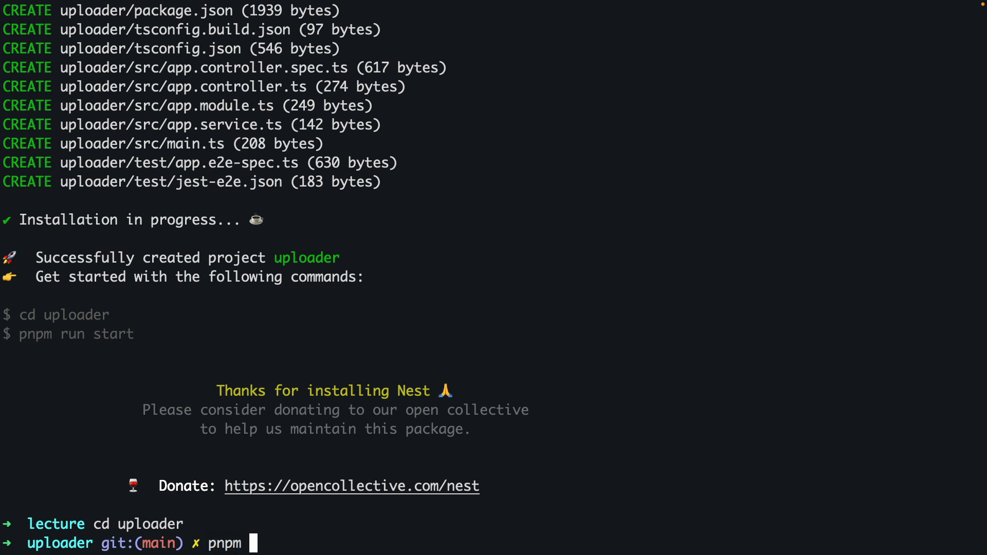
text(run start)
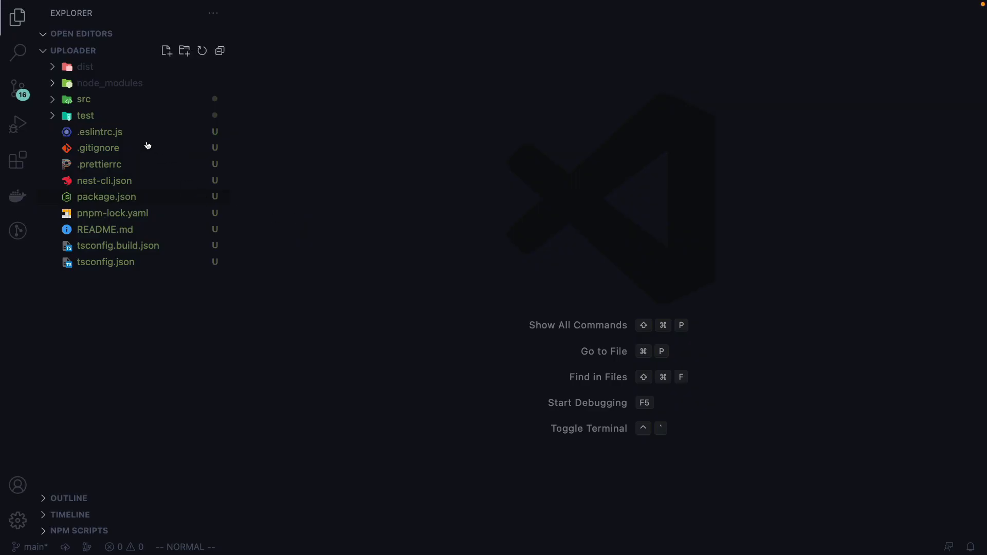
Step: Expand src and open main.ts, which has the app listening on port 3000
click(83, 98)
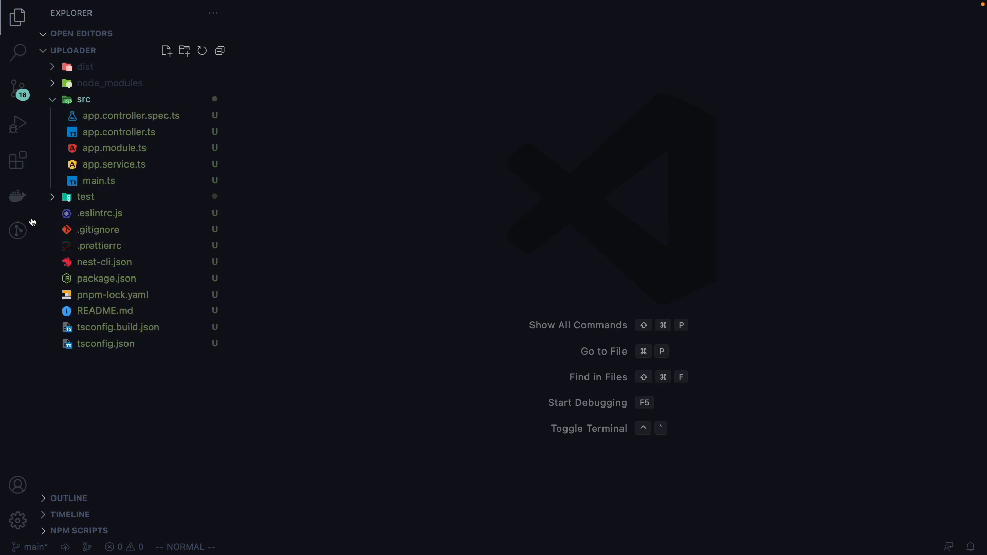
mouse_move(107, 151)
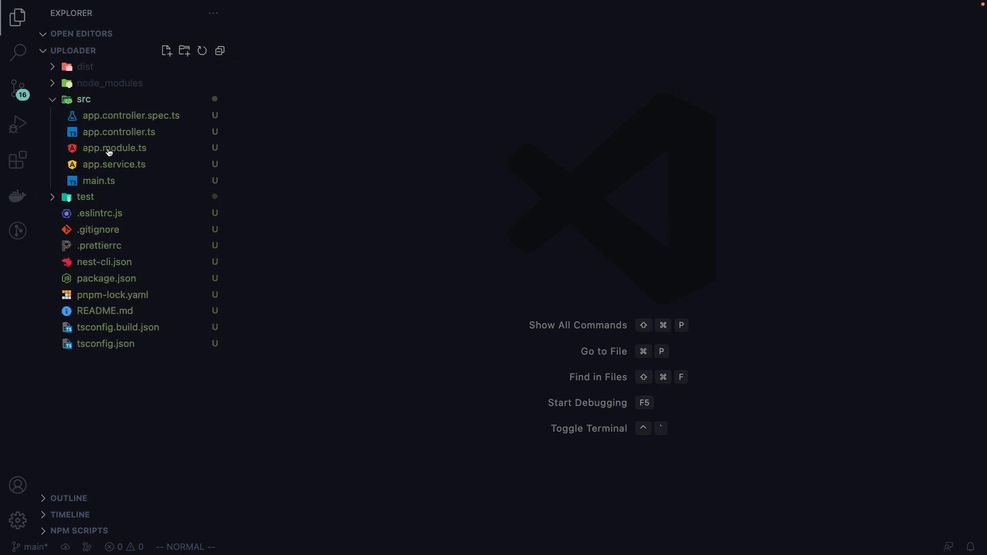
click(99, 180)
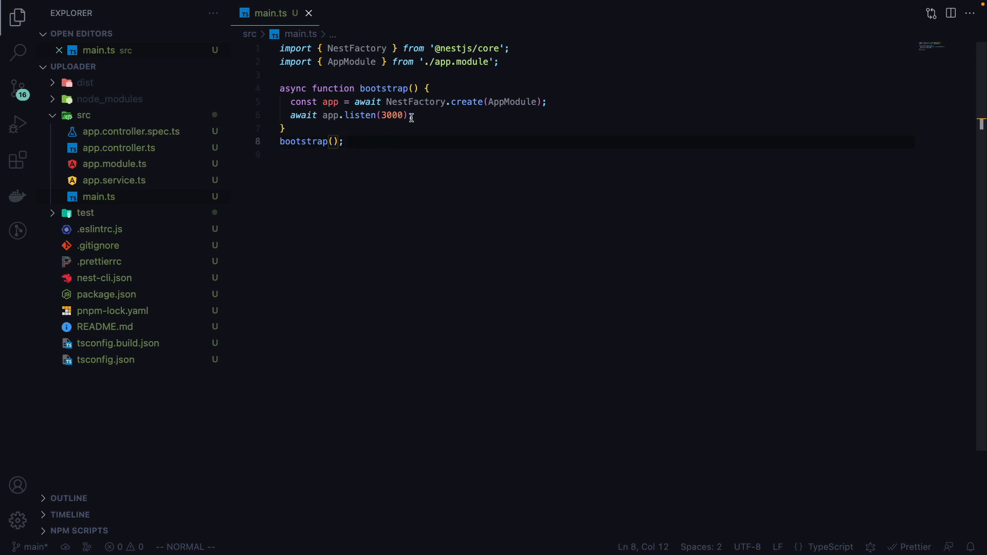
click(119, 148)
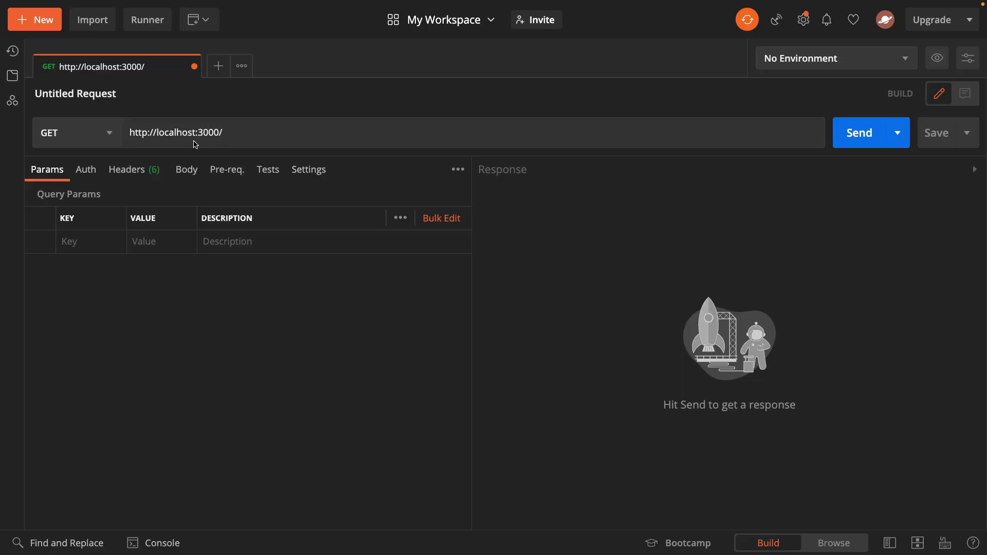
click(858, 133)
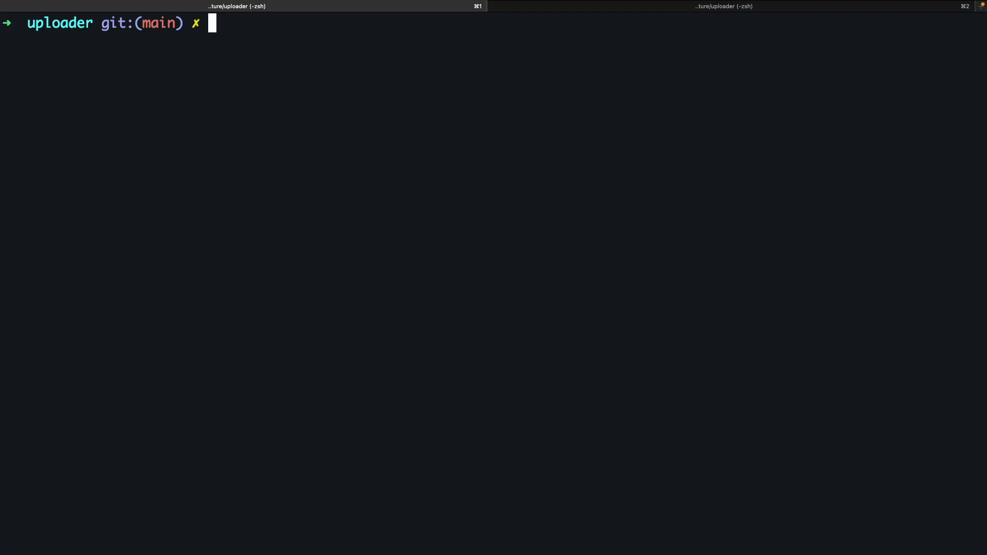
Step: Run nest g commands to generate the upload module and upload controller
text(nest g modu)
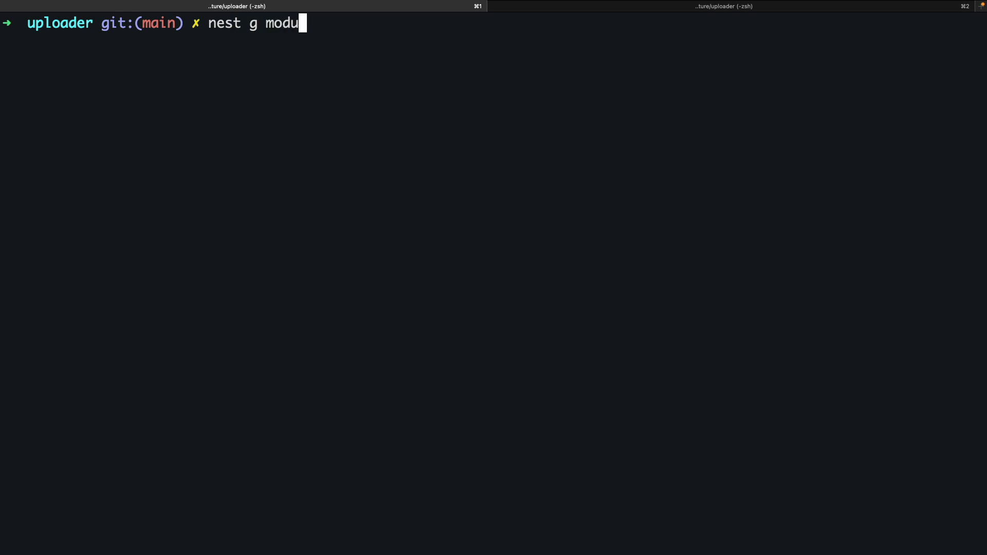
text(le uplo)
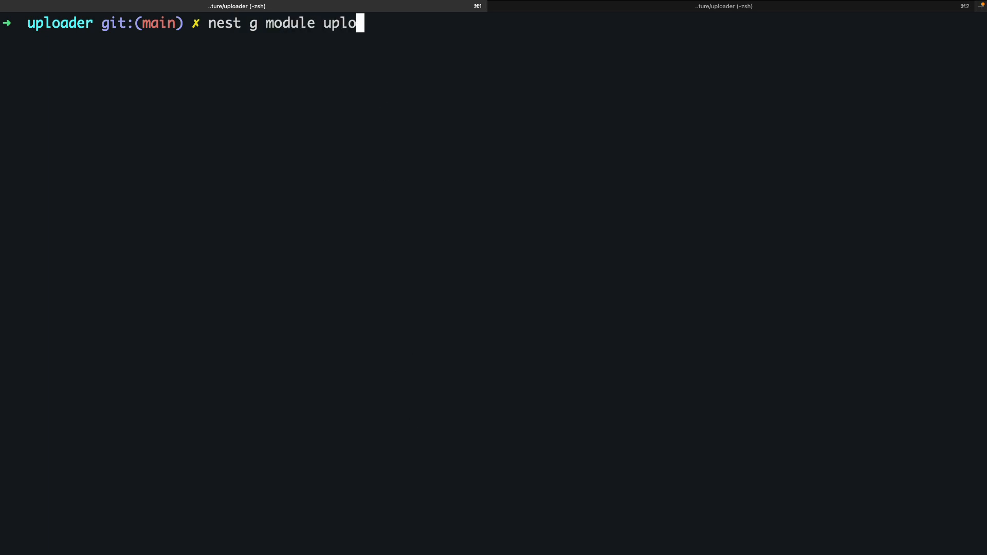
key(Enter)
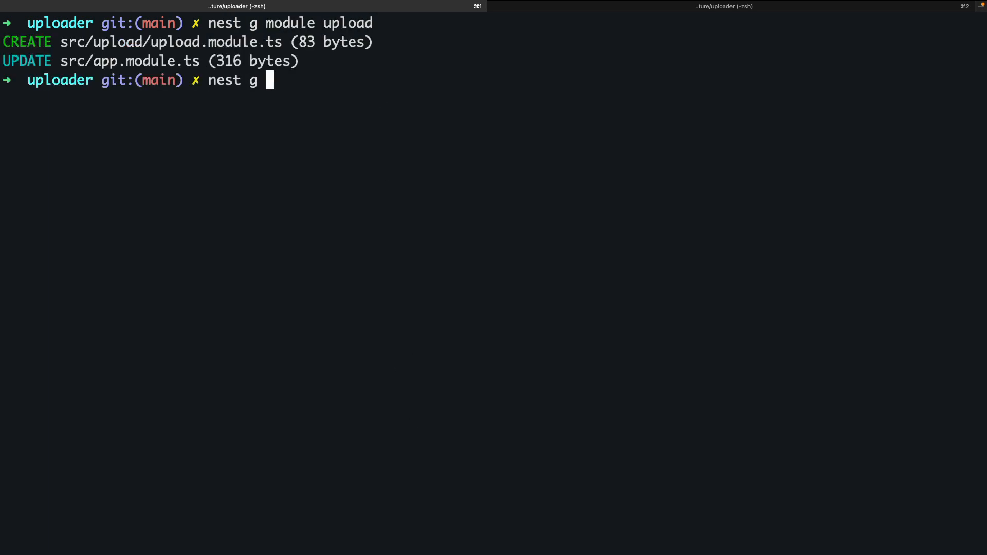
text(controller upload)
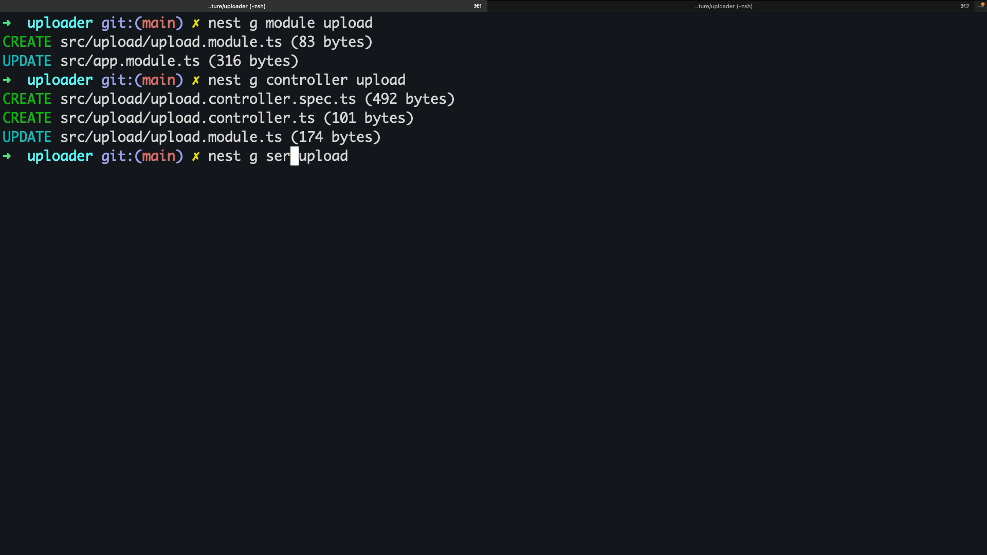
key(enter)
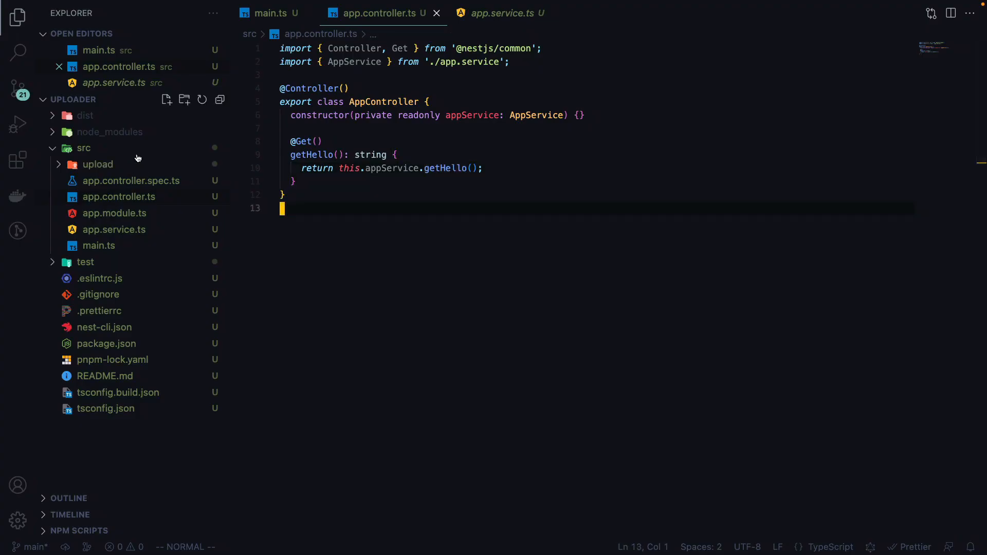
Step: Open the generated upload controller and app.module.ts, leaving UploadModule as the only import
click(98, 165)
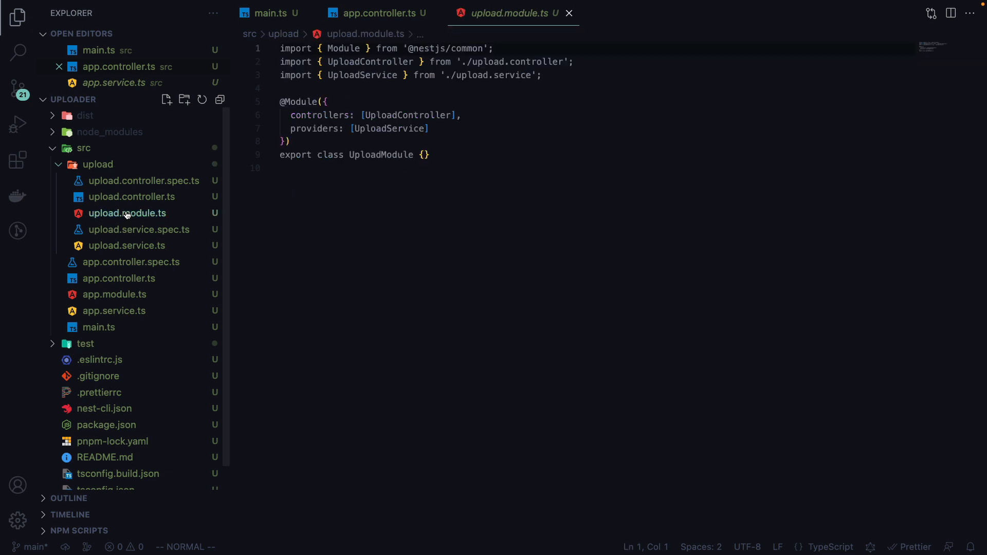
click(131, 197)
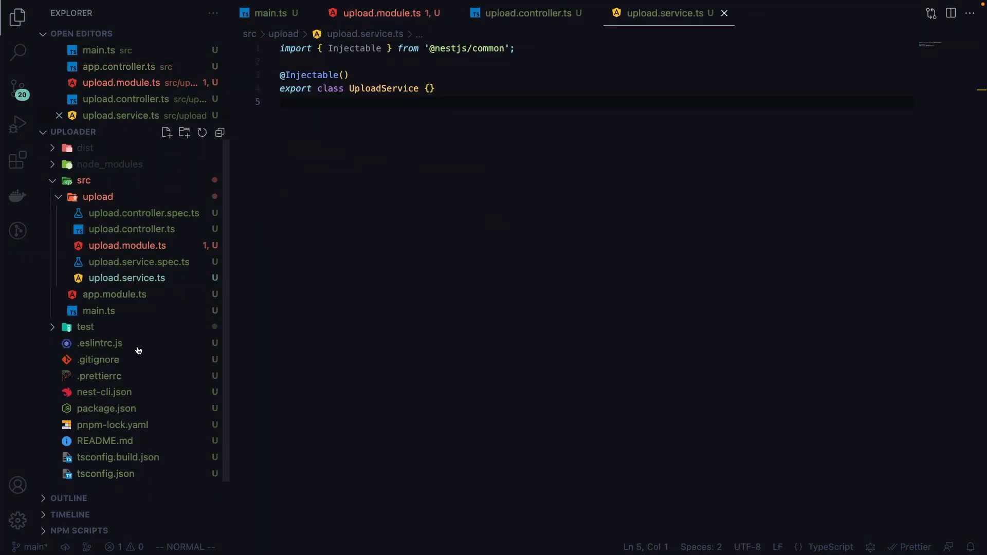
click(115, 295)
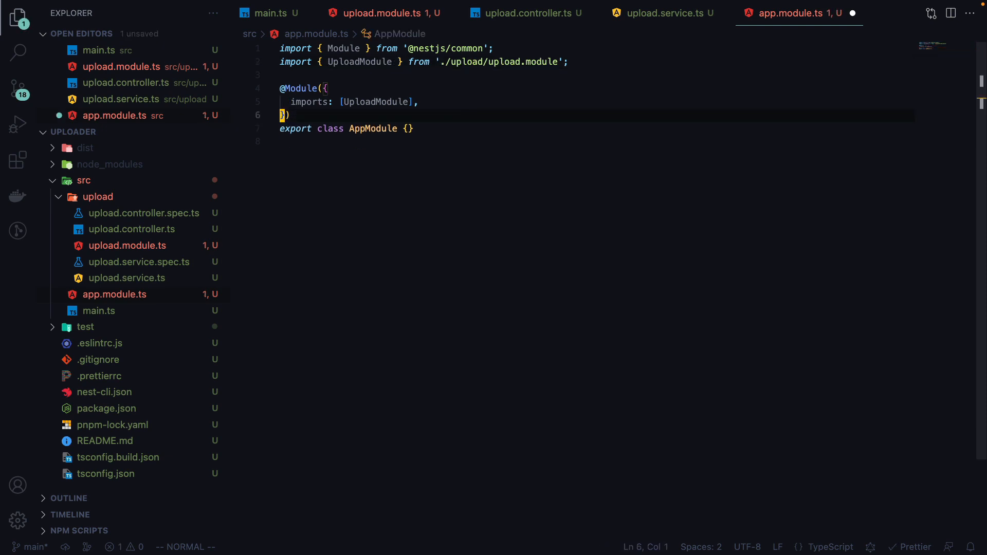
click(378, 12)
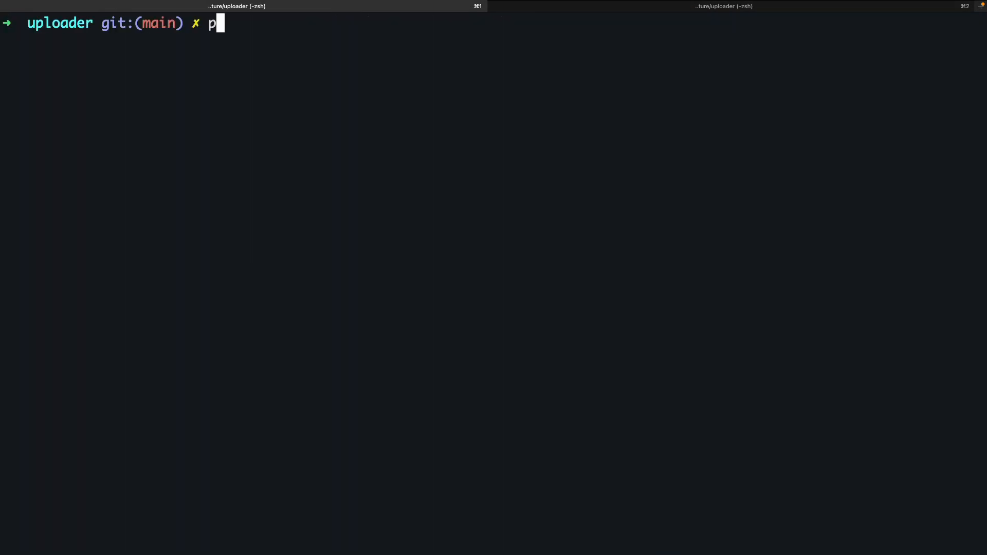
text(npm i)
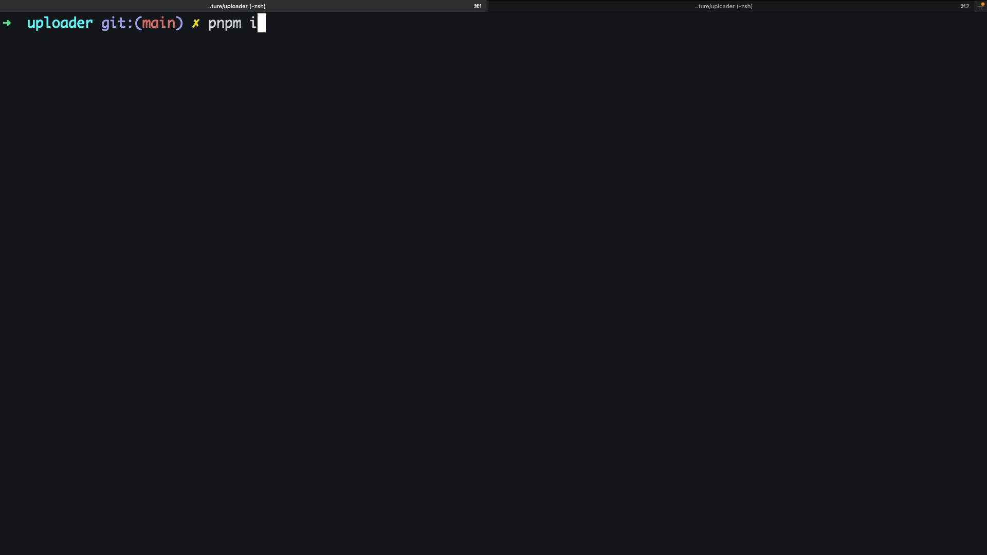
text(-D)
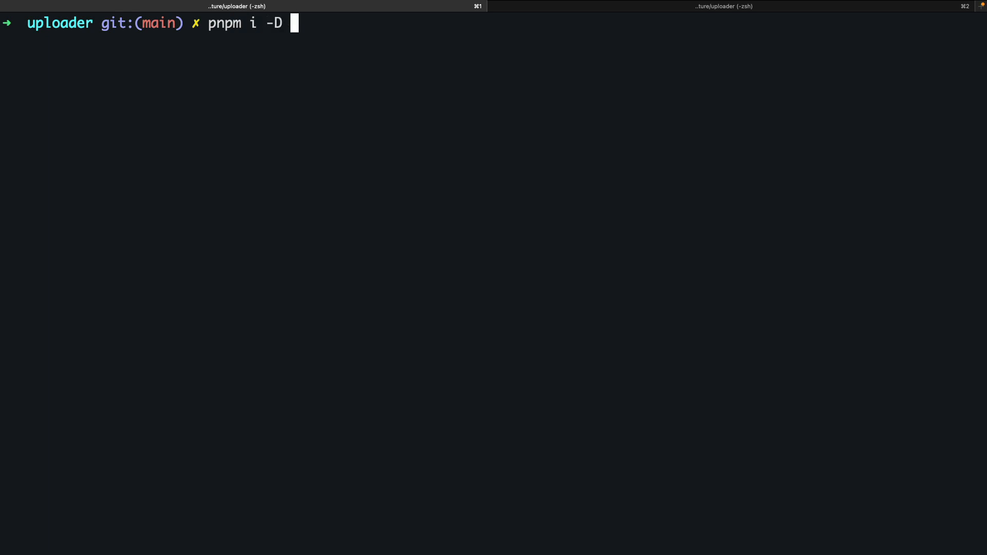
text(@types/multer)
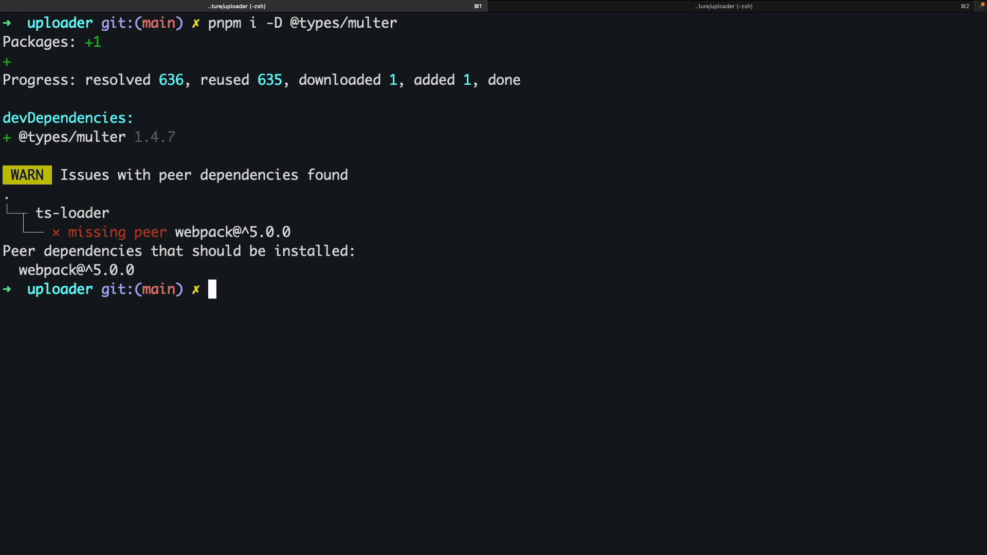
mouse_move(339, 272)
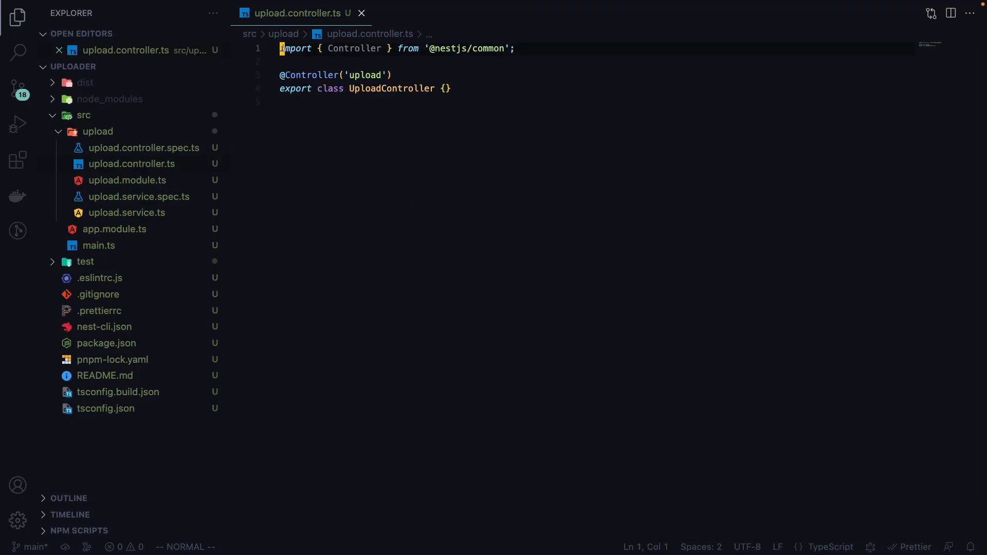
click(444, 88)
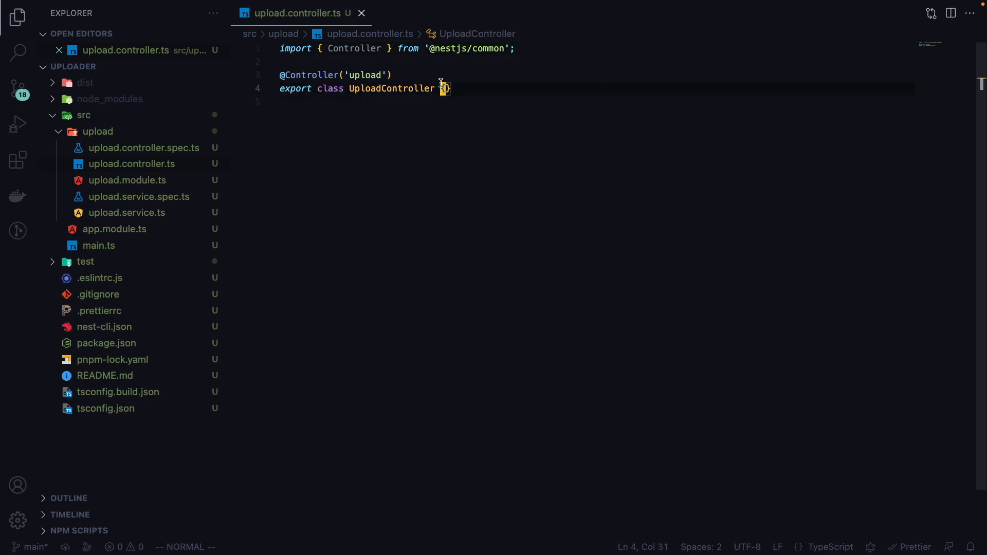
text(@Post()
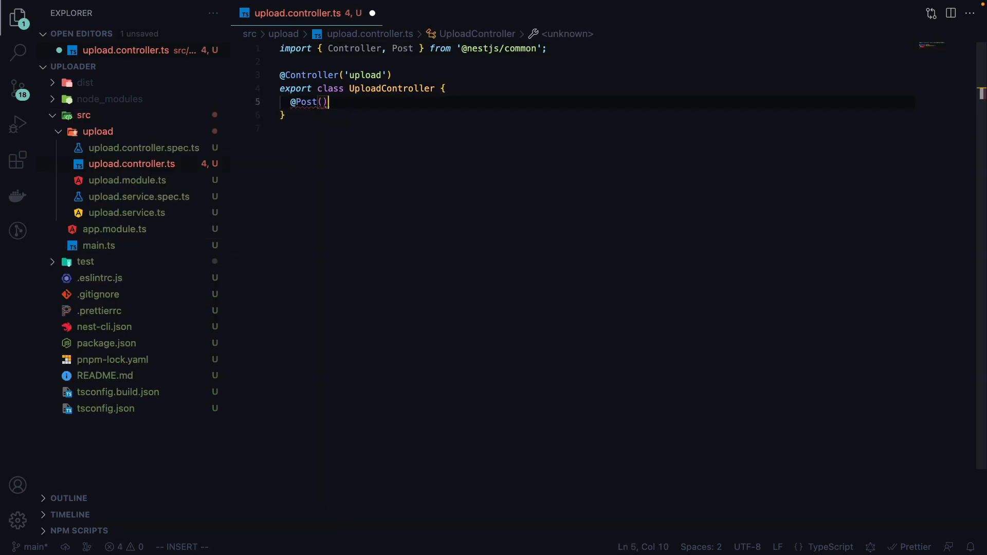
double_click(364, 75)
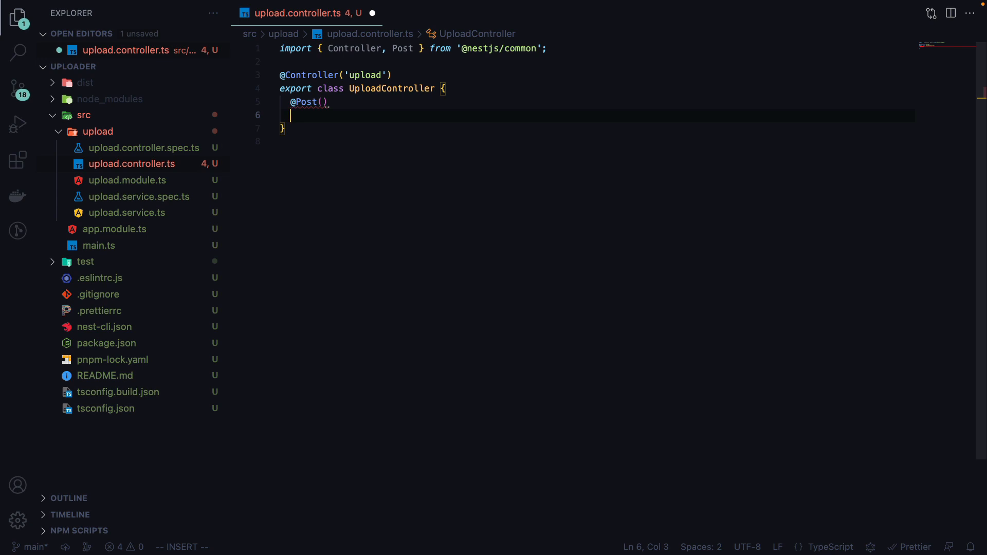
text(@)
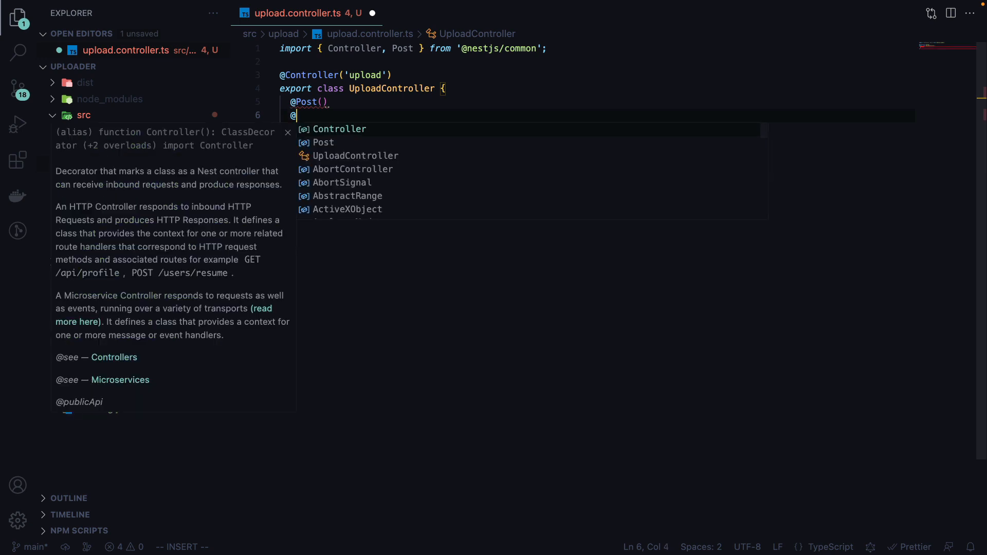
text(UseInterceptors)
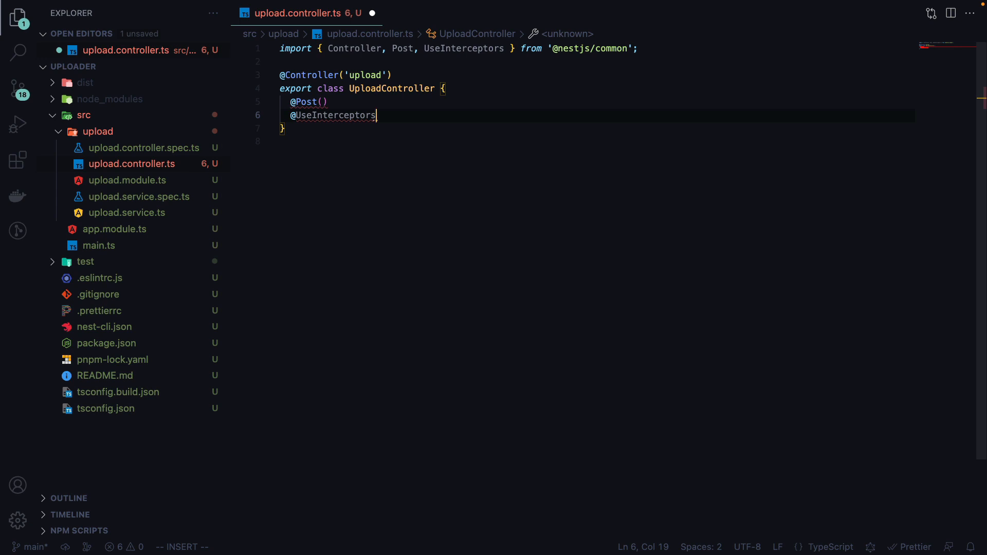
text((F)
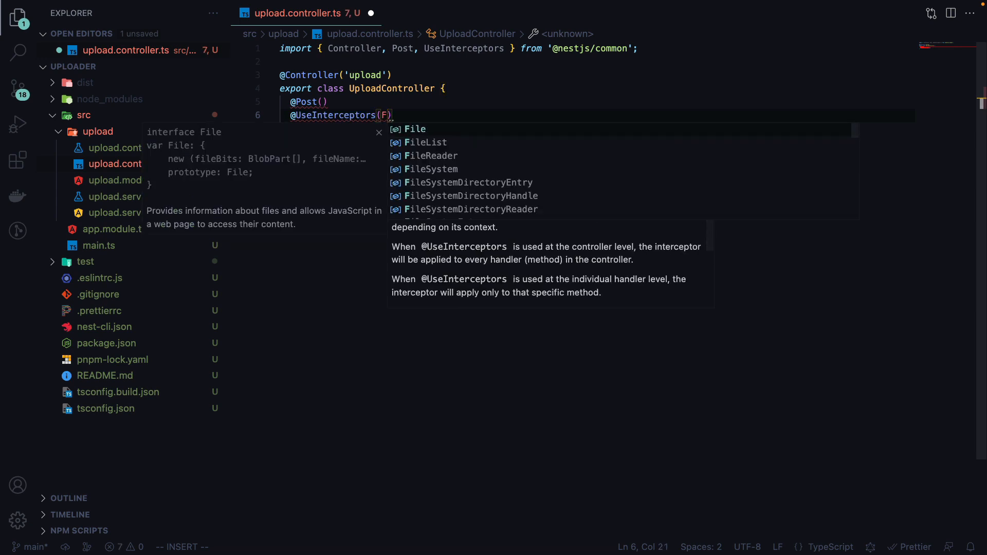
text(ileInterceptor)
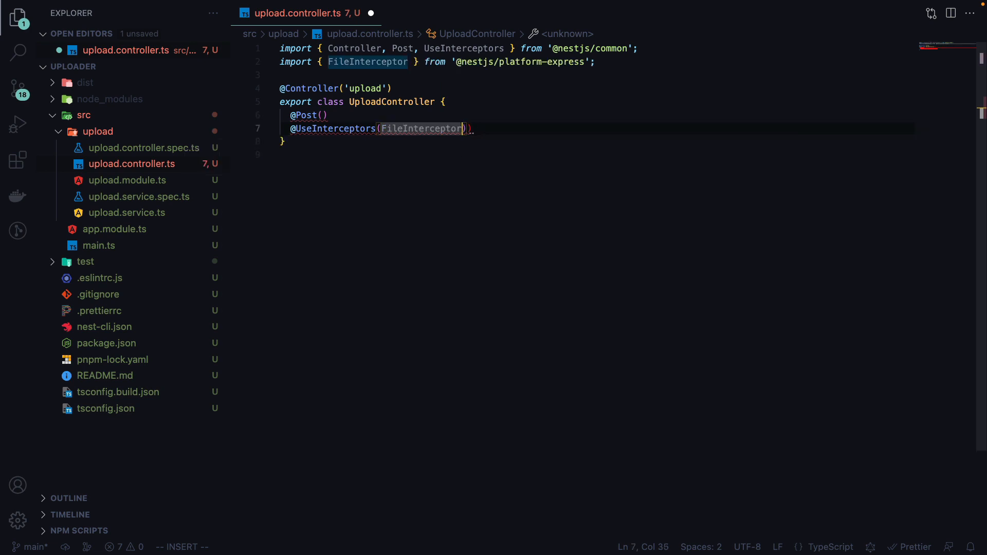
text(()
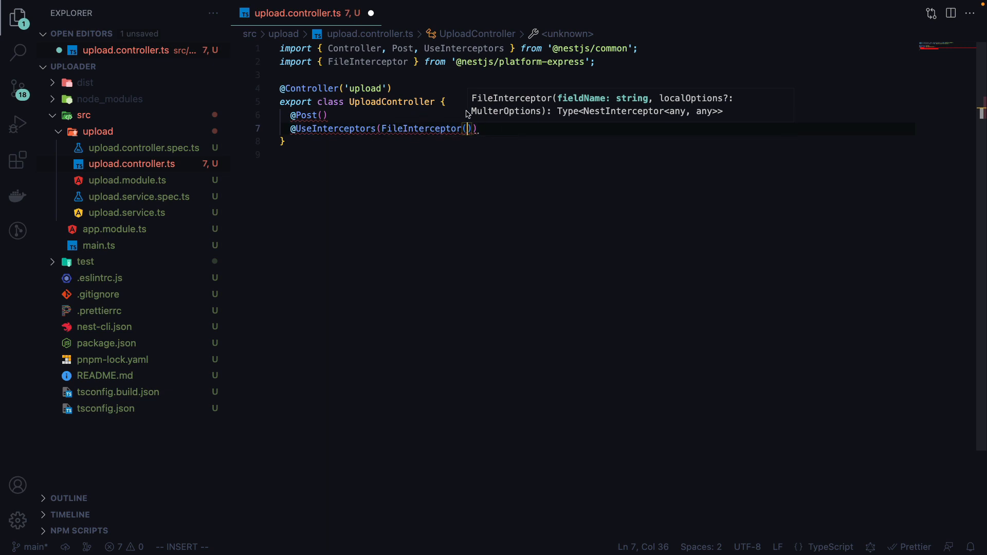
text('')
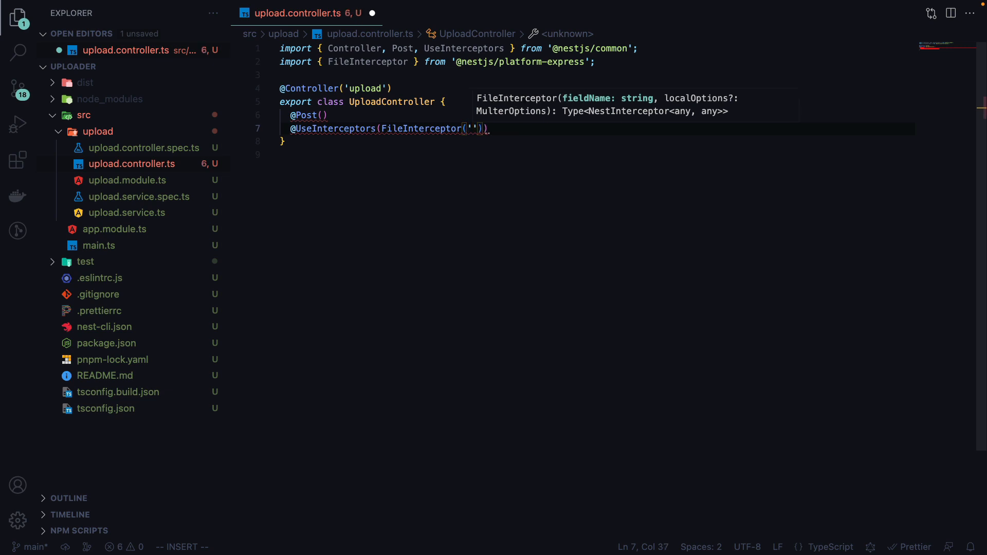
text(file)
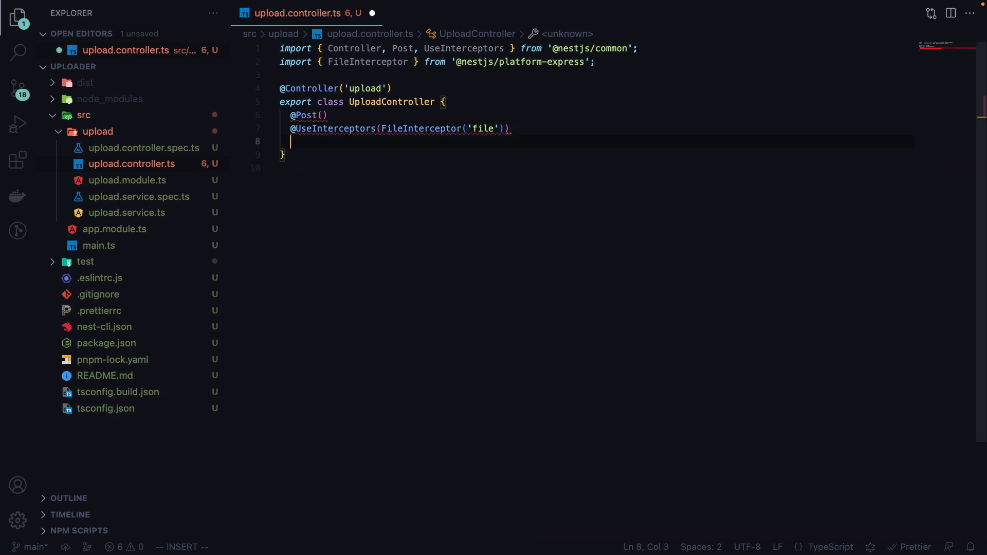
text(upload)
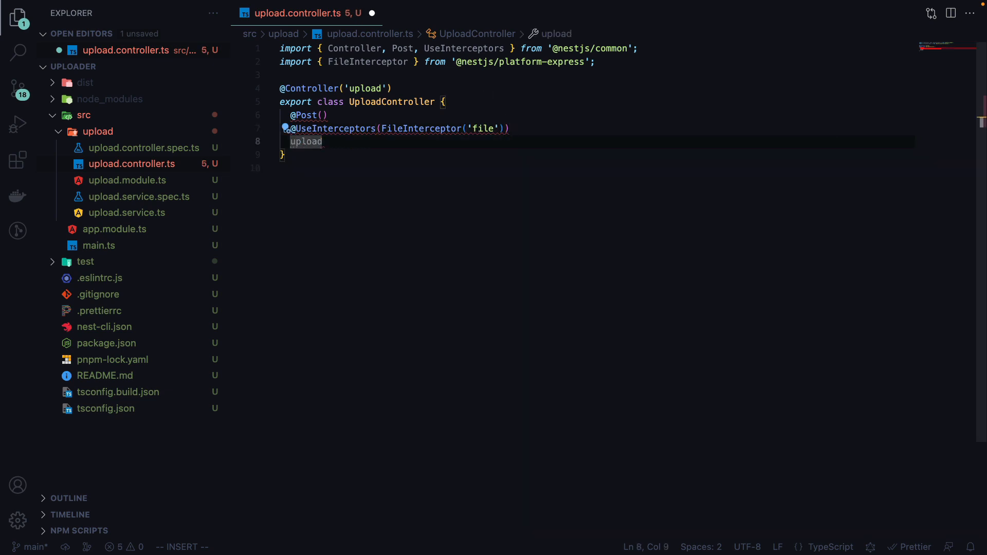
text(File())
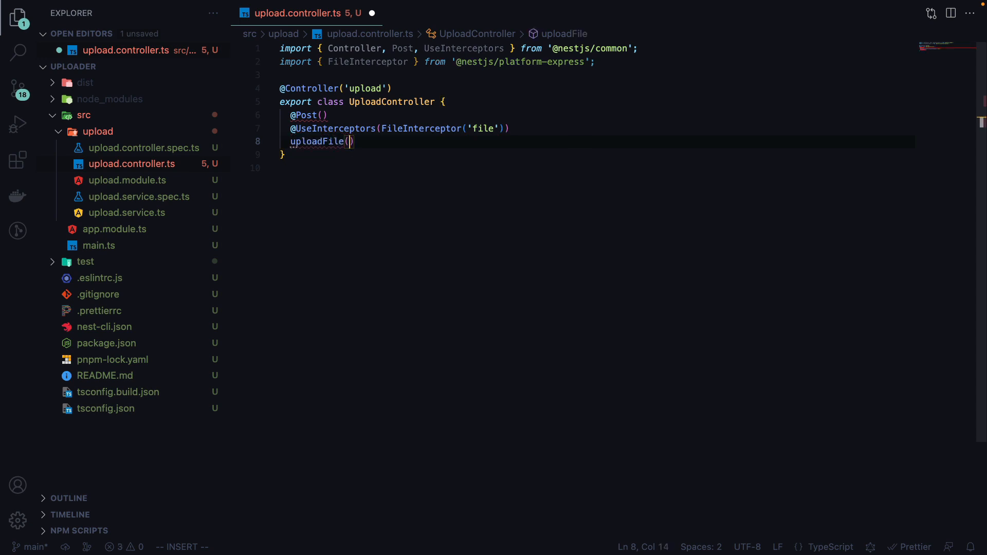
text(@UploadedFile()
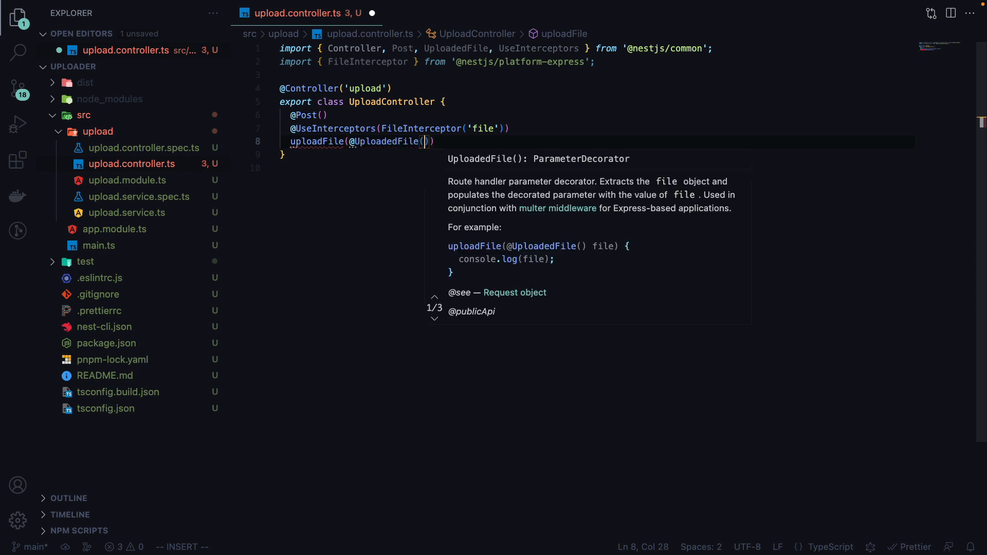
text(file)
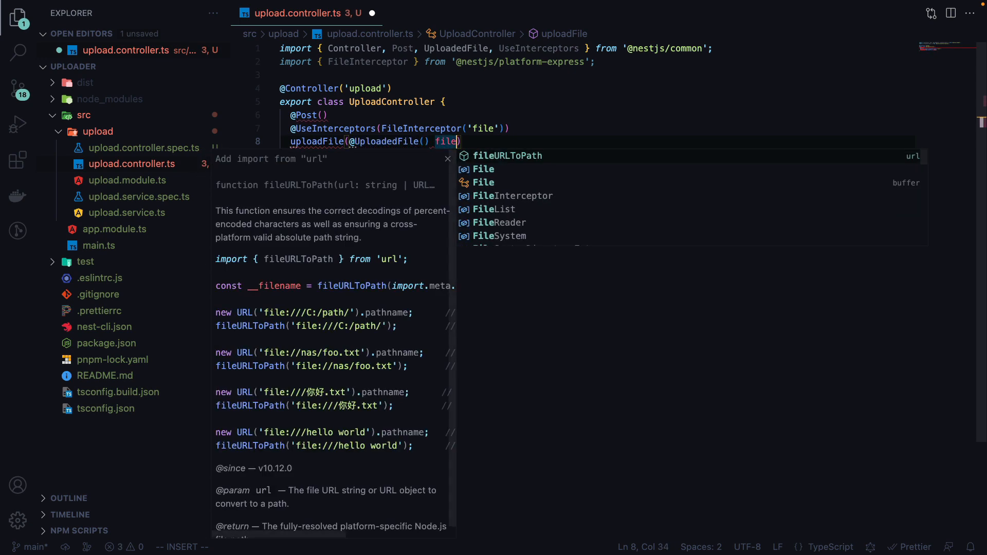
text(:)
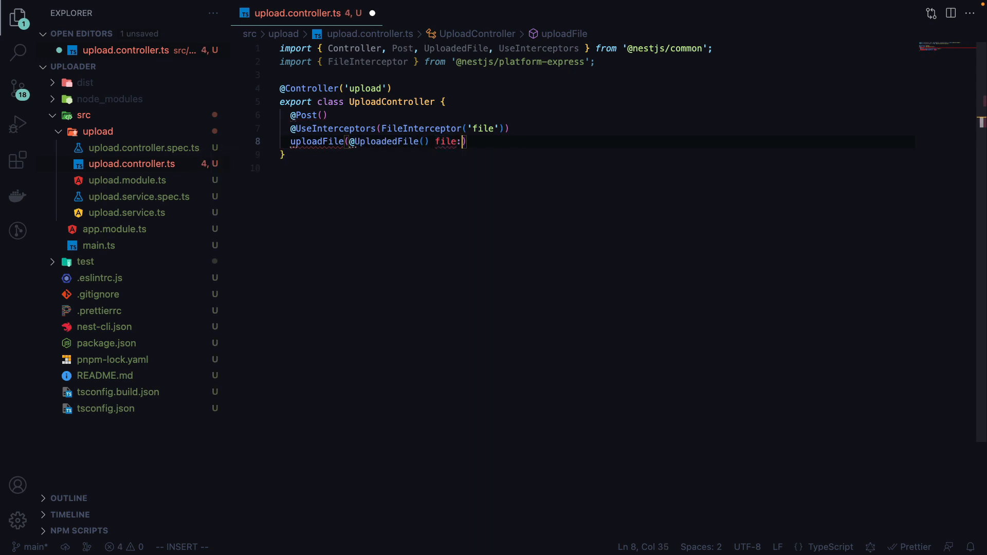
text(Express.Multer.File)
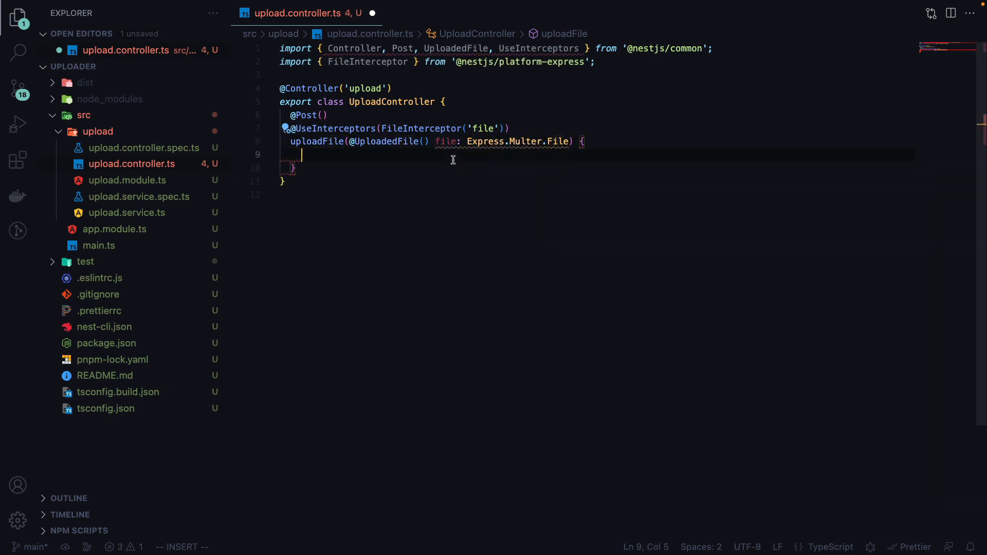
text(file.)
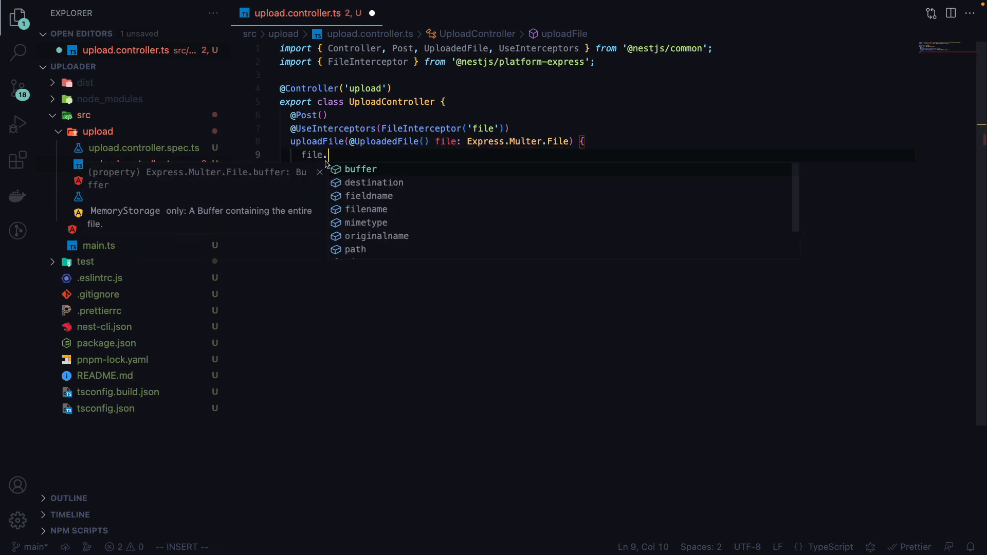
mouse_move(372, 186)
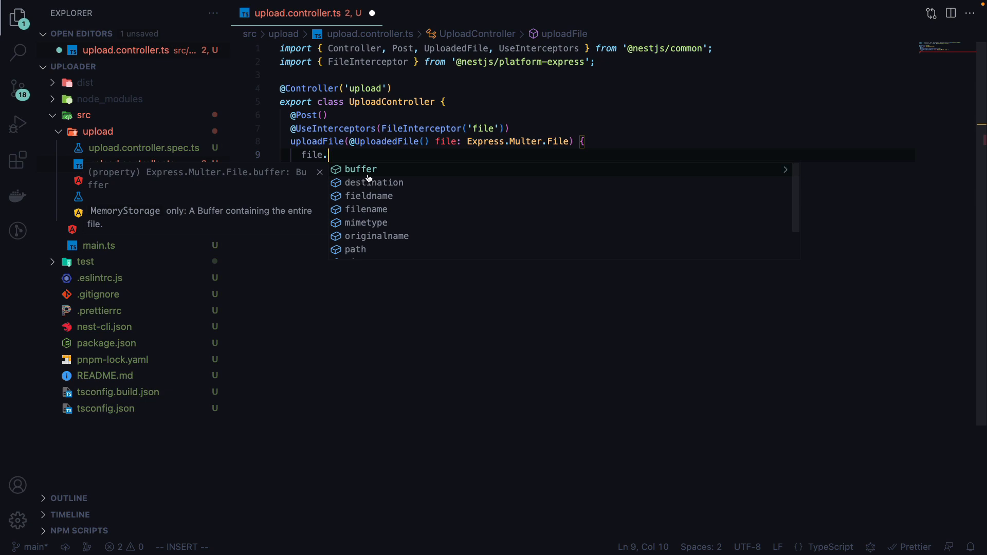
mouse_move(417, 190)
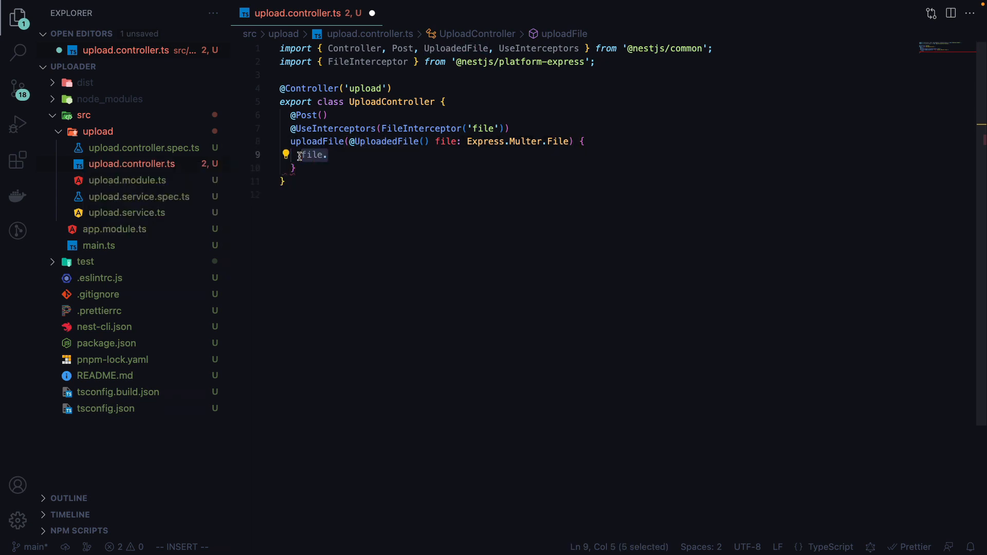
Step: Finish typing the uploadFile handler body
text(calhost:3000/upload)
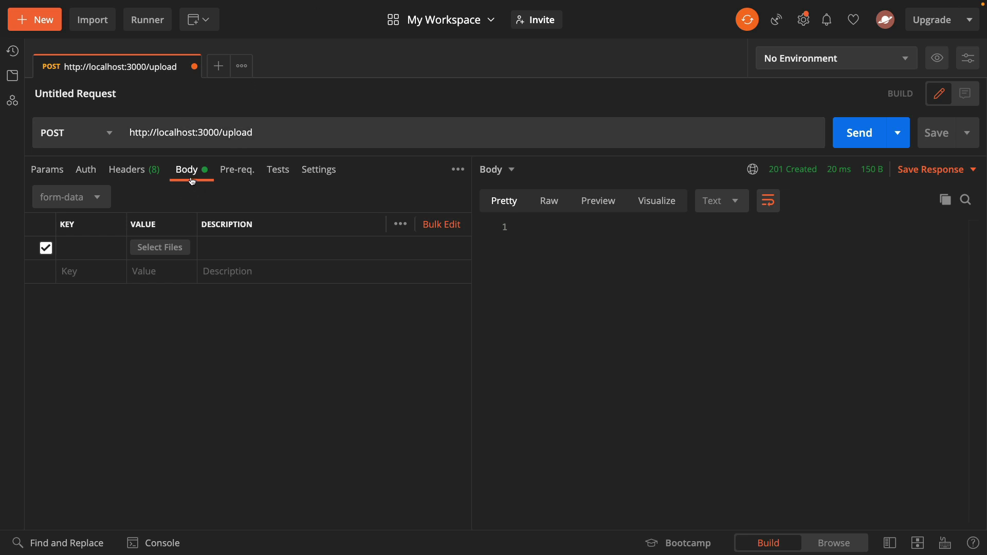
Step: Choose a form-data body and add a File-type field keyed 'file'
click(66, 196)
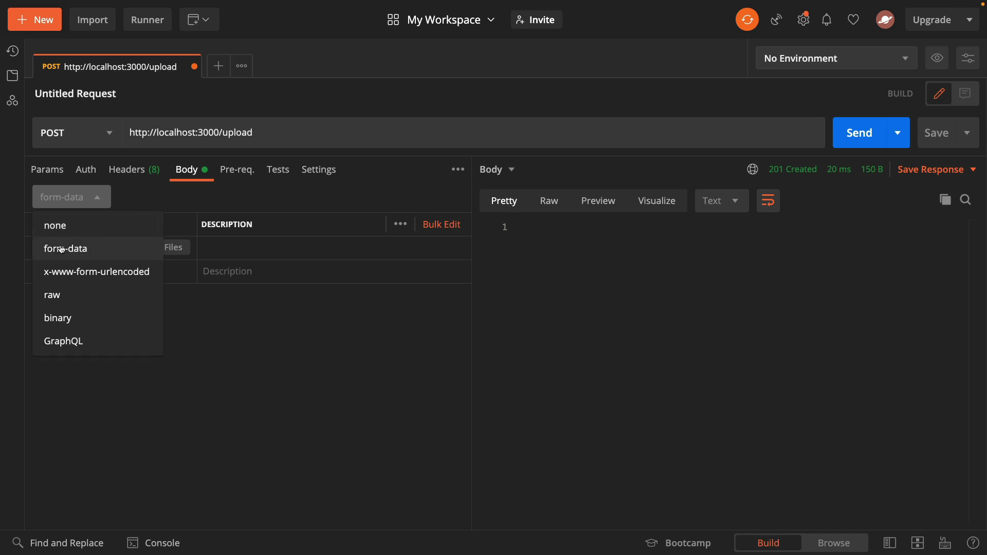
click(65, 248)
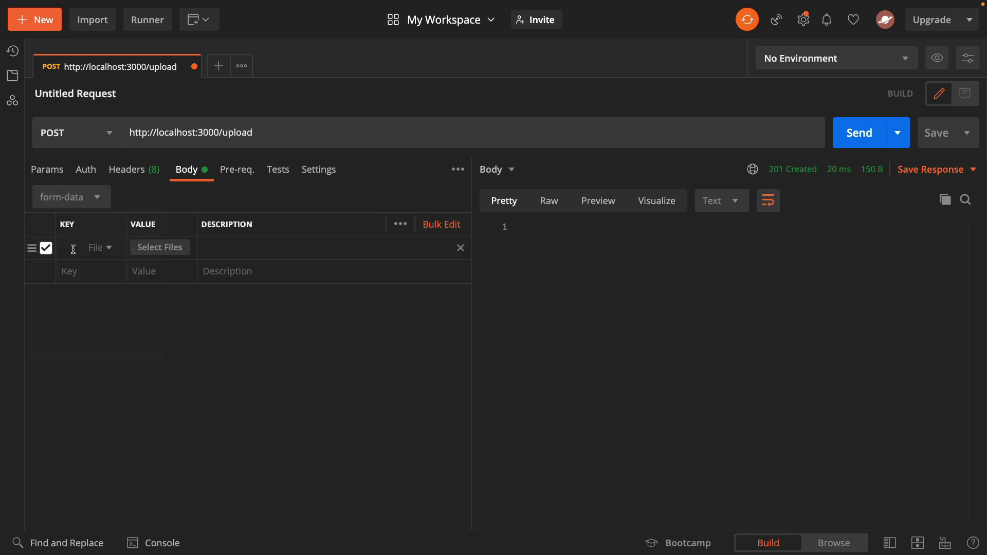
click(91, 246)
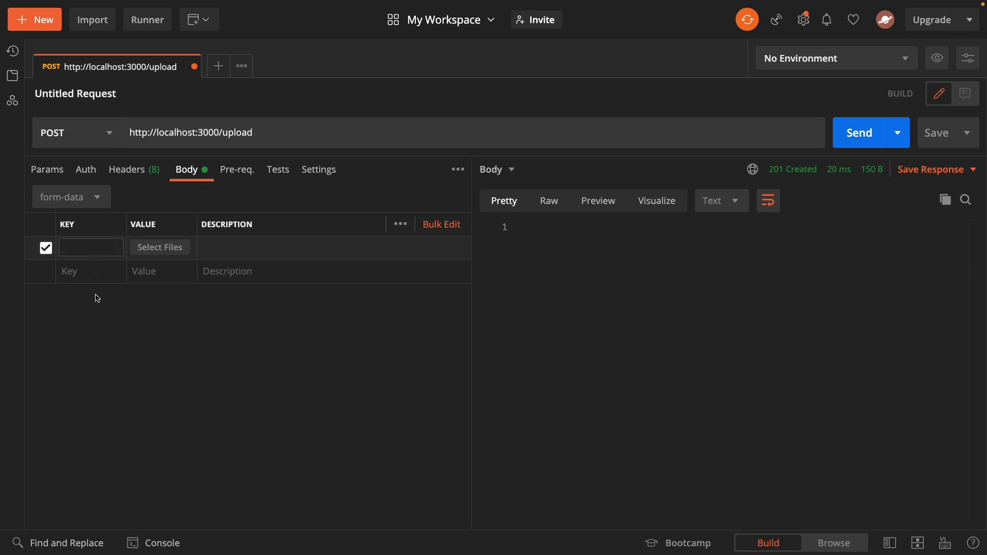
click(91, 246)
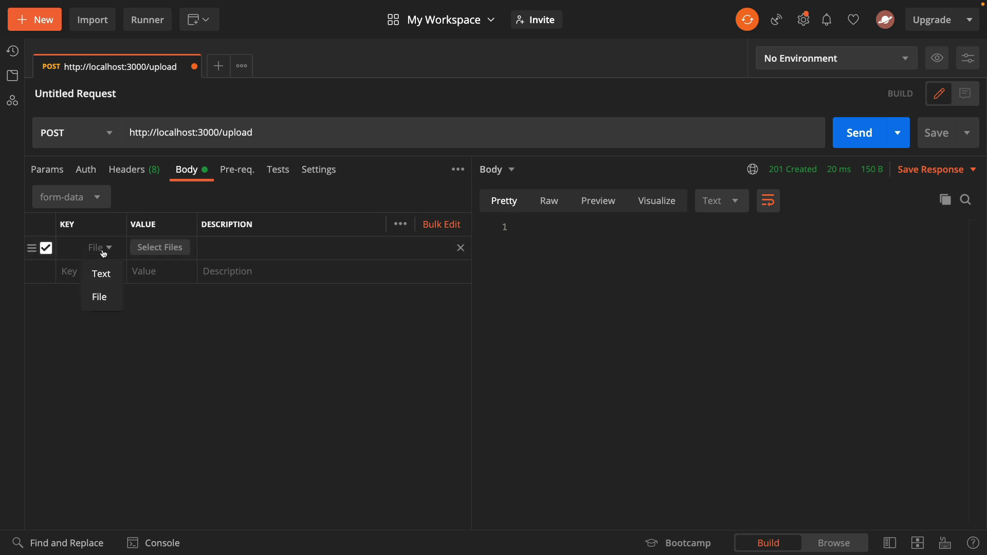
click(99, 247)
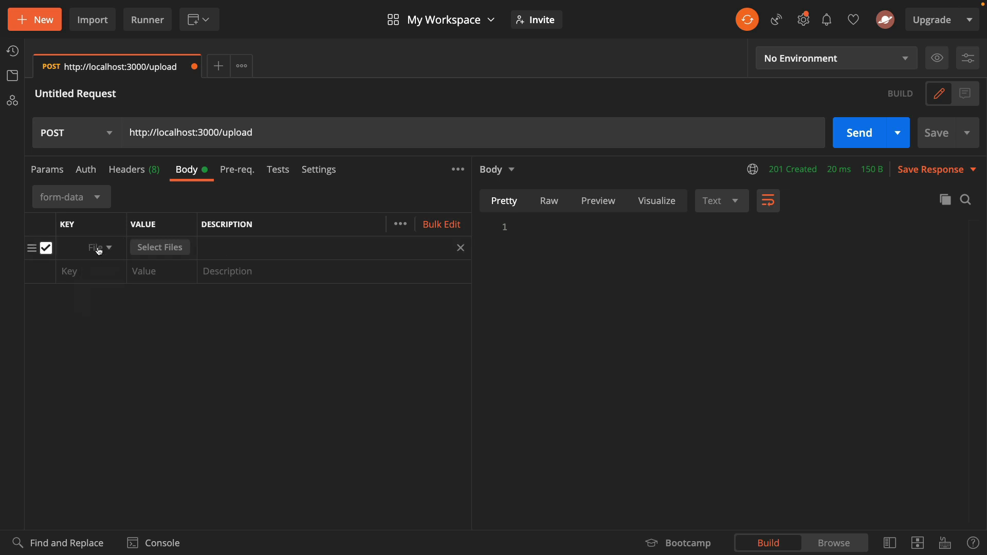
click(90, 247)
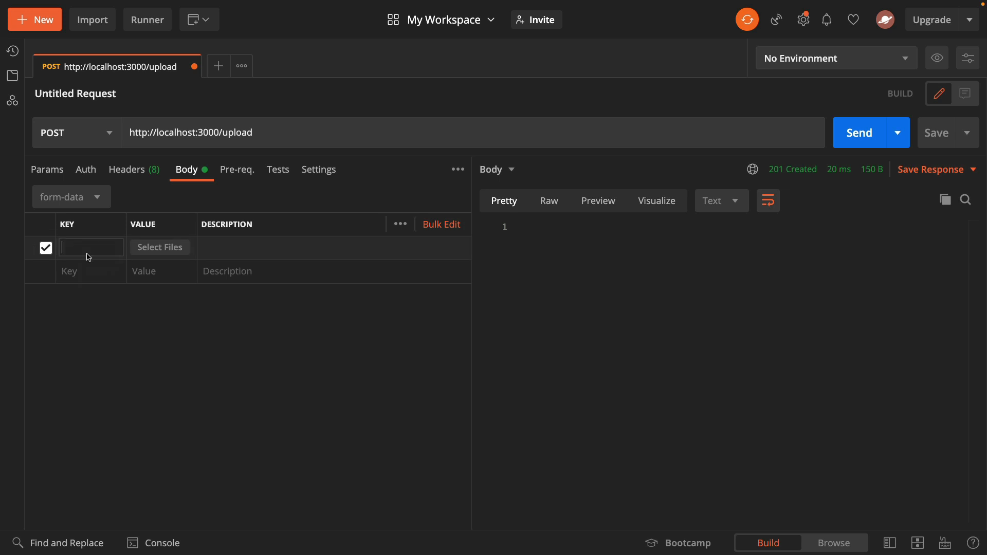
text(file)
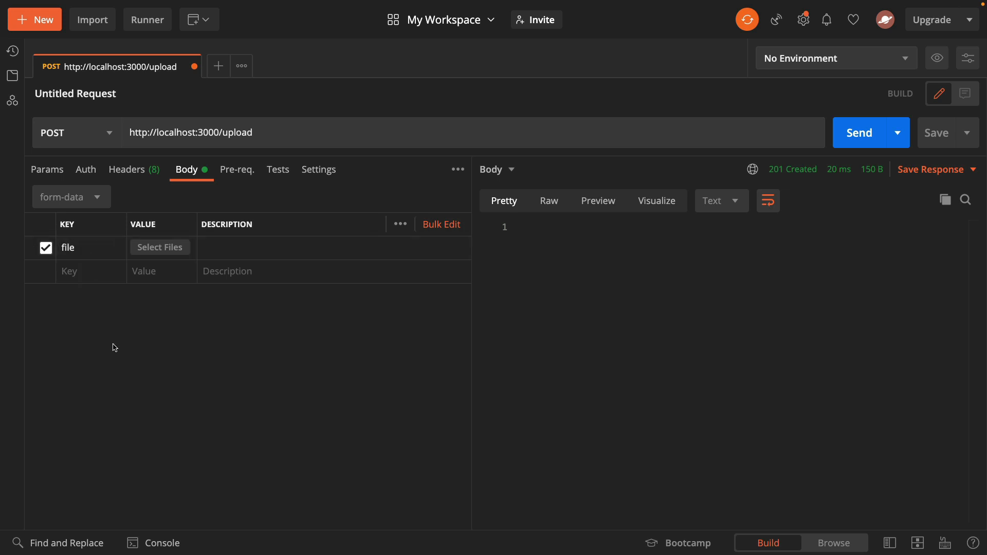
mouse_move(95, 272)
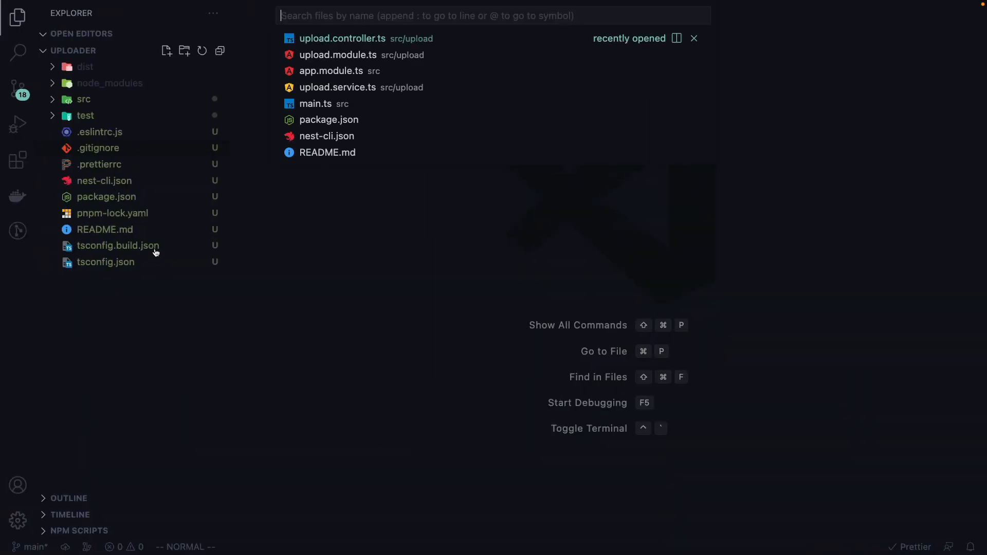
click(343, 39)
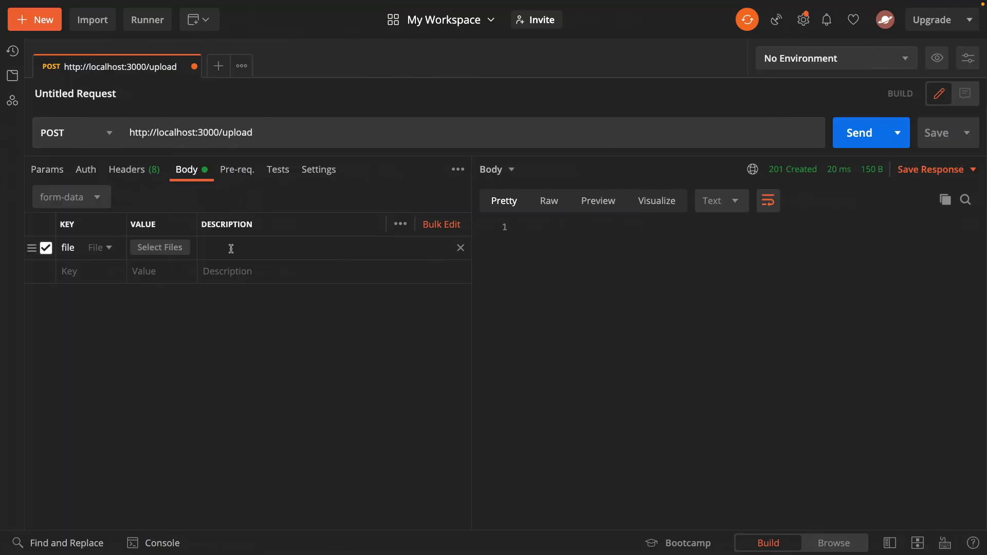
Step: Attach sampledata.tsv from the project folder to the 'file' field
click(159, 247)
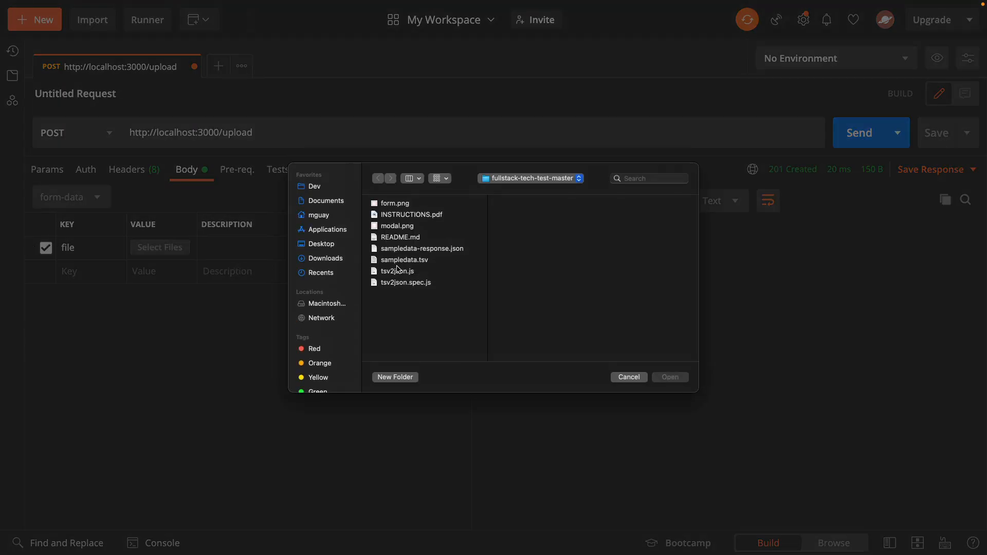
click(398, 270)
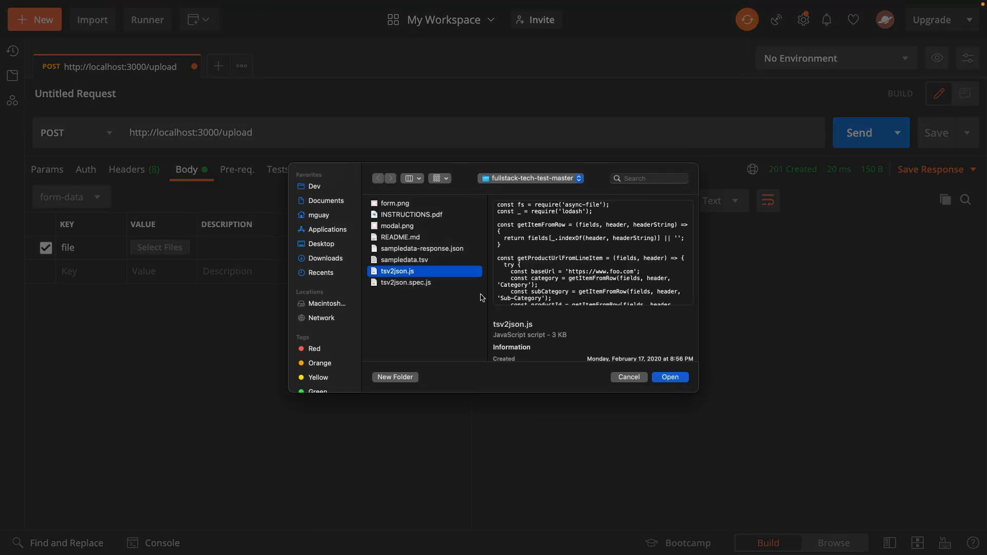
click(669, 377)
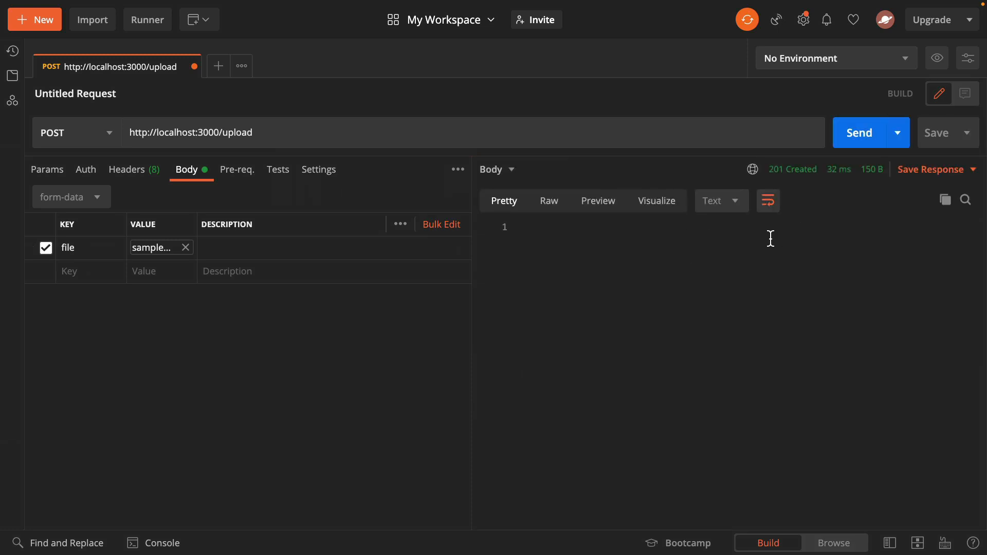
mouse_move(786, 169)
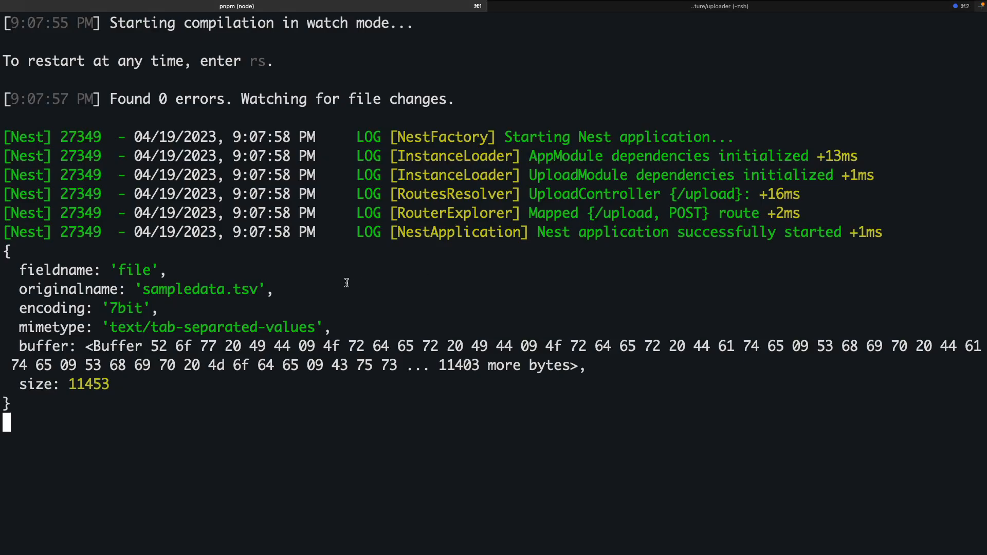
mouse_move(88, 288)
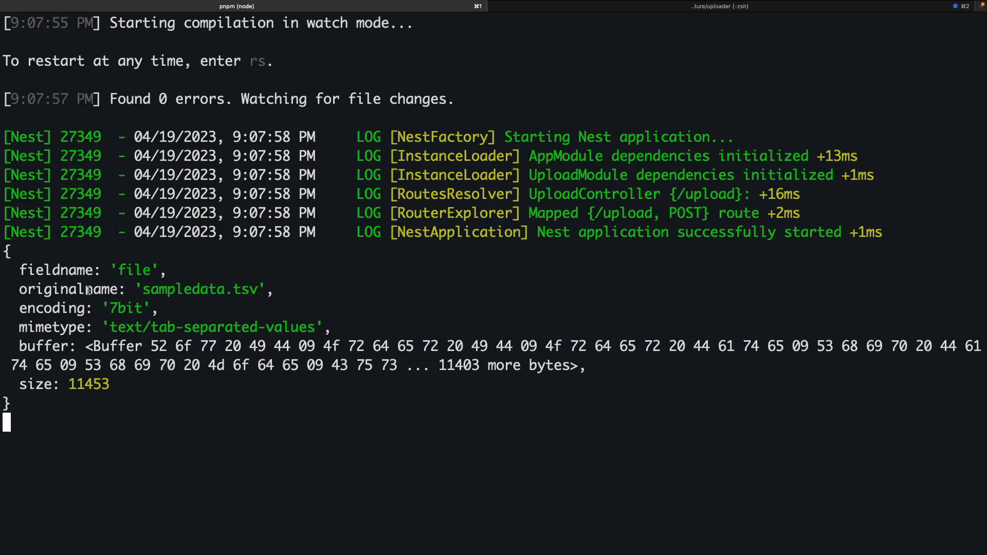
mouse_move(203, 311)
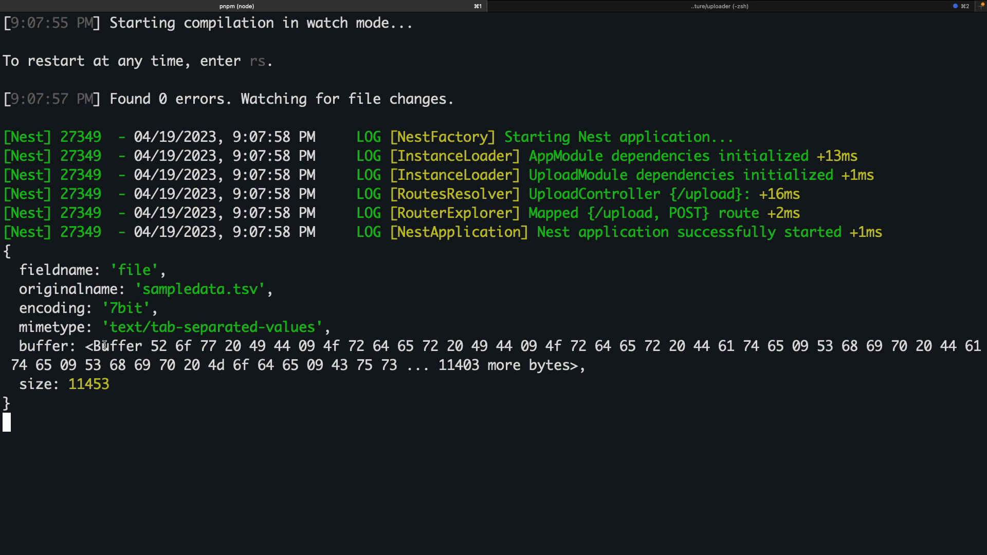
mouse_move(62, 412)
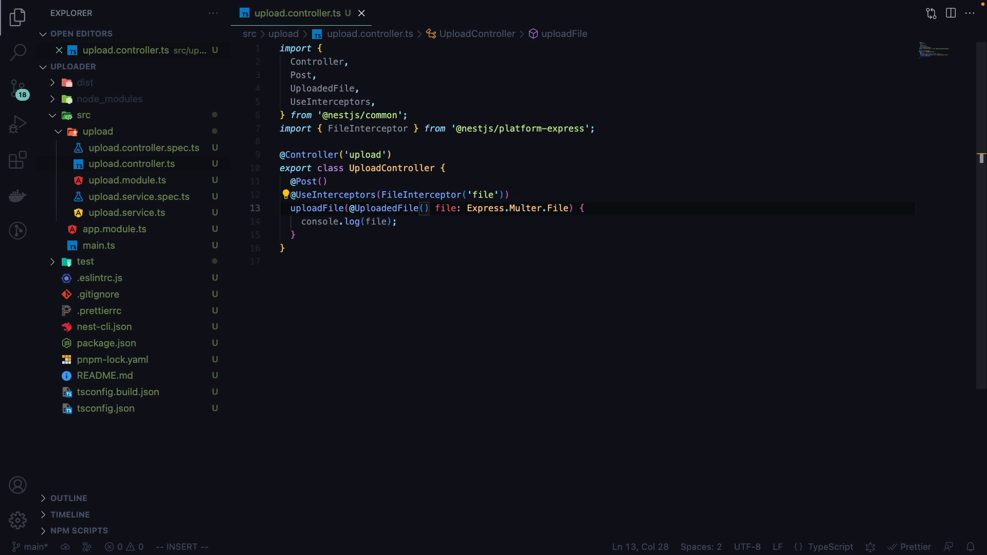
key(Enter)
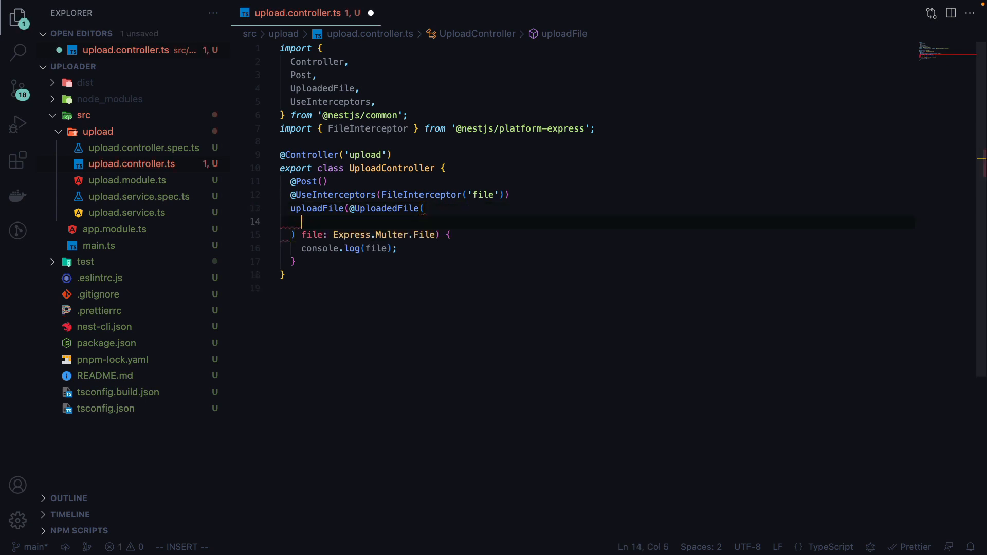
text(new ParseFuke)
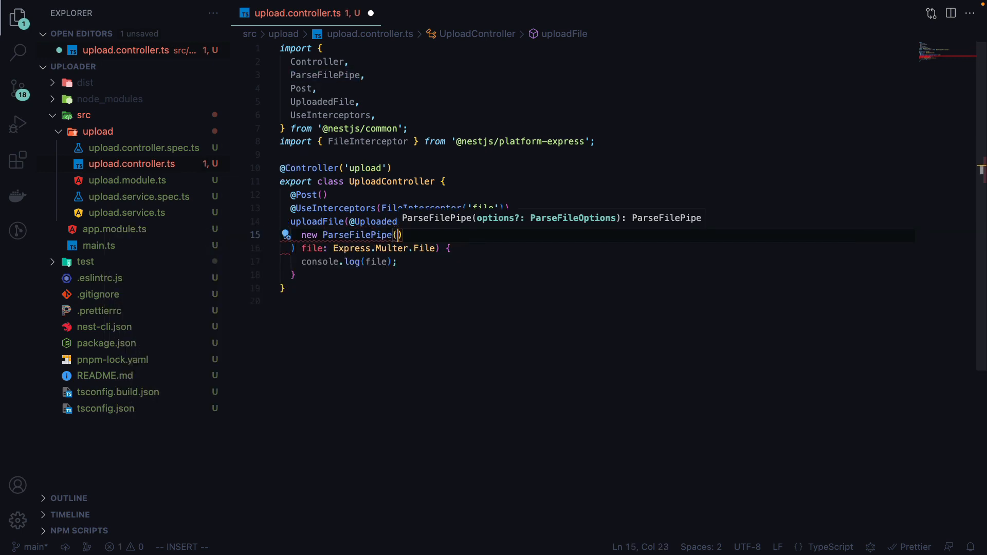
text({})
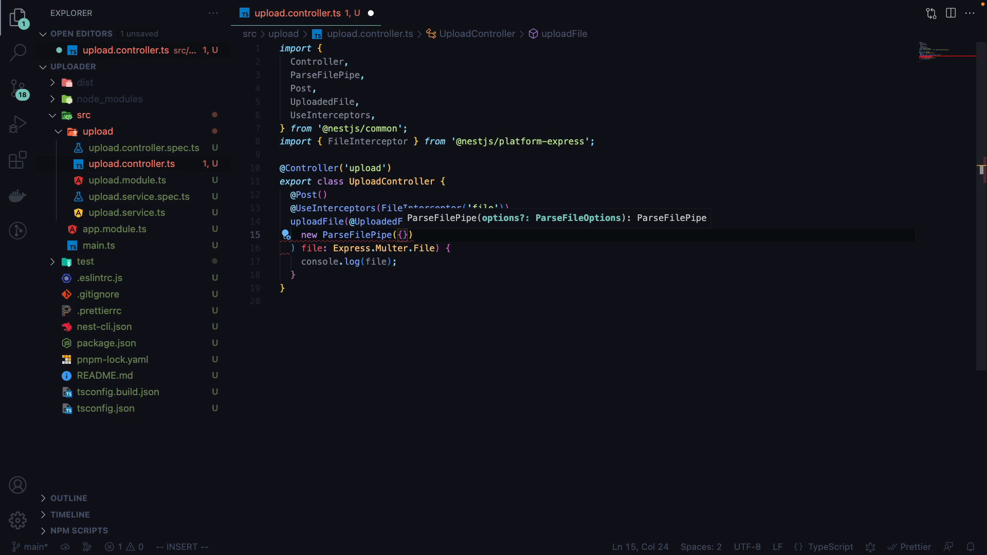
text(validators)
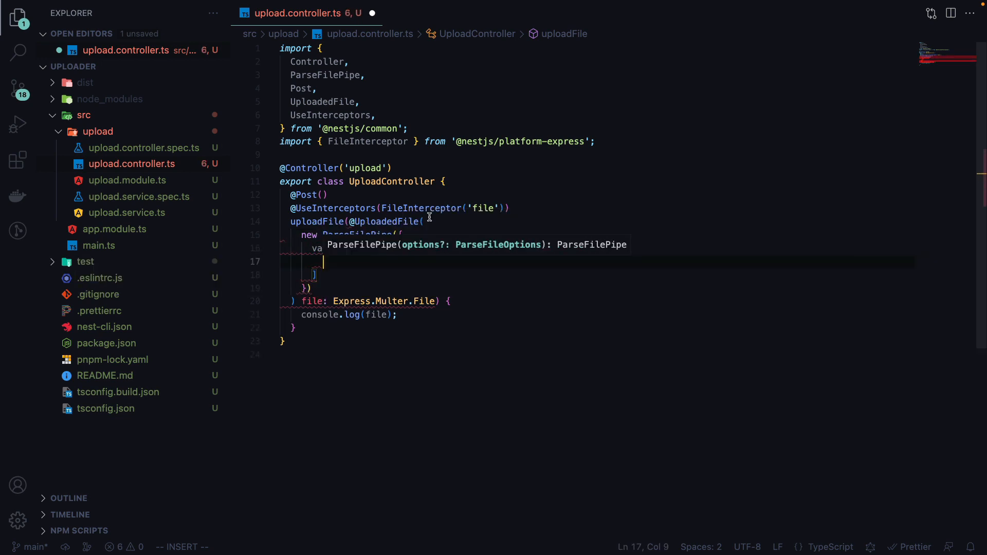
text(new MaxFileSizeValidator()
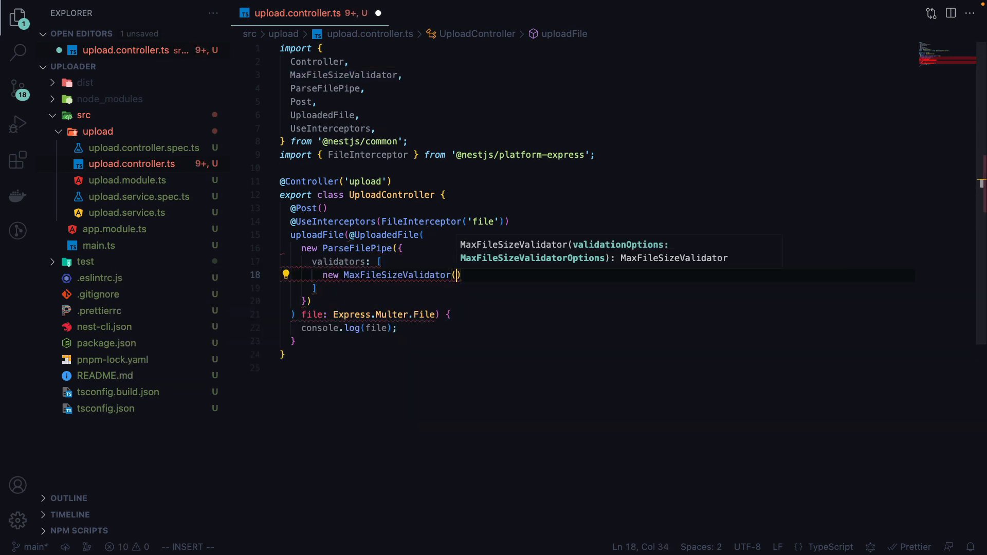
text({ a)
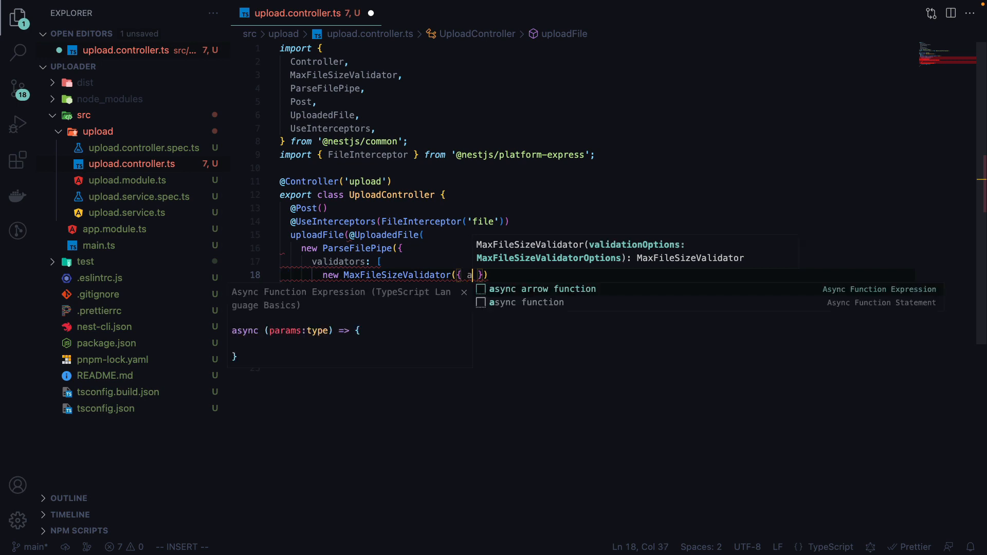
text(maxSize:)
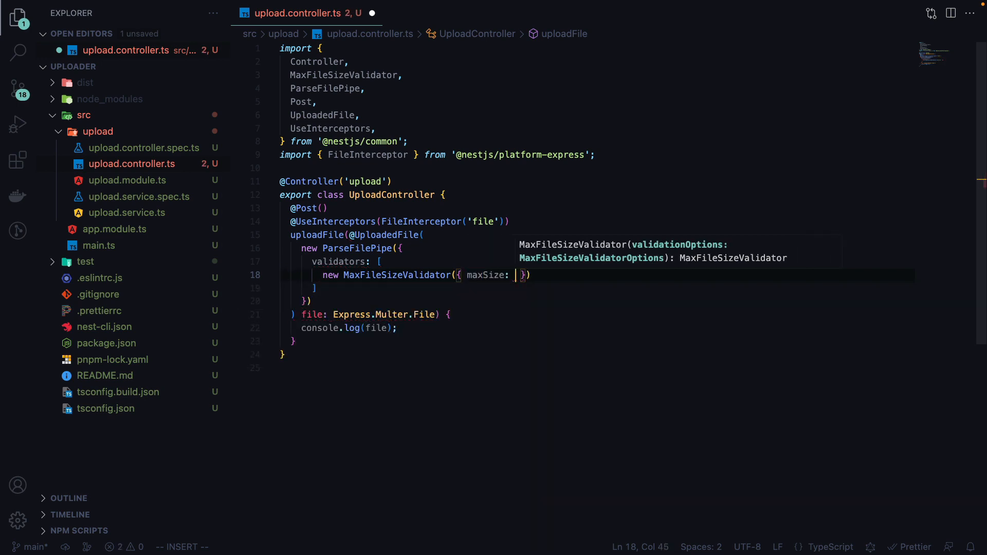
text(1000)
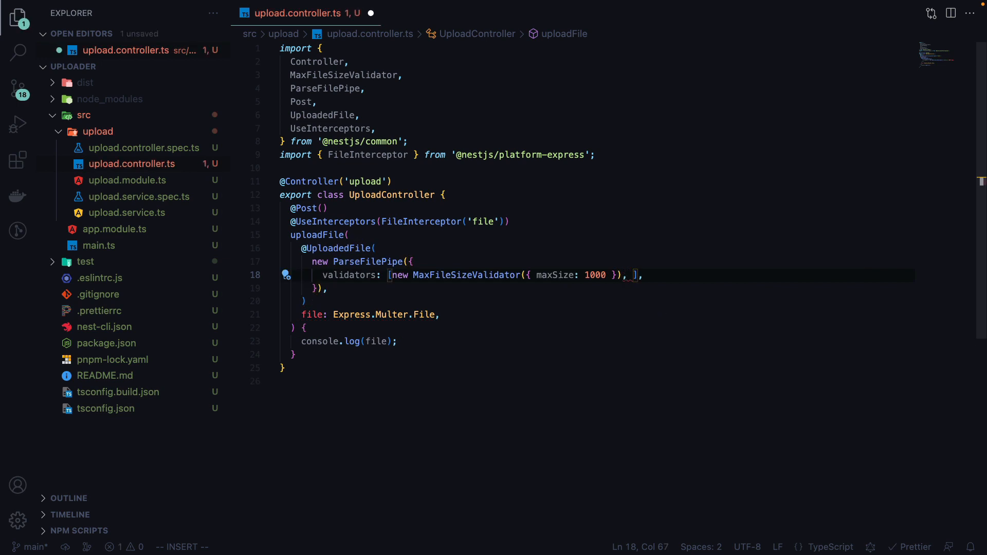
Step: Add a FileTypeValidator with fileType 'image/jpeg' to the pipe's validators
text(new FileTypeValidator)
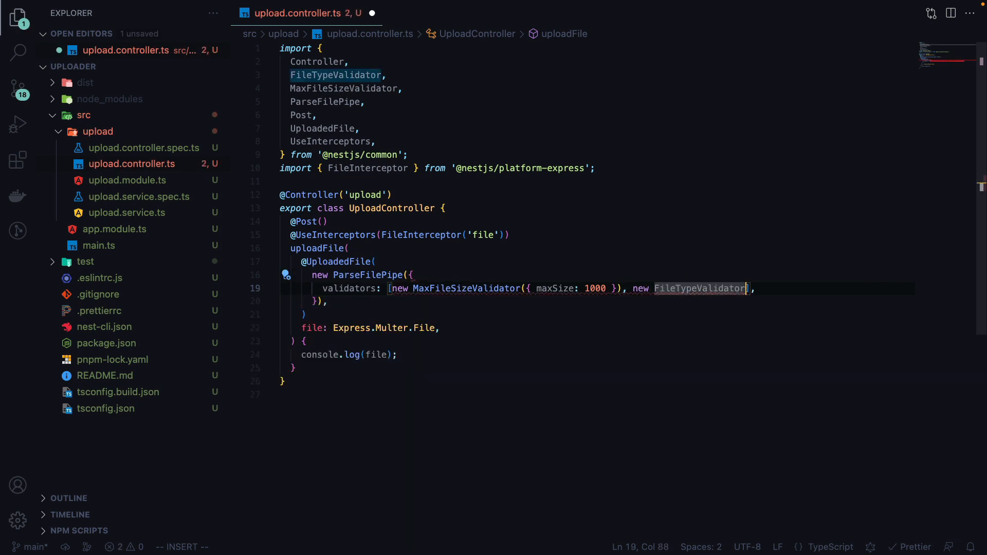
text(({}))
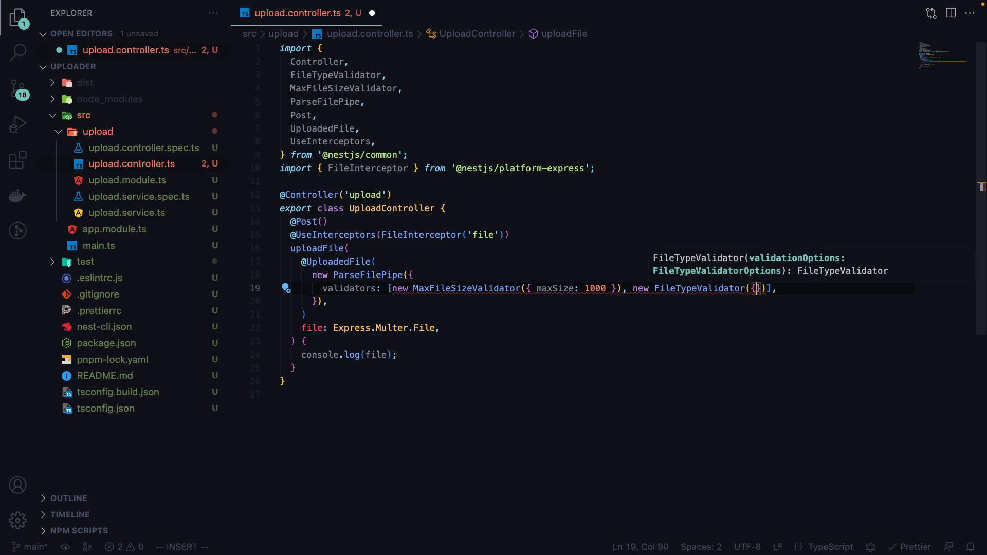
text(fileType:)
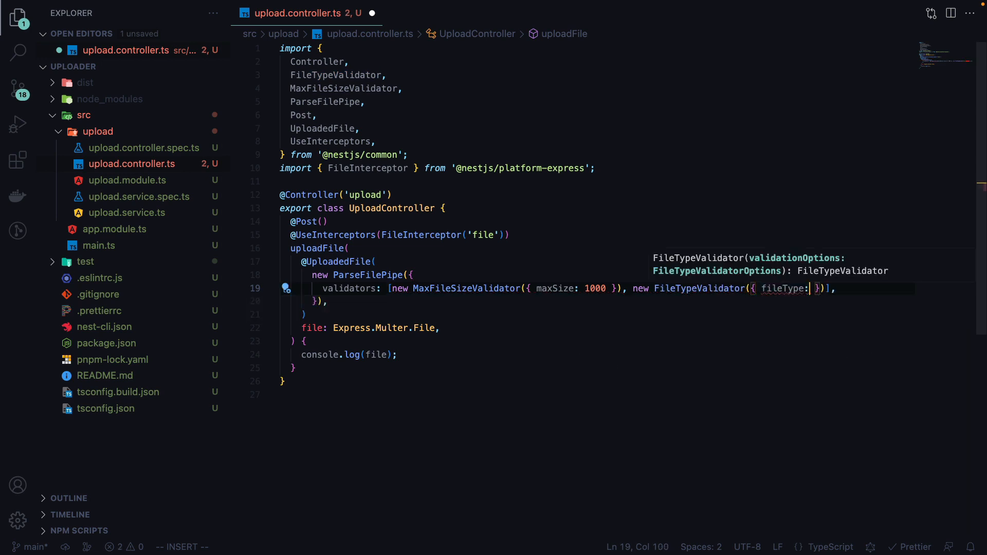
text('i)
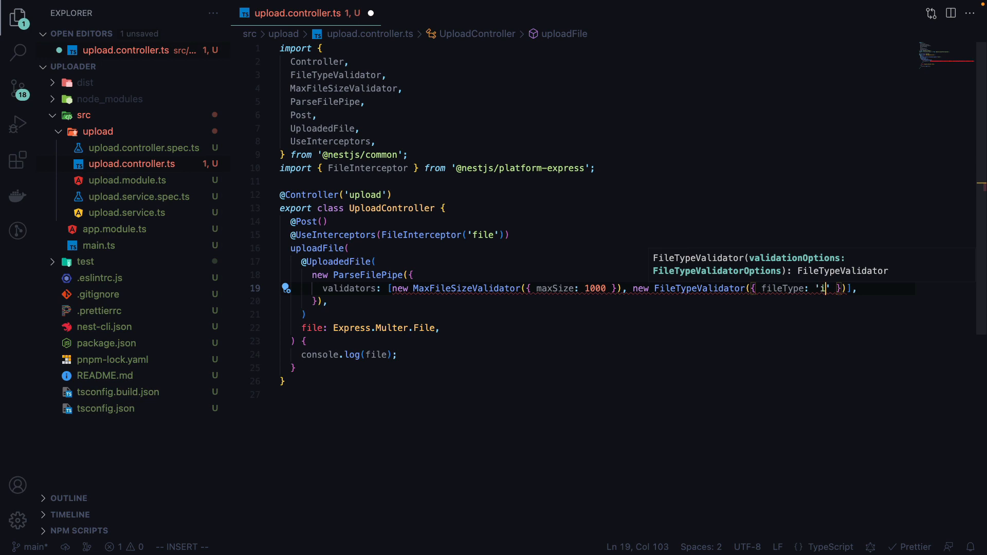
text(mage/jpeg)
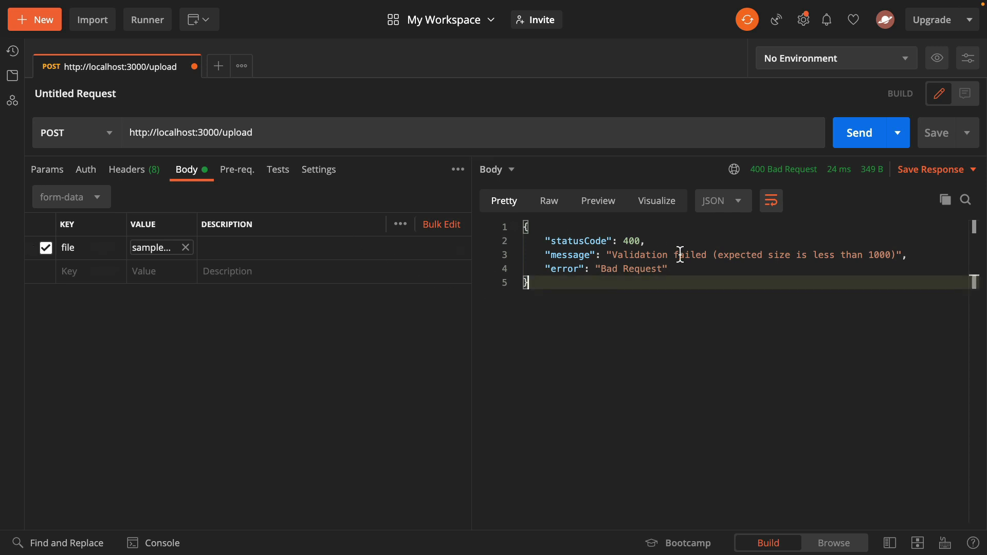
mouse_move(765, 280)
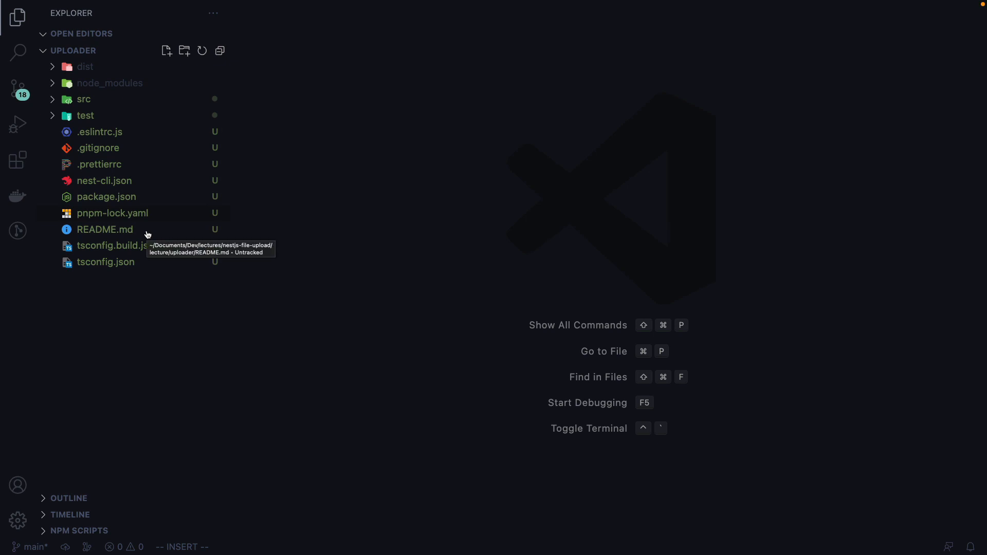
mouse_move(201, 235)
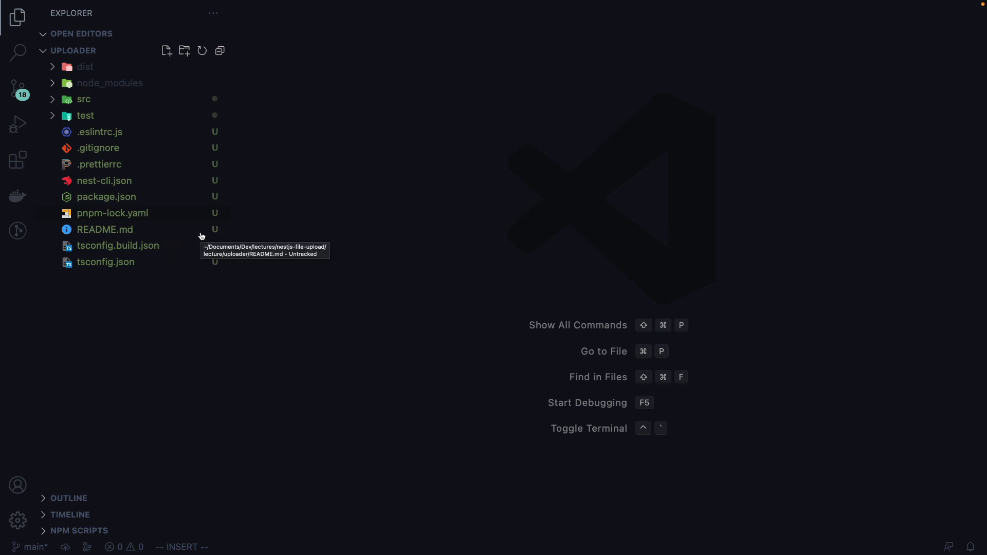
mouse_move(128, 115)
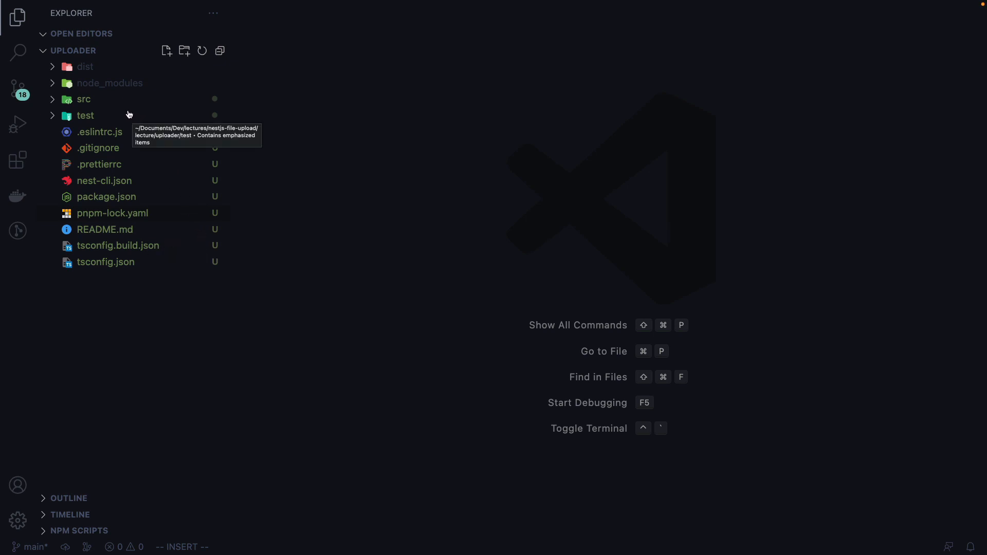
Step: Expand src in the Explorer to reveal the upload folder, app.module.ts and main.ts
click(83, 99)
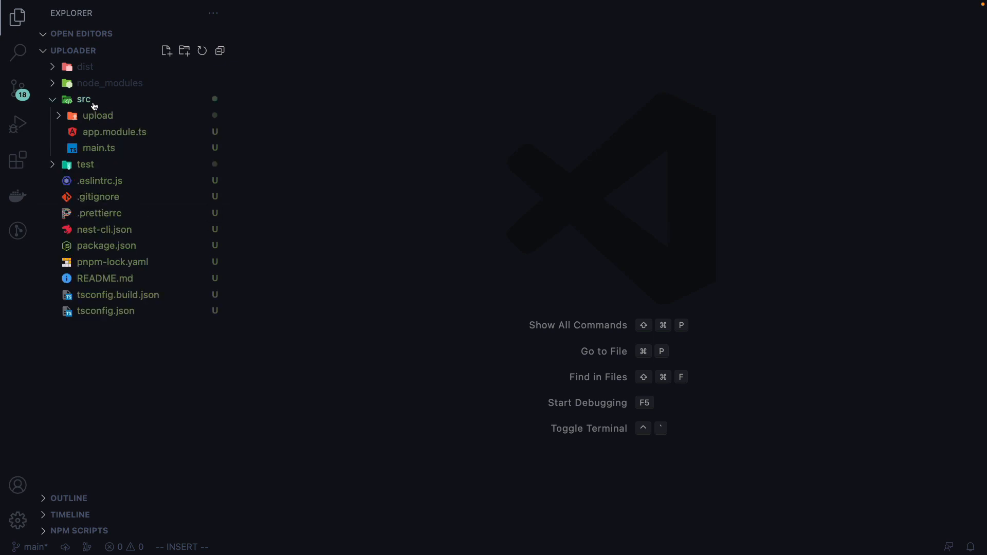
click(98, 115)
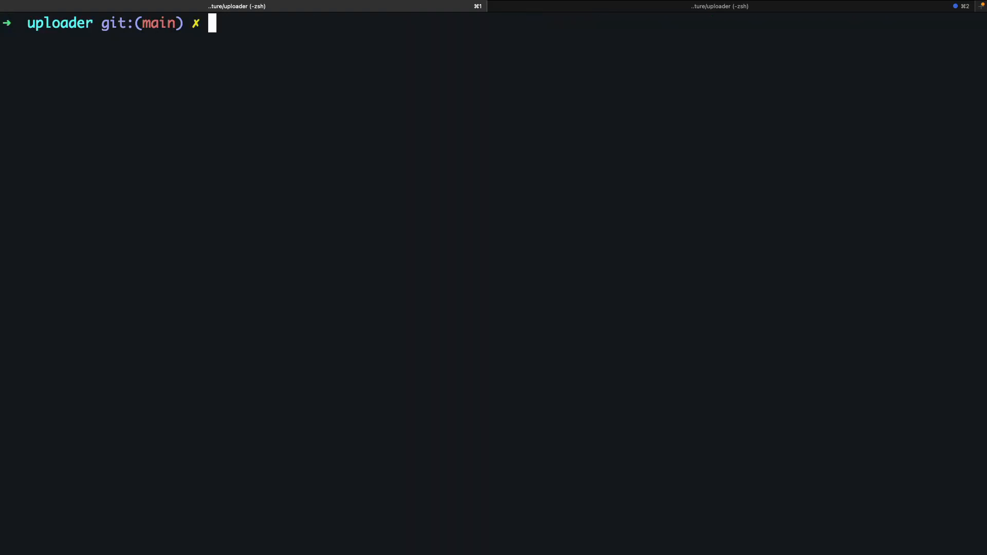
text(pnpm i)
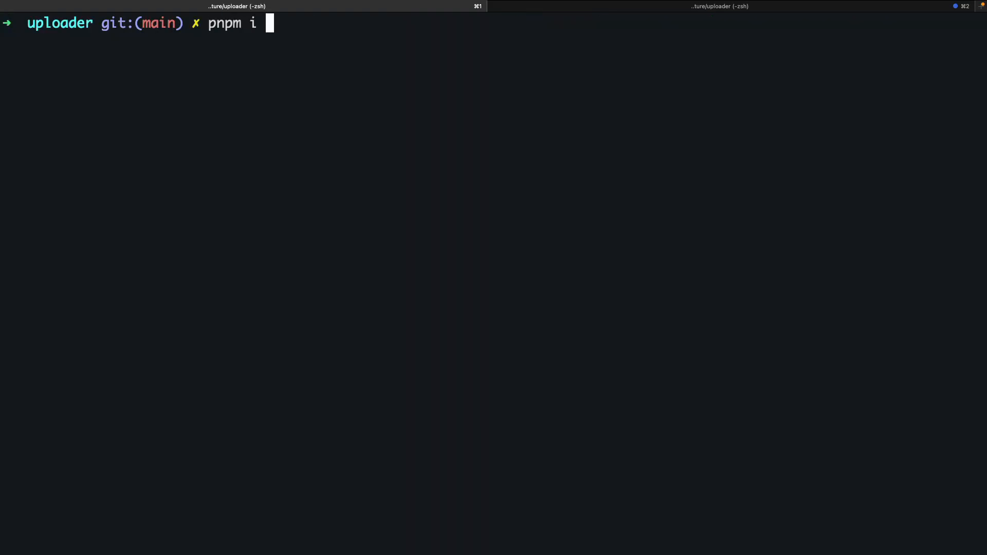
text(@aws-s)
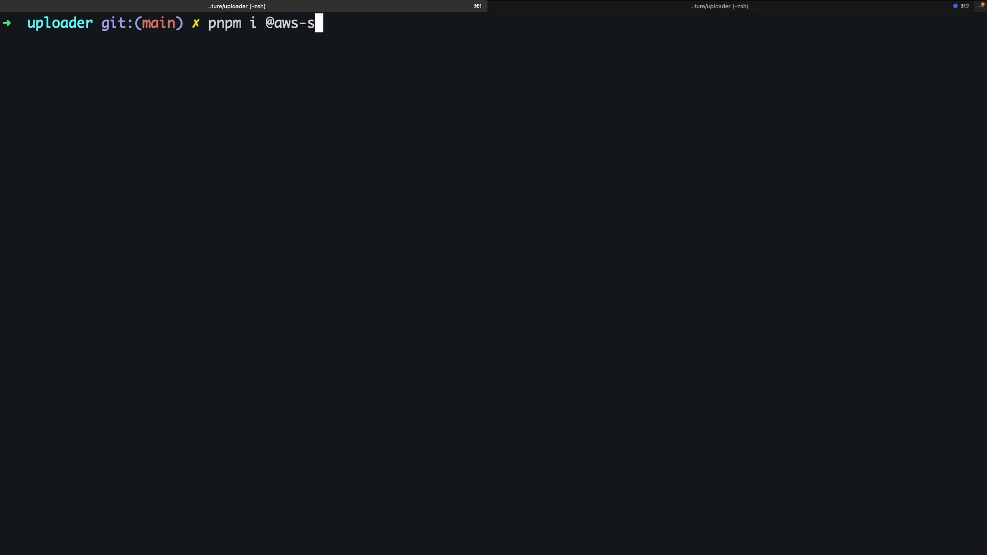
text(dk/client)
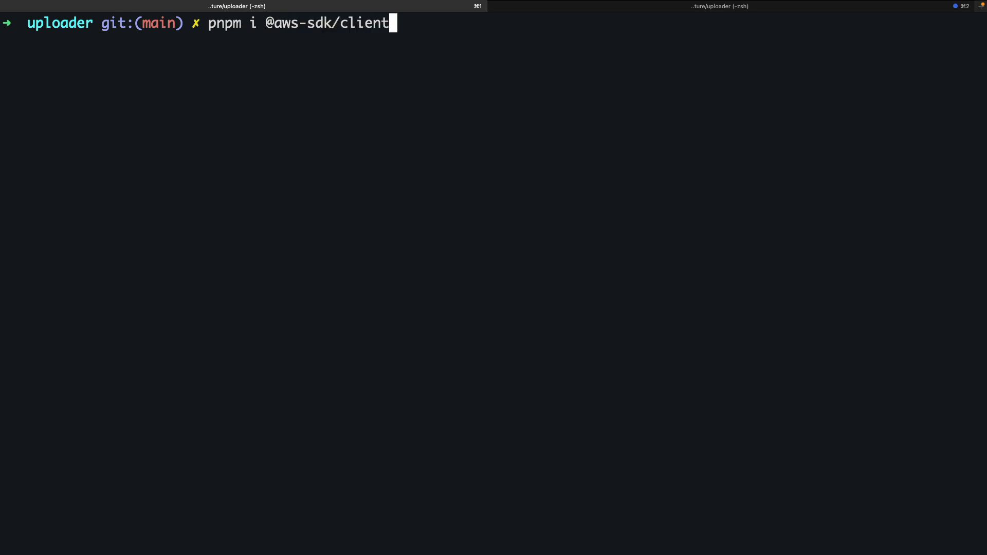
text(-s3)
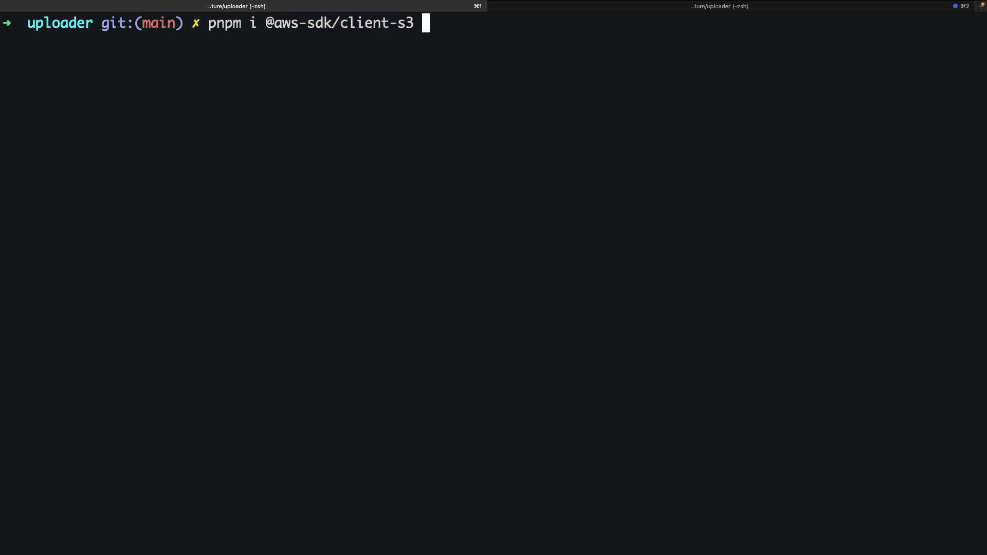
text(@ne)
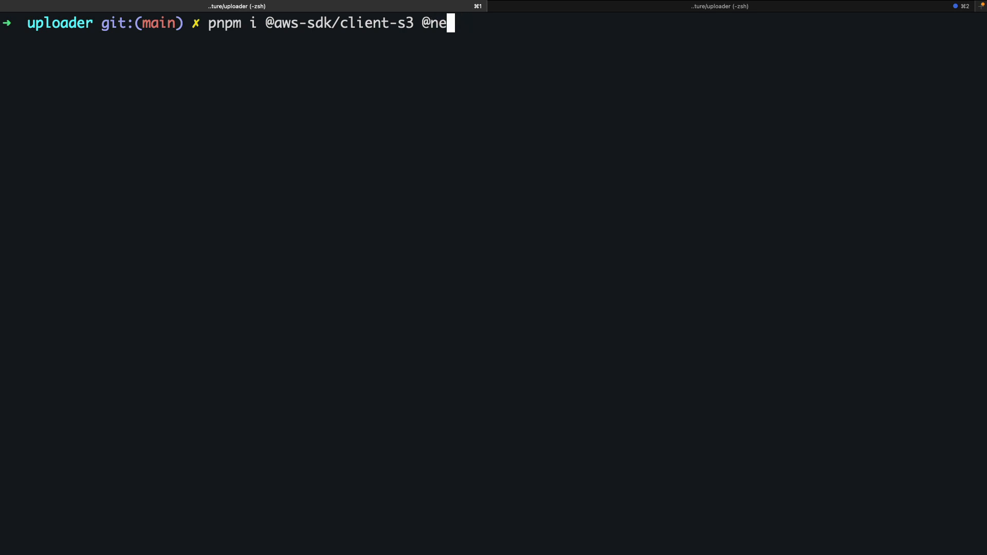
text(stjs/config)
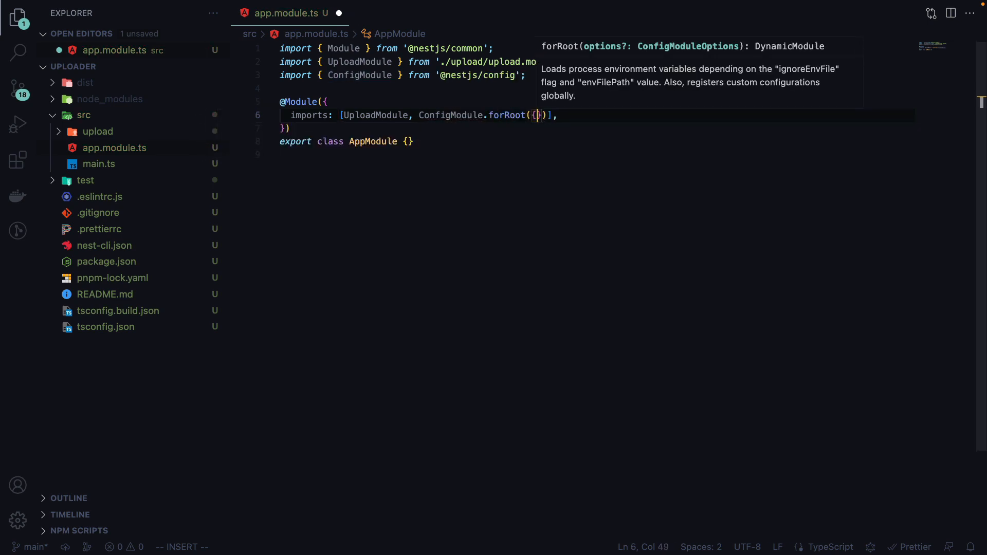
Step: Give ConfigModule.forRoot in app.module.ts the option isGlobal: true
text(isGlobal: t)
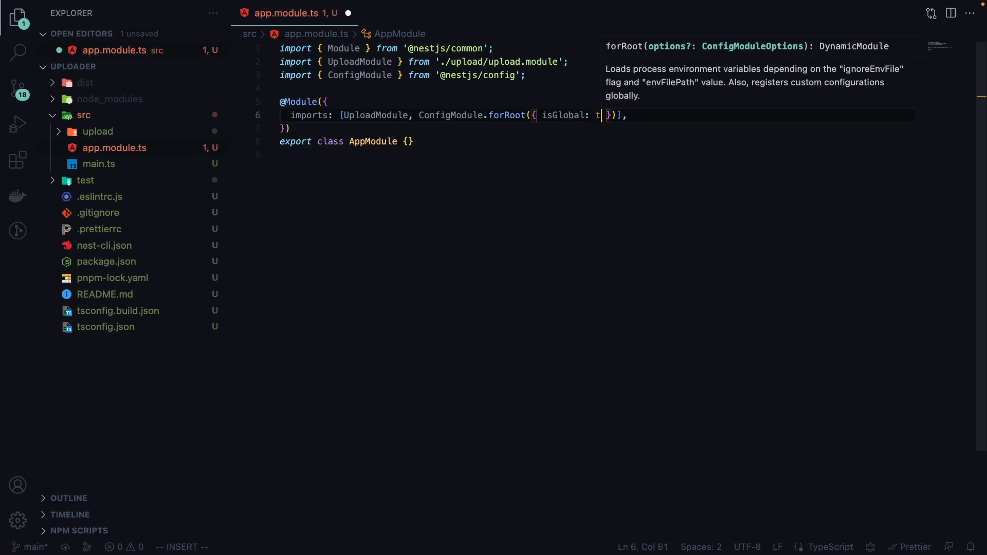
text(rue)
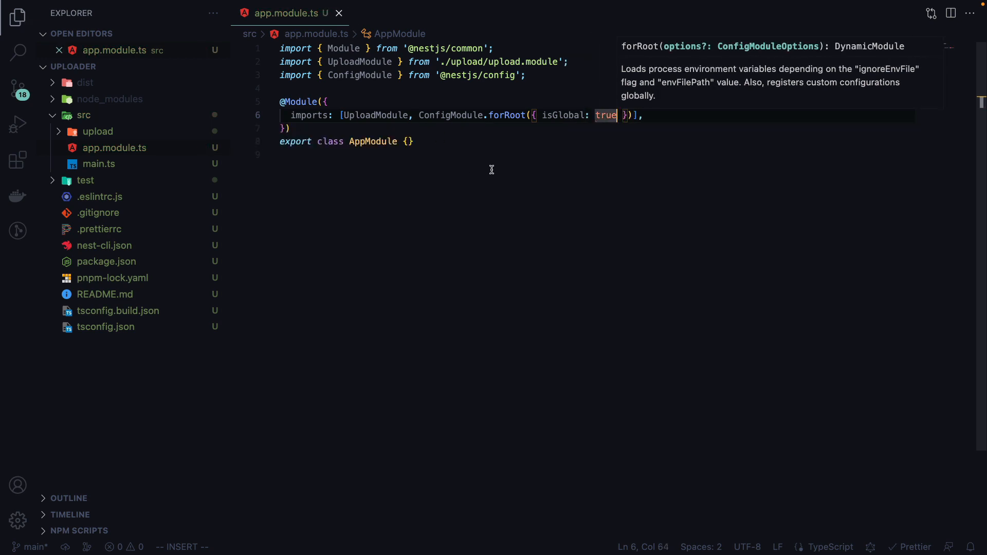
double_click(442, 116)
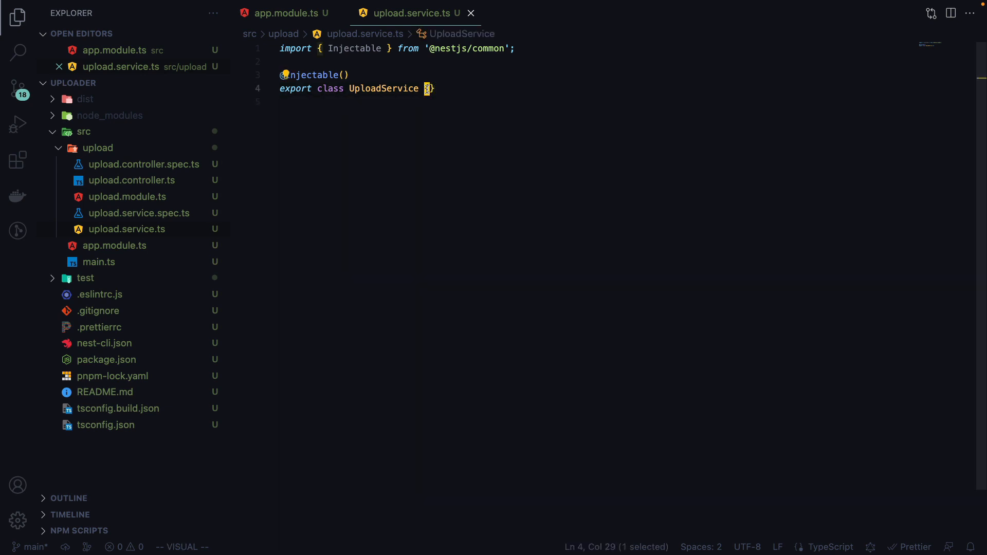
text(constructor(private readonly)
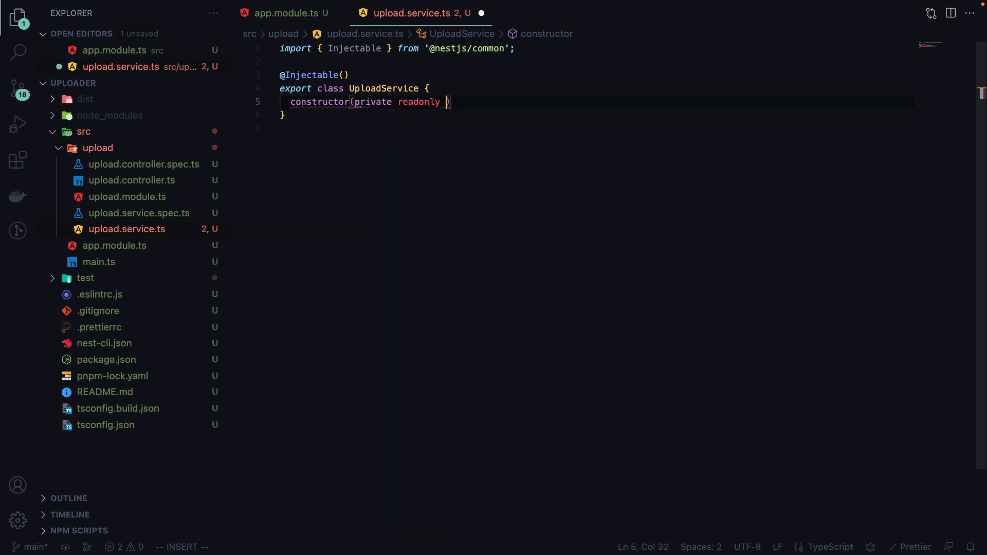
text(configService: ConfigService)
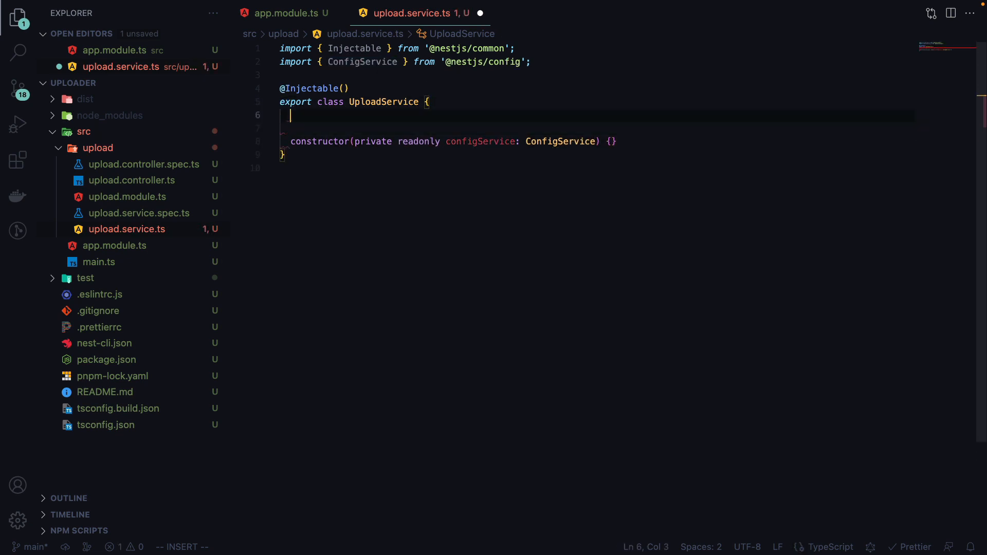
text(private readonly)
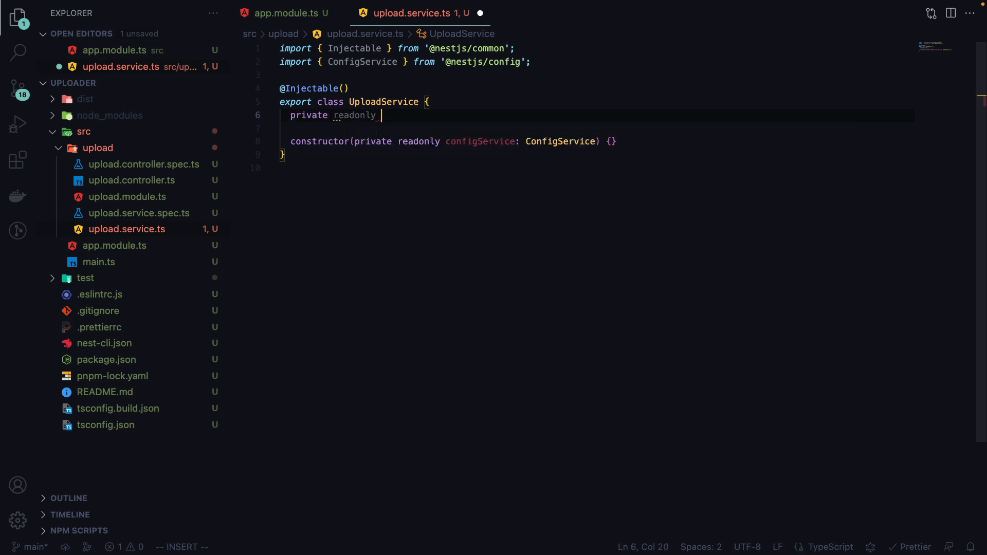
text(s3Client)
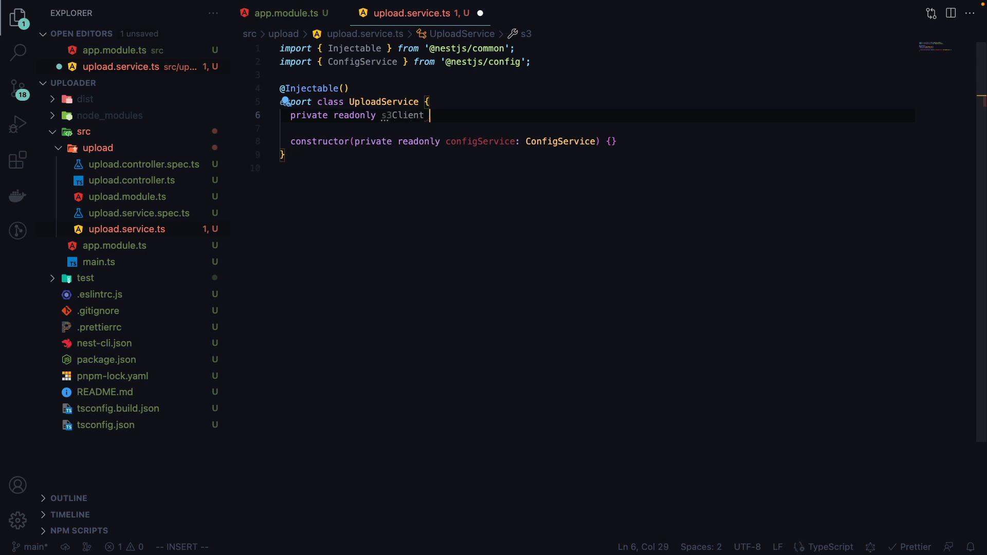
text(= new S3Client()
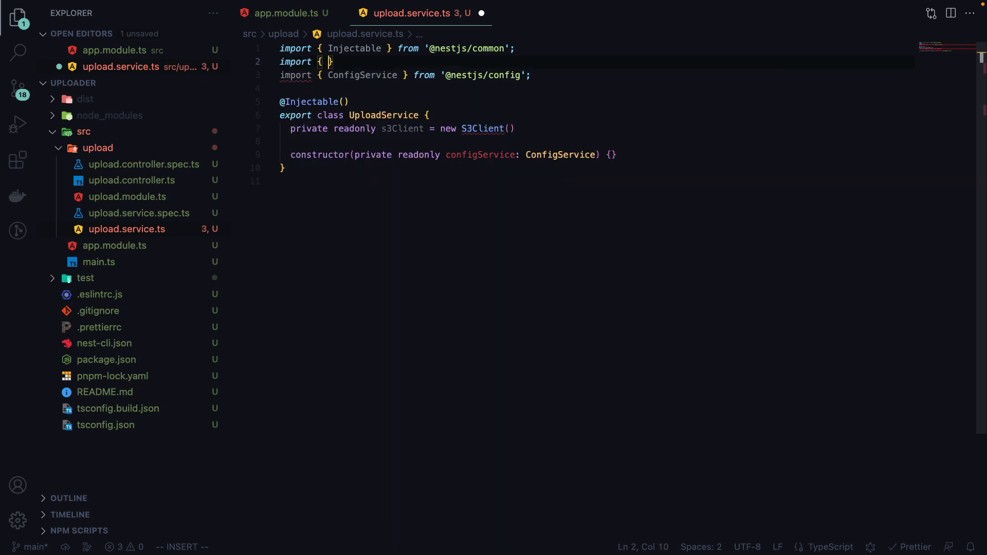
text(S3Client)
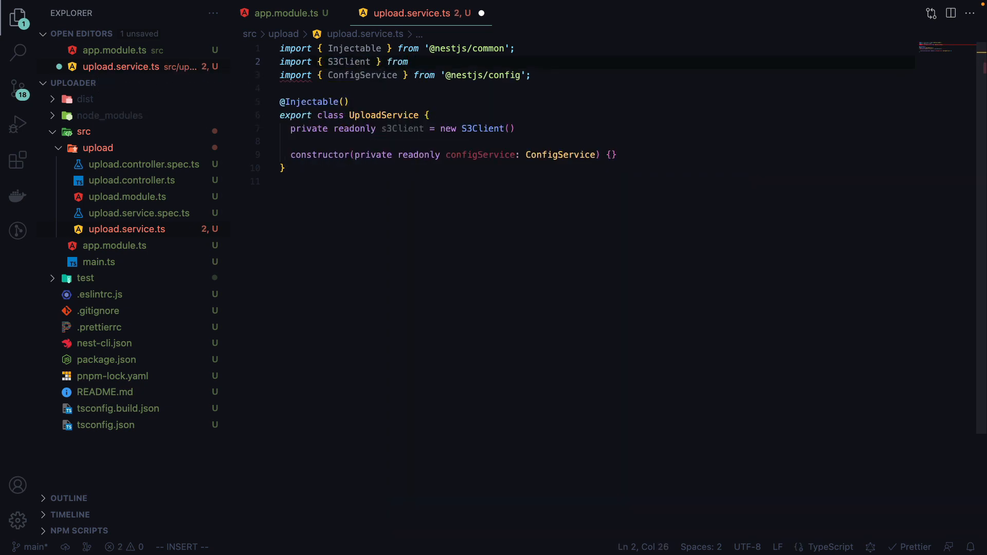
text("@aws-sdk/client-s3")
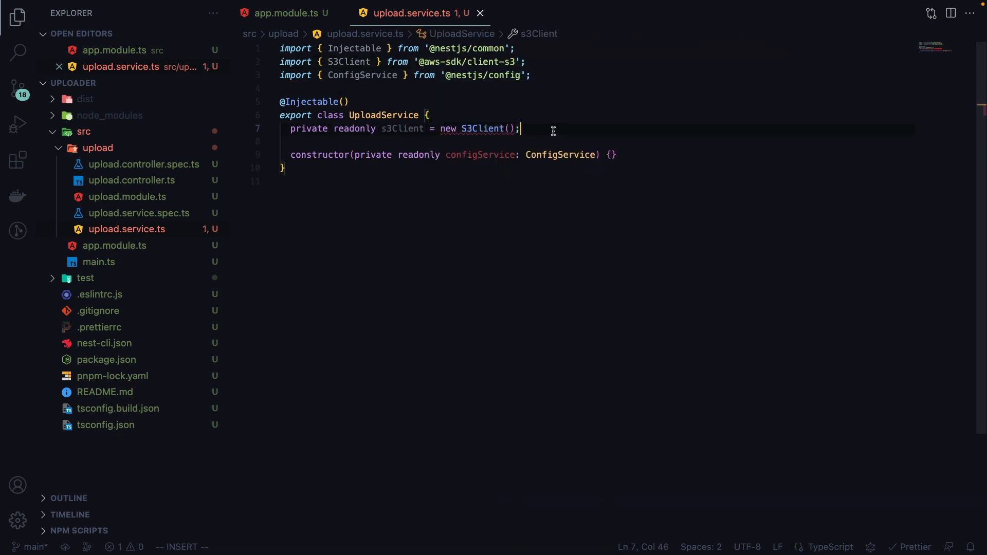
Step: Set the S3Client region to this.configService.getOrThrow('AWS_S3_REGION') and save upload.service.ts
text({ region:)
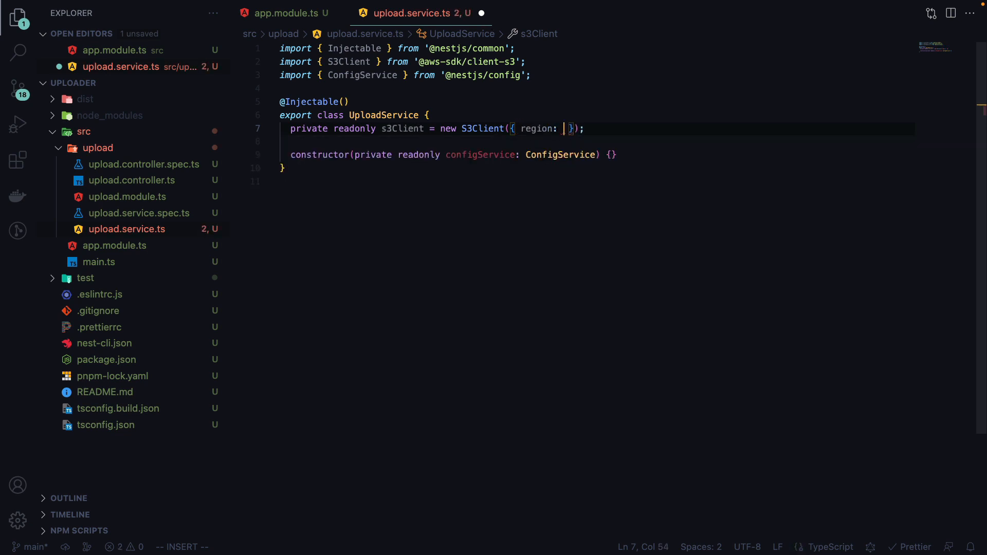
mouse_move(487, 129)
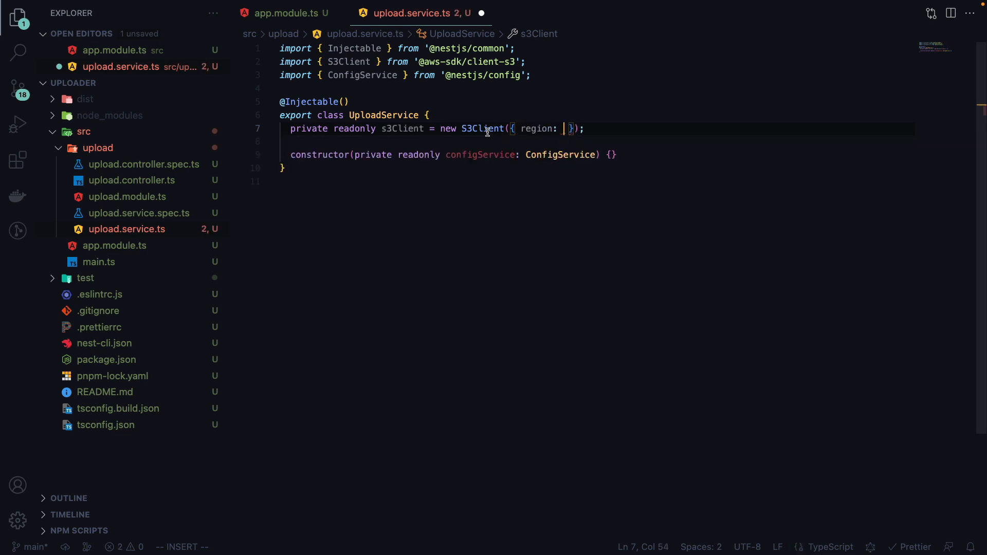
text(this.configService.get()
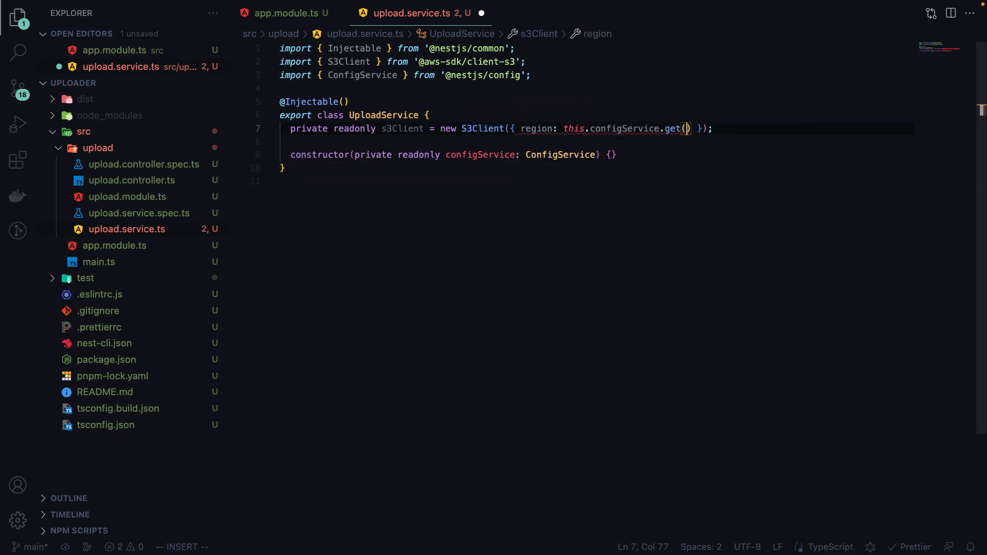
text('AWS')
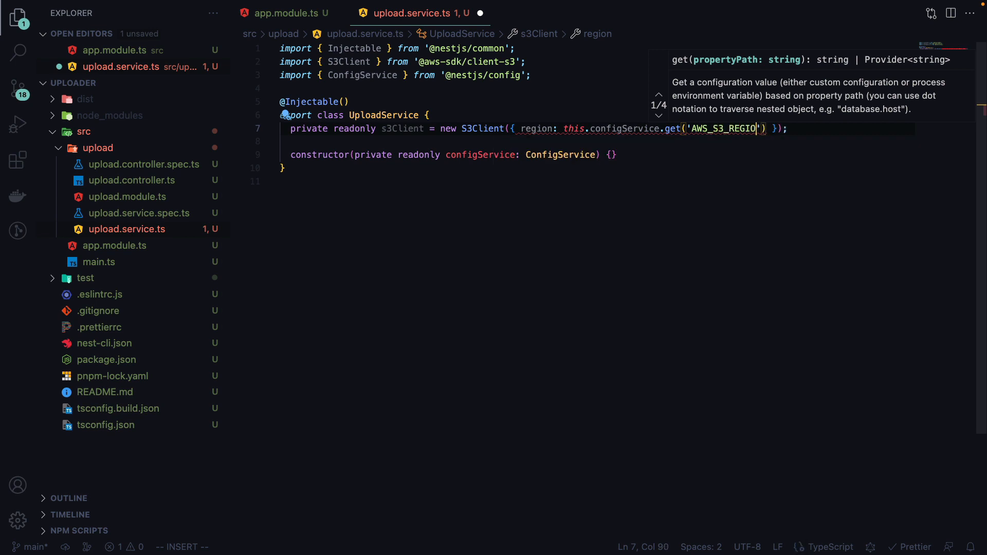
key(ctrl+s)
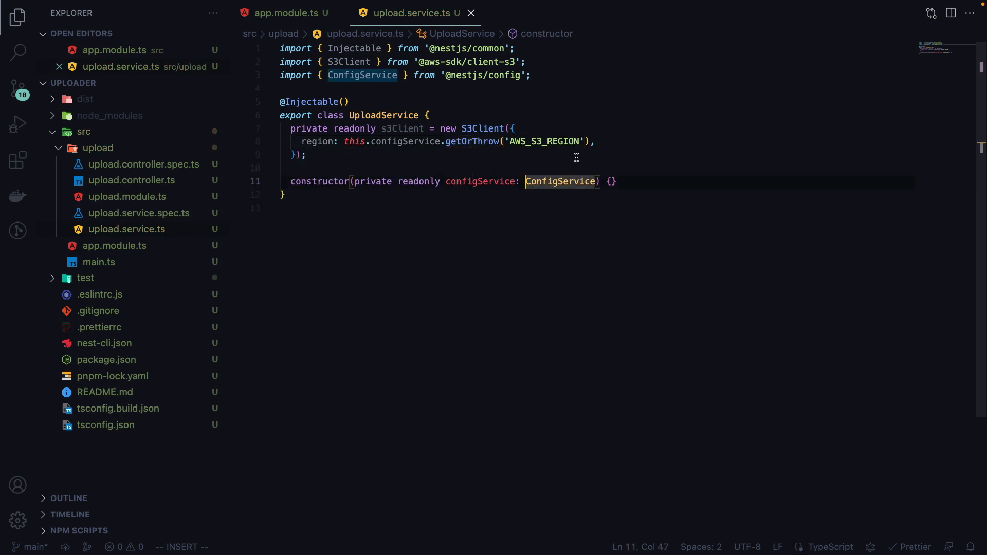
click(515, 140)
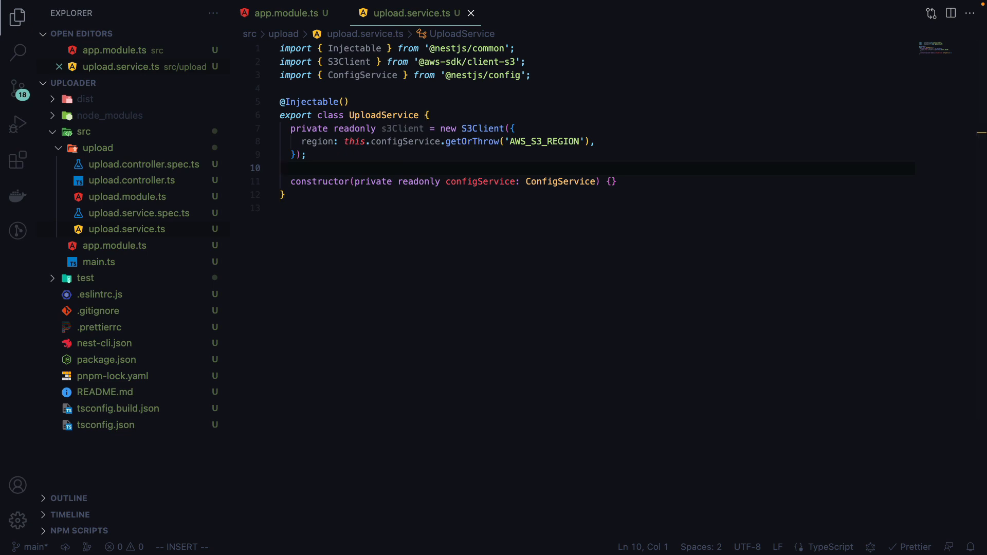
double_click(383, 115)
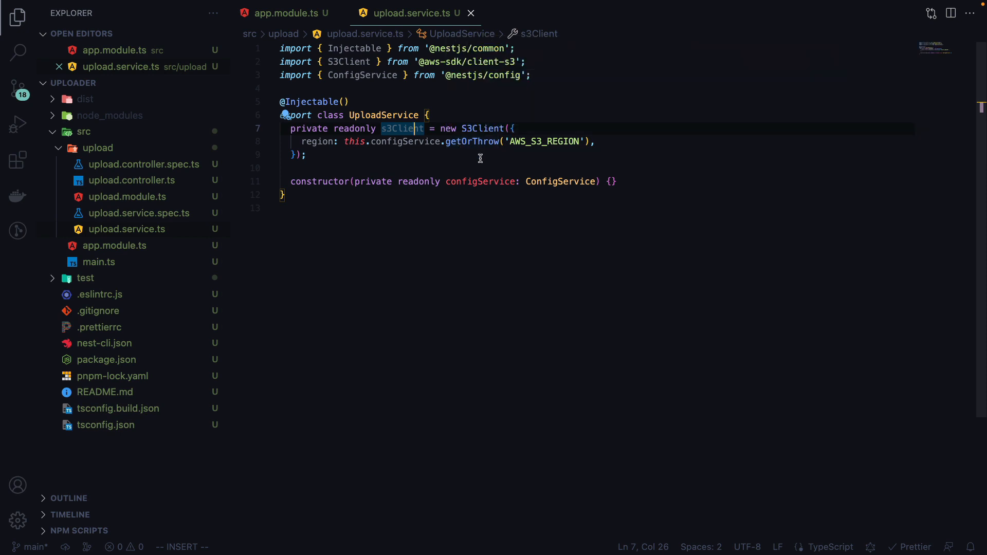
mouse_move(465, 159)
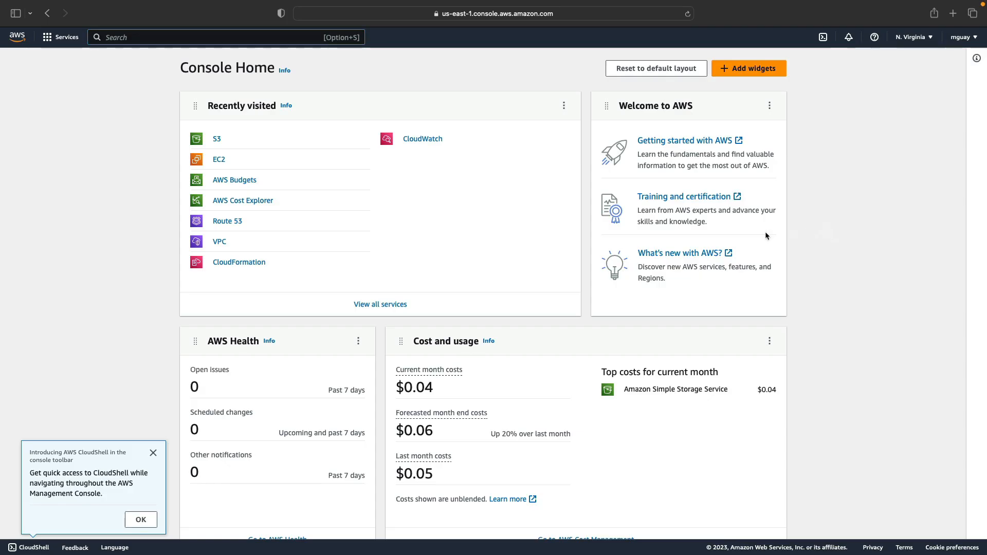
mouse_move(448, 111)
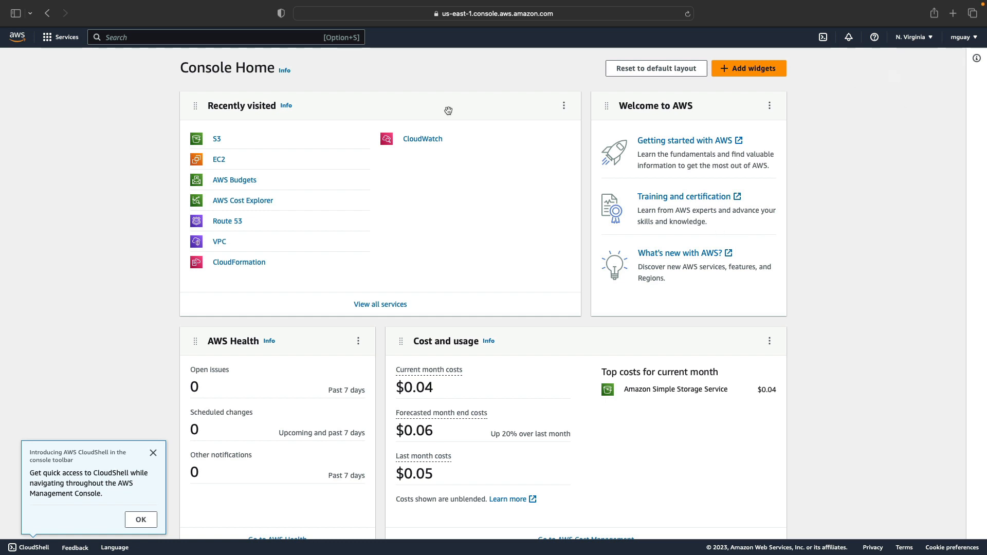
Step: Open Security credentials from the account name dropdown in the AWS console
click(962, 37)
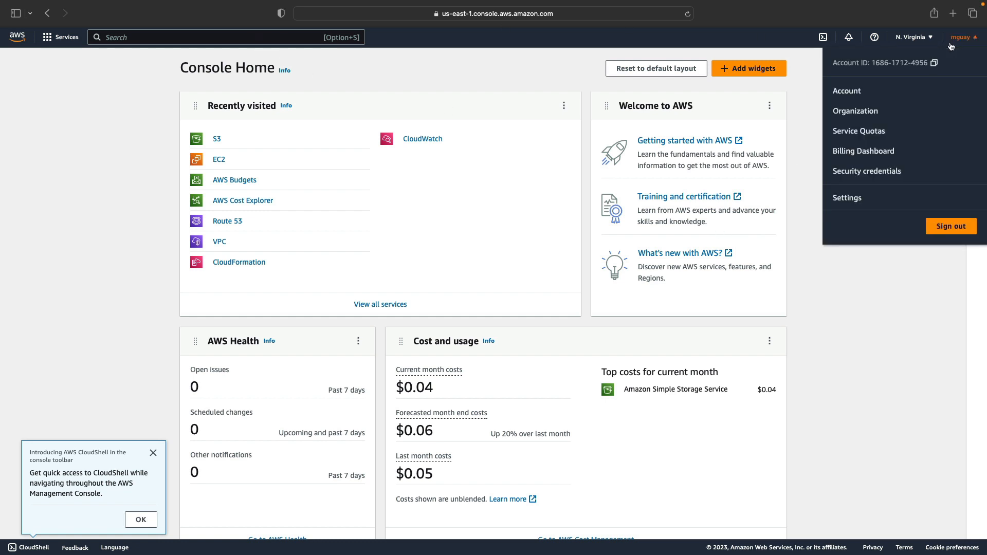
mouse_move(903, 128)
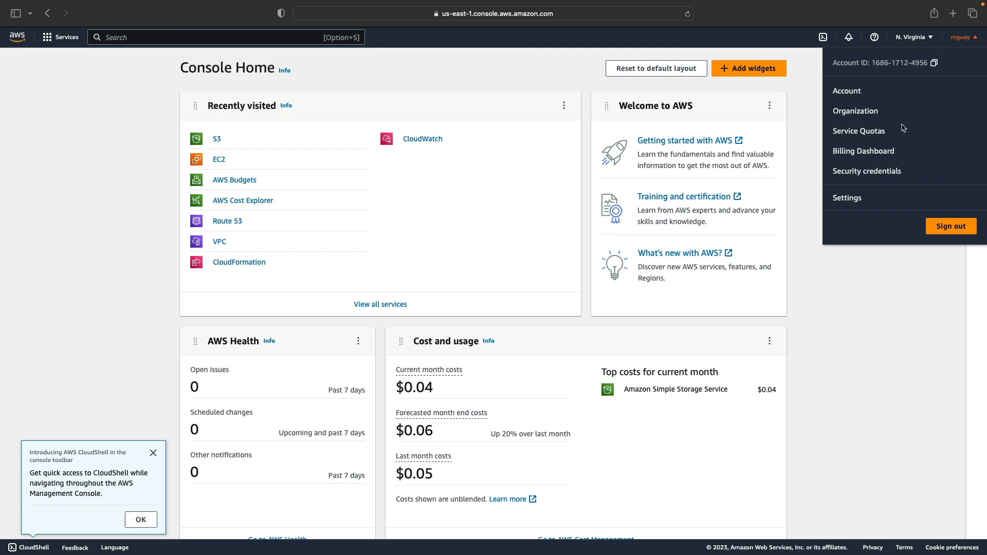
click(867, 171)
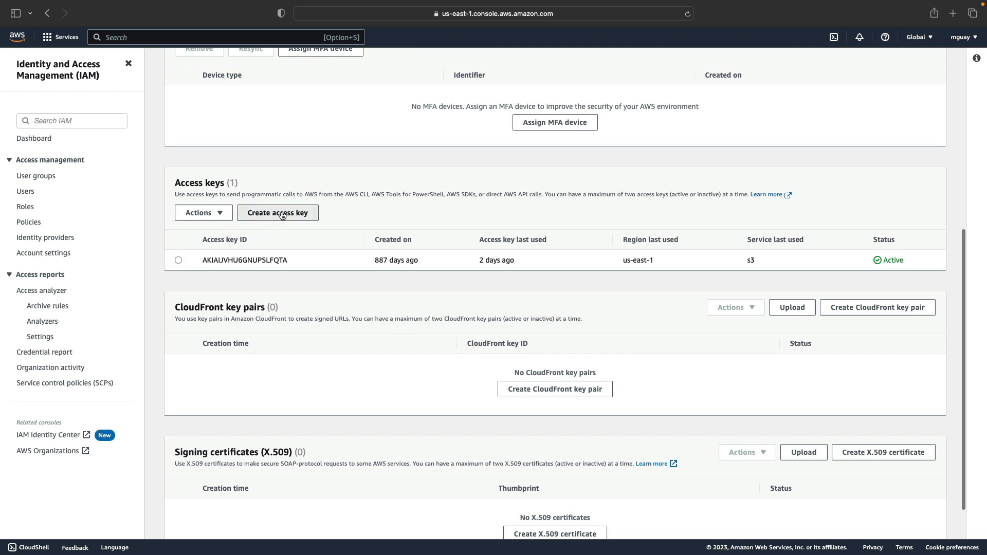
Step: Create a root access key, acknowledging the warning, and copy its access key ID
click(277, 213)
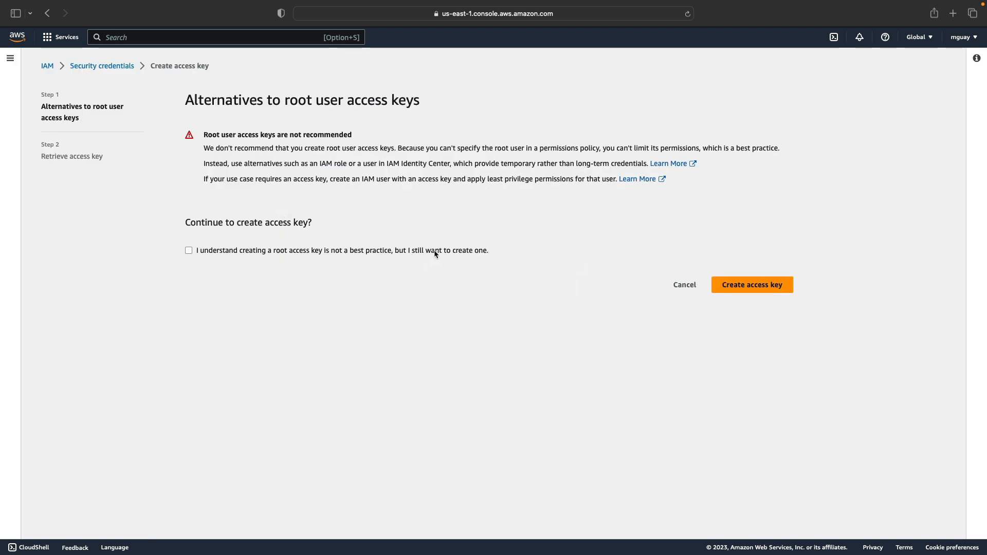
click(188, 249)
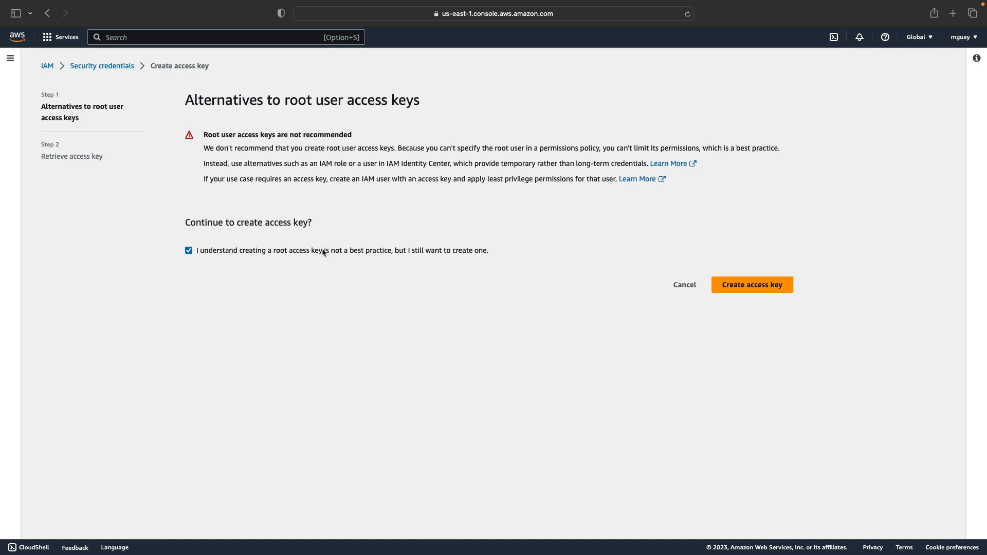
mouse_move(342, 232)
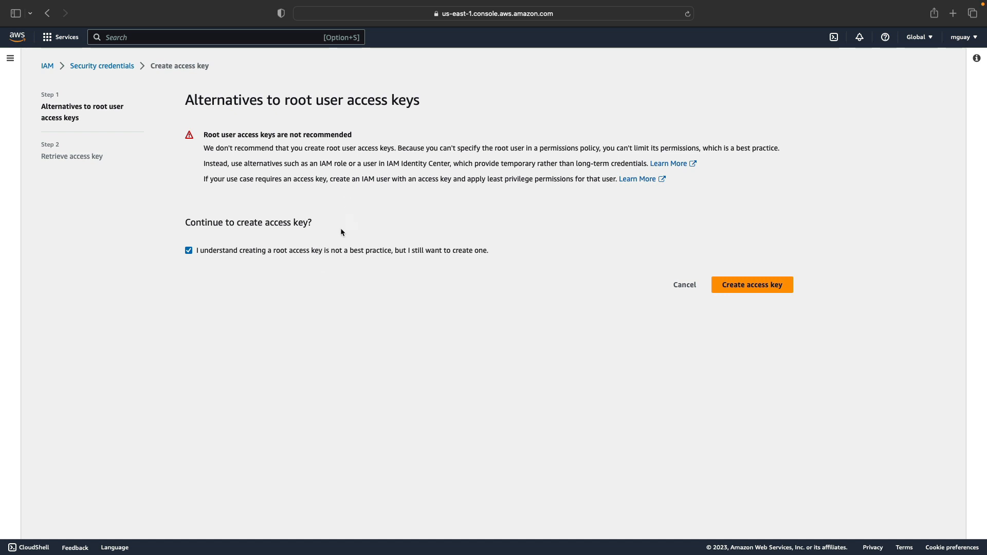
mouse_move(556, 263)
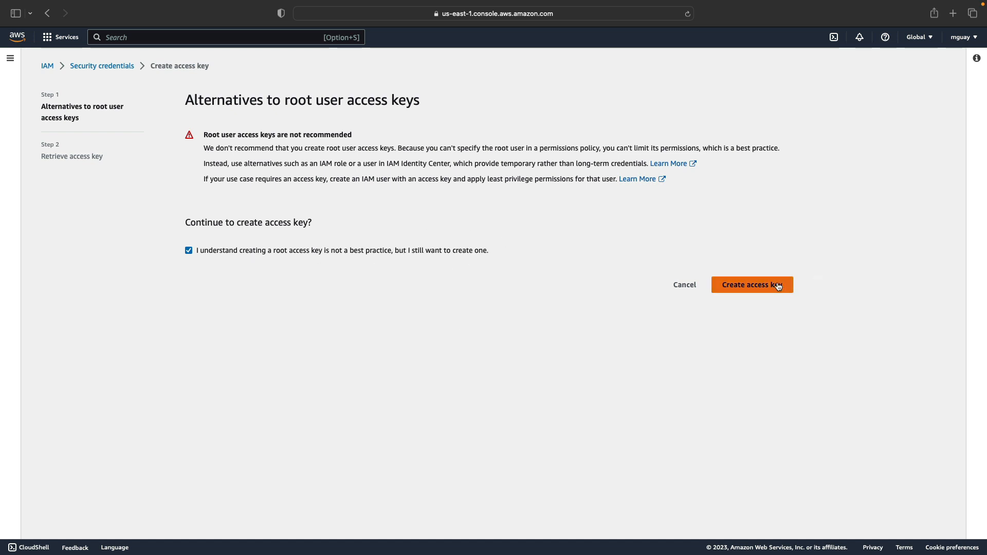
click(752, 284)
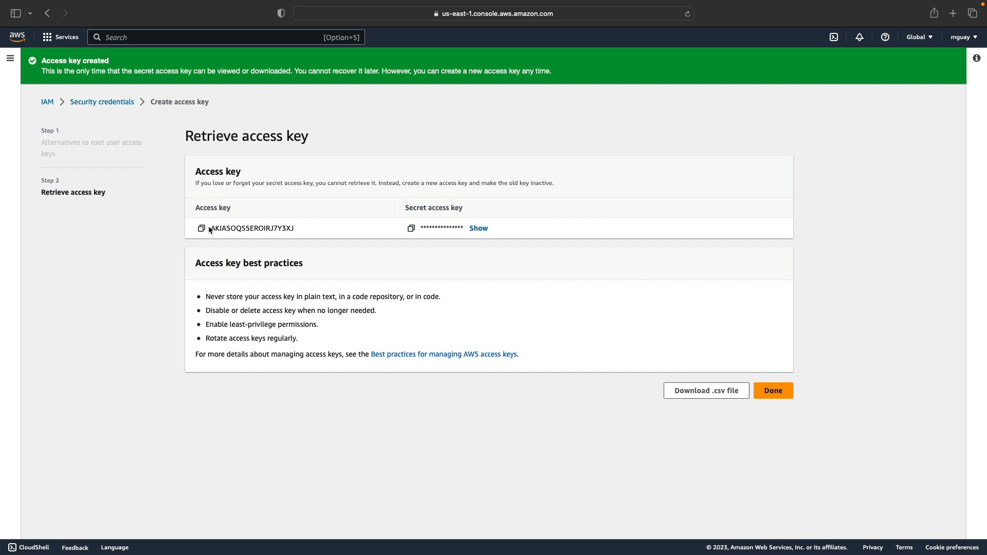
double_click(252, 227)
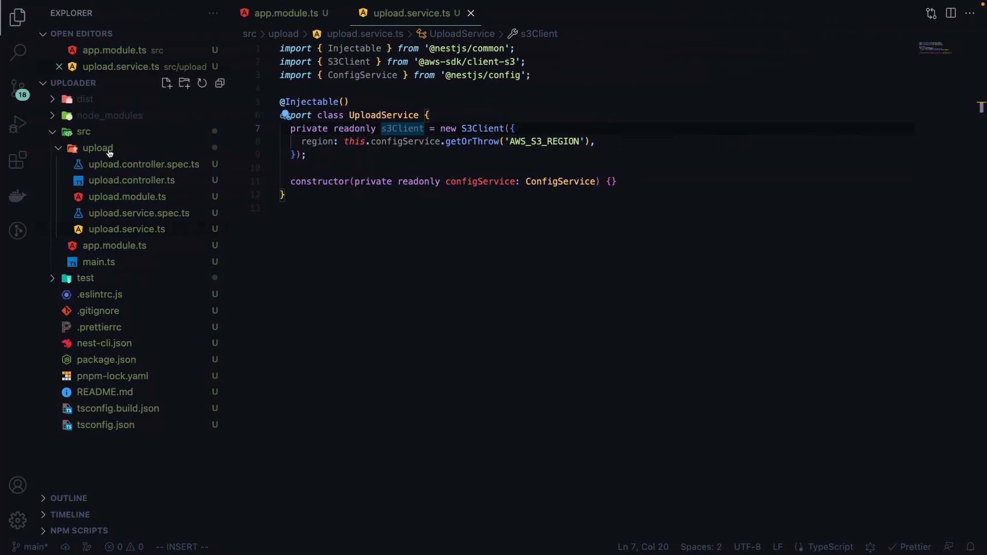
Step: Create a root .env file with AWS_ACCESS_KEY and AWS_SECRET_ACCESS_KEY entries filled in
right_click(98, 148)
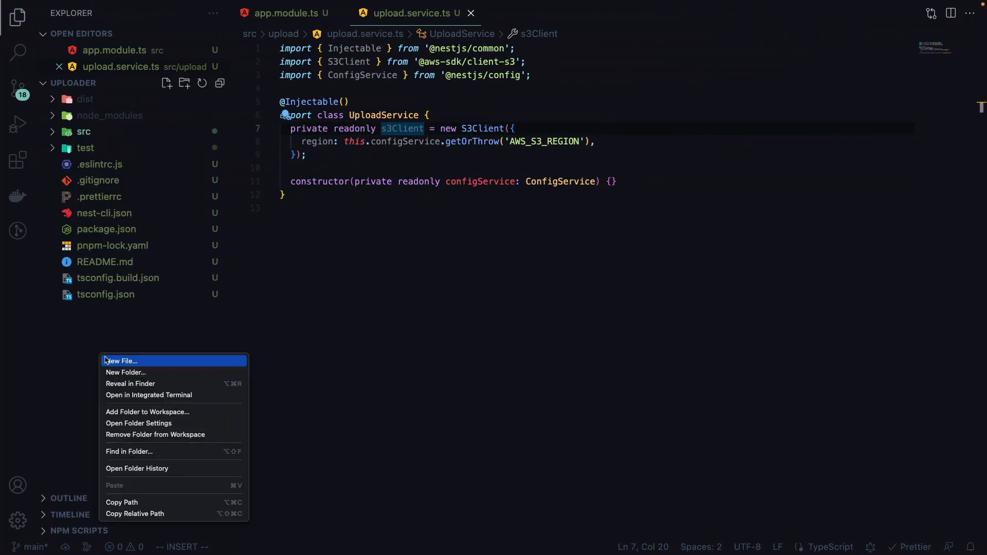
click(121, 361)
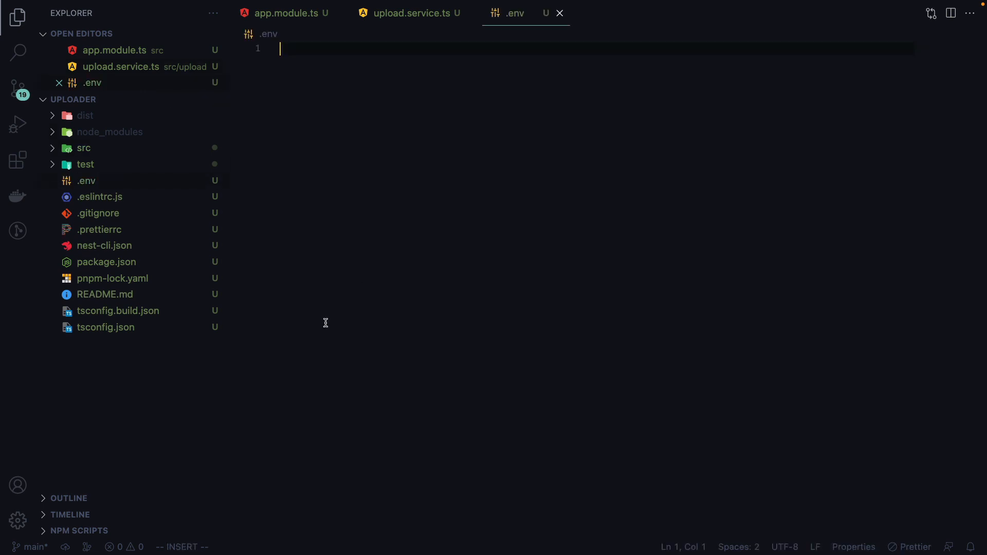
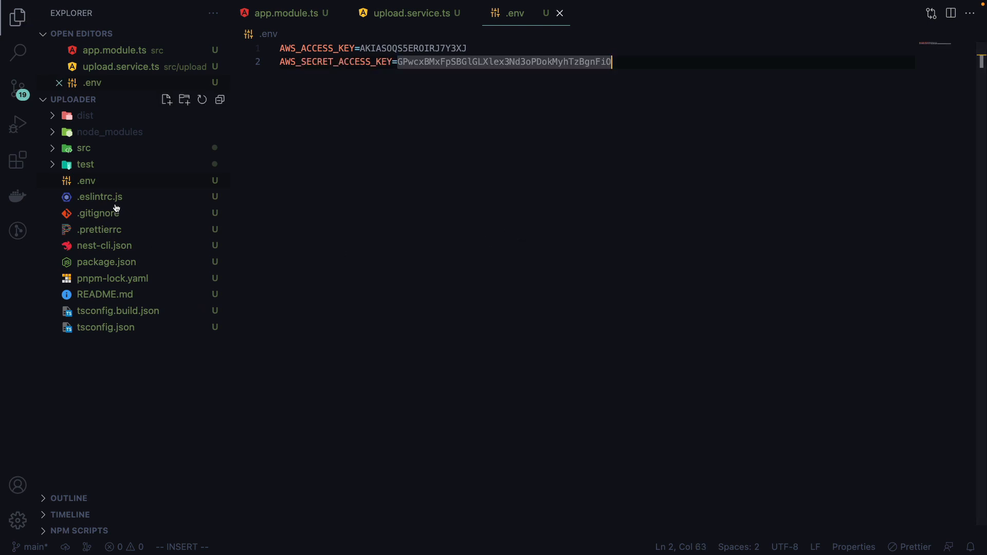
mouse_move(92, 187)
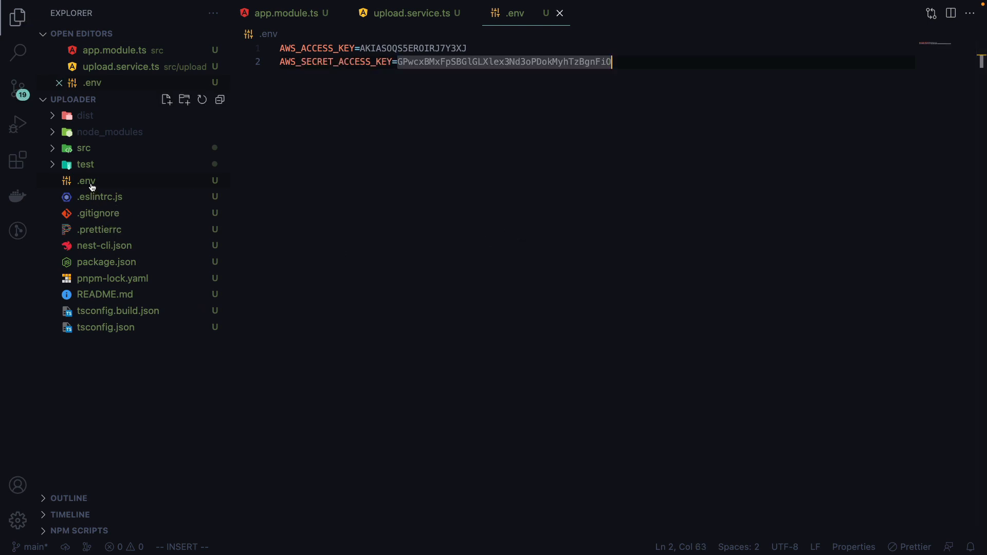
mouse_move(115, 267)
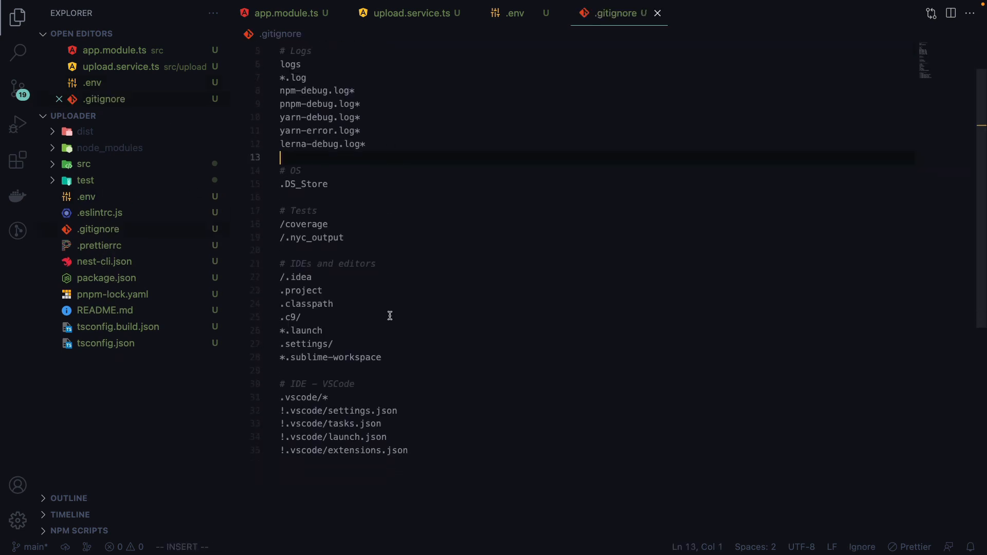
Step: Add a .env line to .gitignore
text(.e)
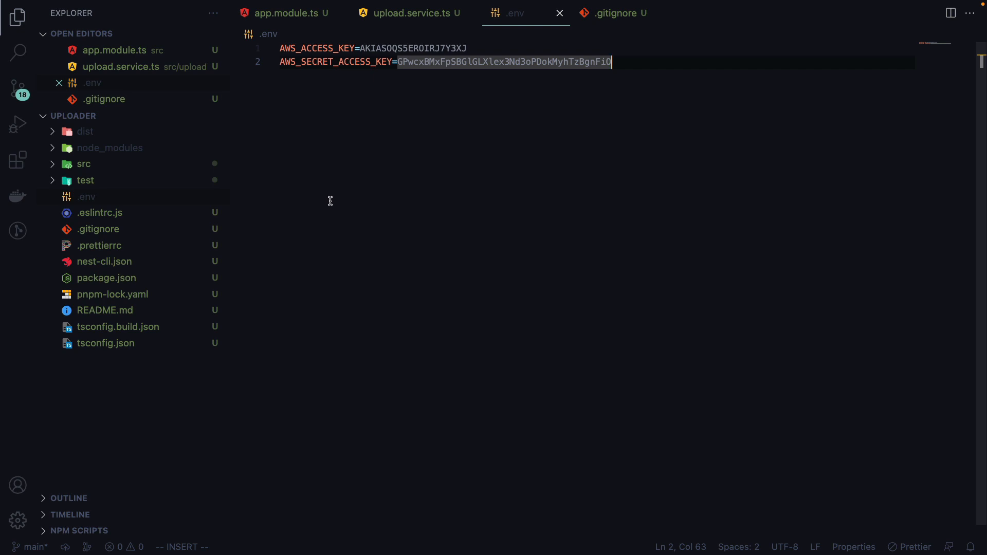
Step: After checking upload.service.ts, add AWS_S3_REGION=us-east-1 to .env and rename AWS_ACCESS_KEY to AWS_ACCESS_KEY_ID
click(410, 14)
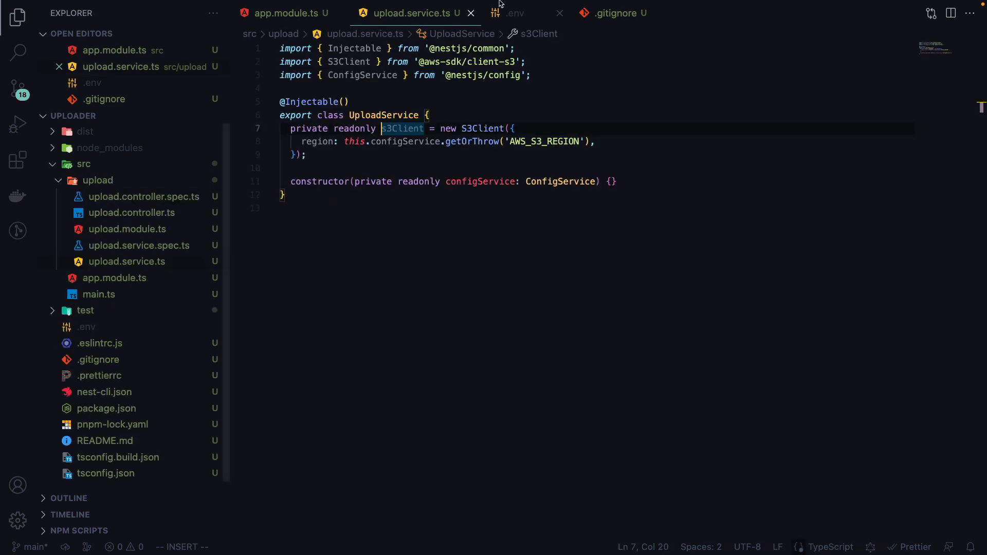
click(508, 12)
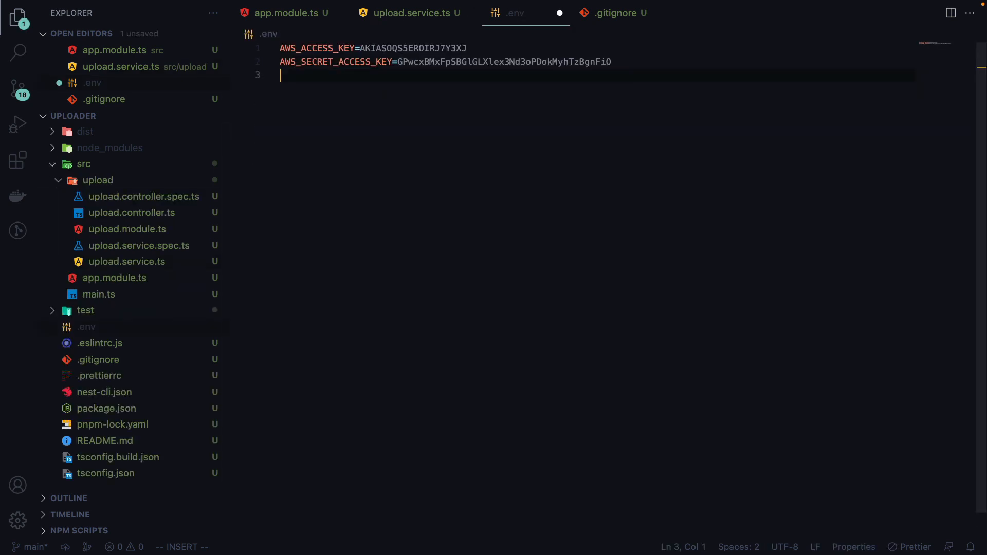
text(AWS_S)
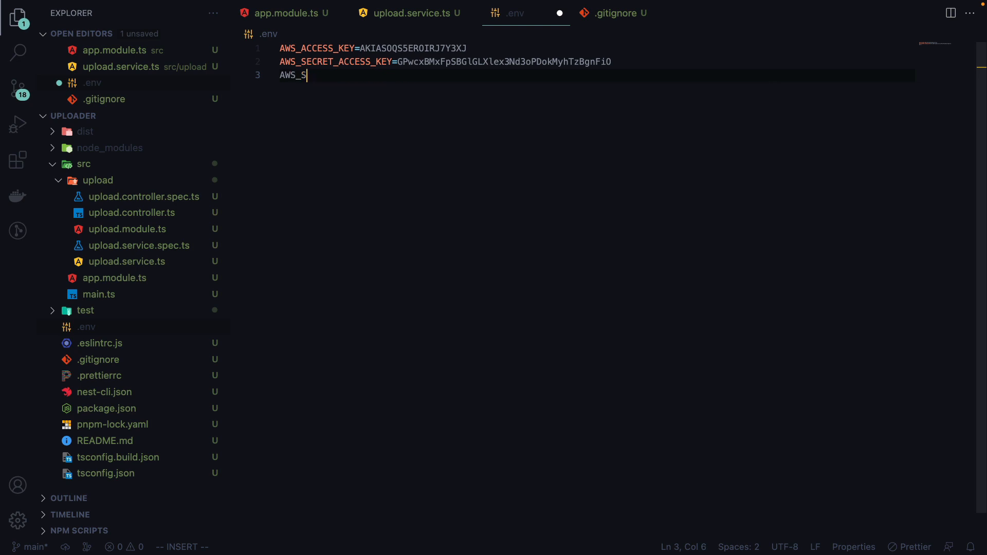
text(3_REGION=)
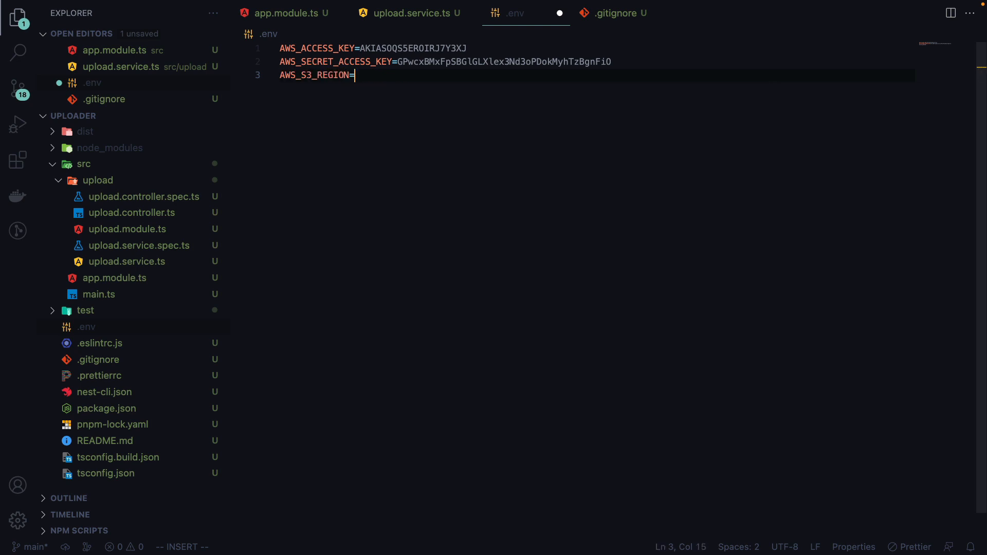
text(us-east)
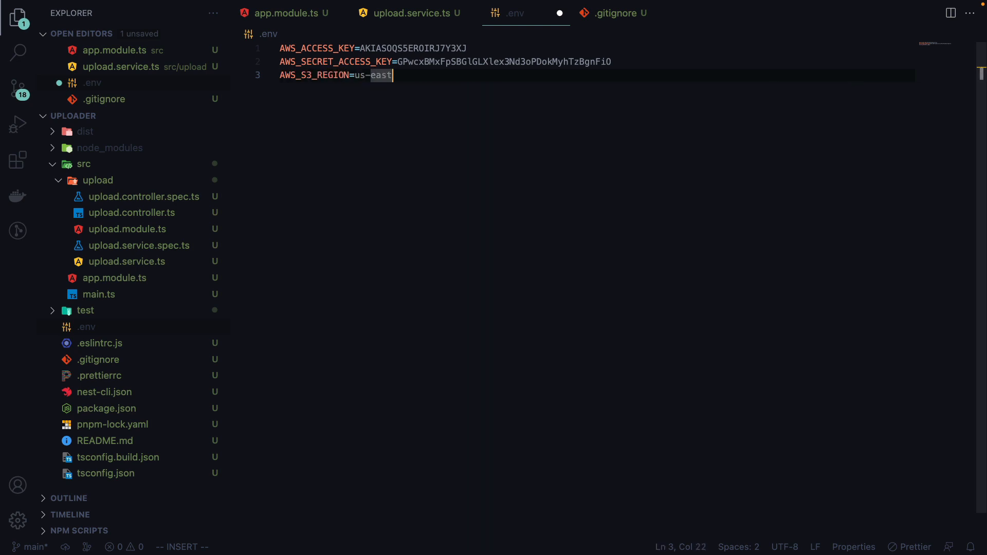
text(-1)
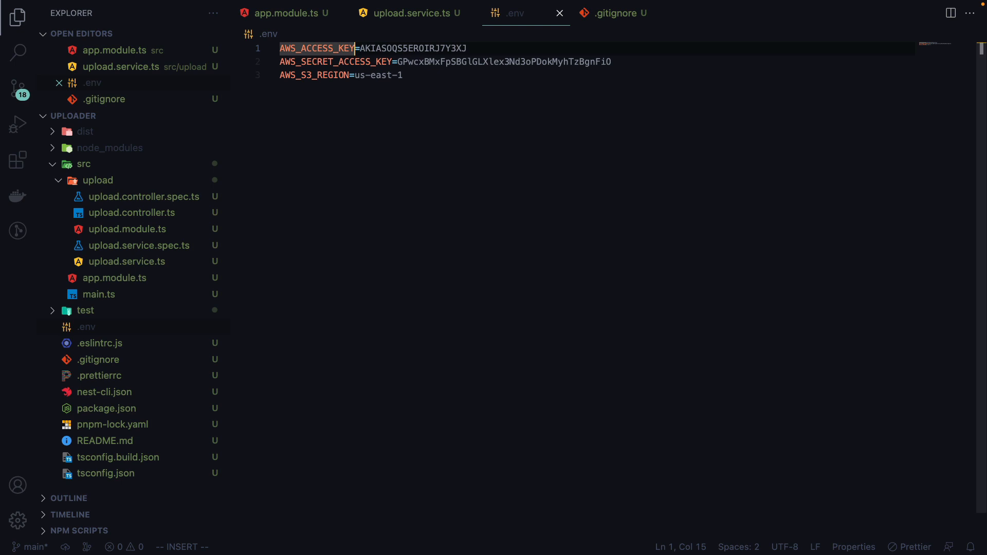
text(_ID)
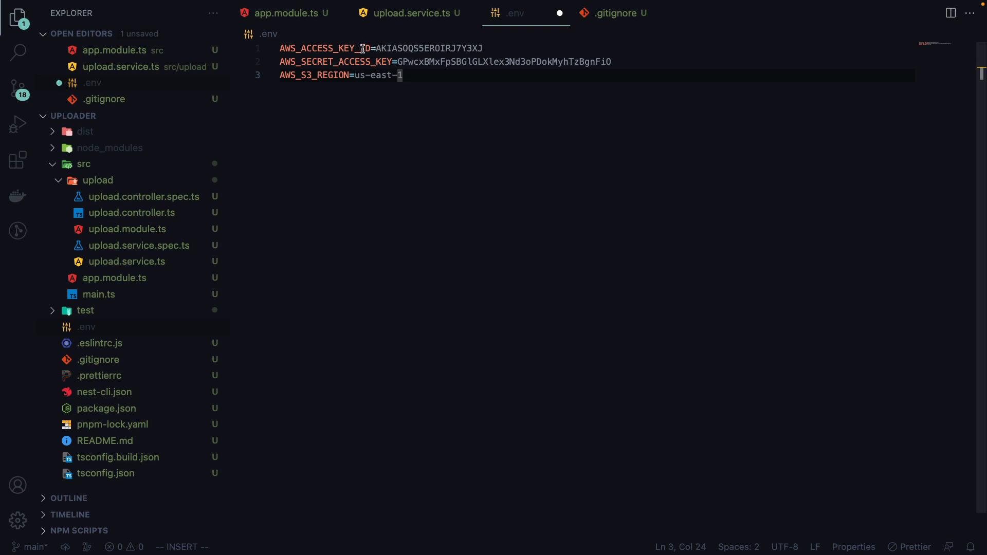
mouse_move(340, 48)
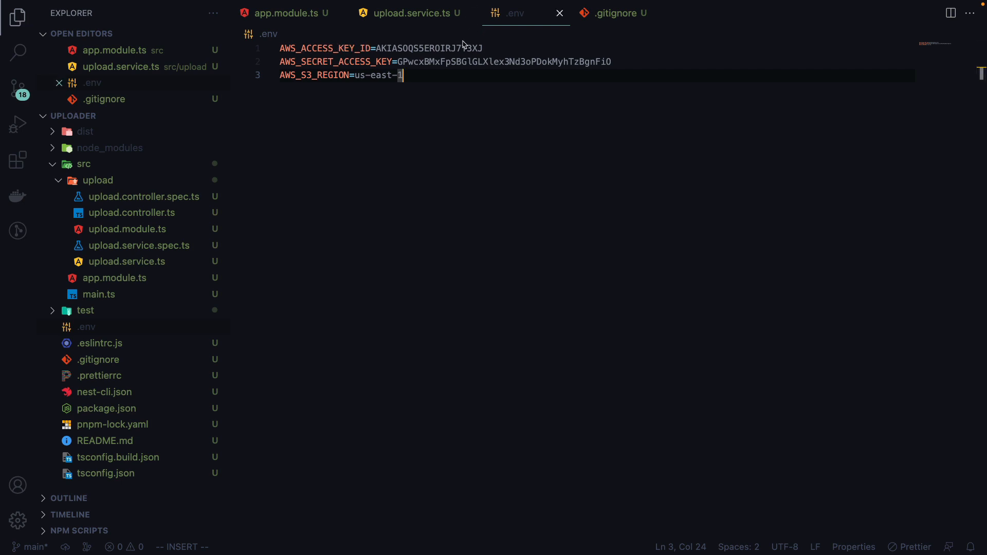
click(409, 14)
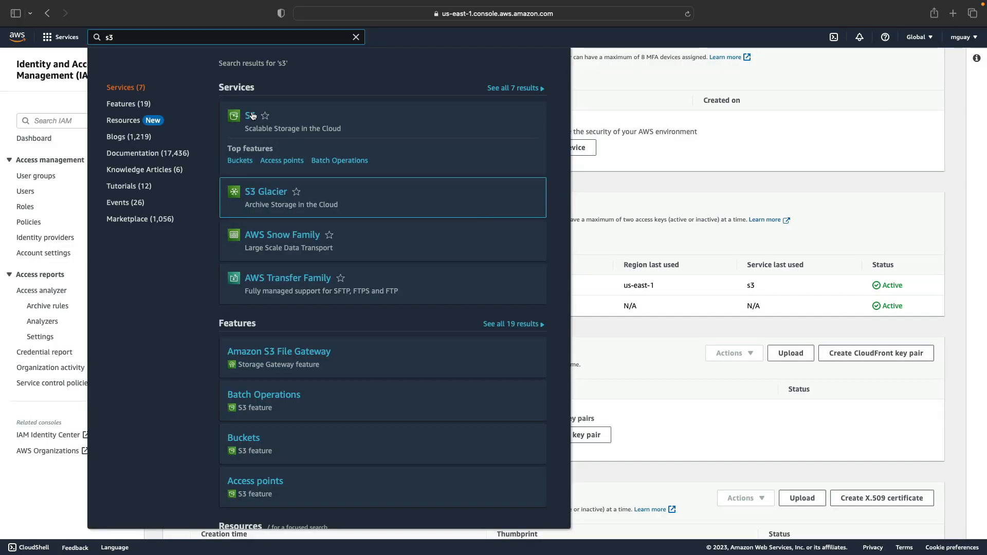
Step: Open S3 and create the 'nestjs-uploader' bucket in us-east-1, keeping default settings
click(240, 115)
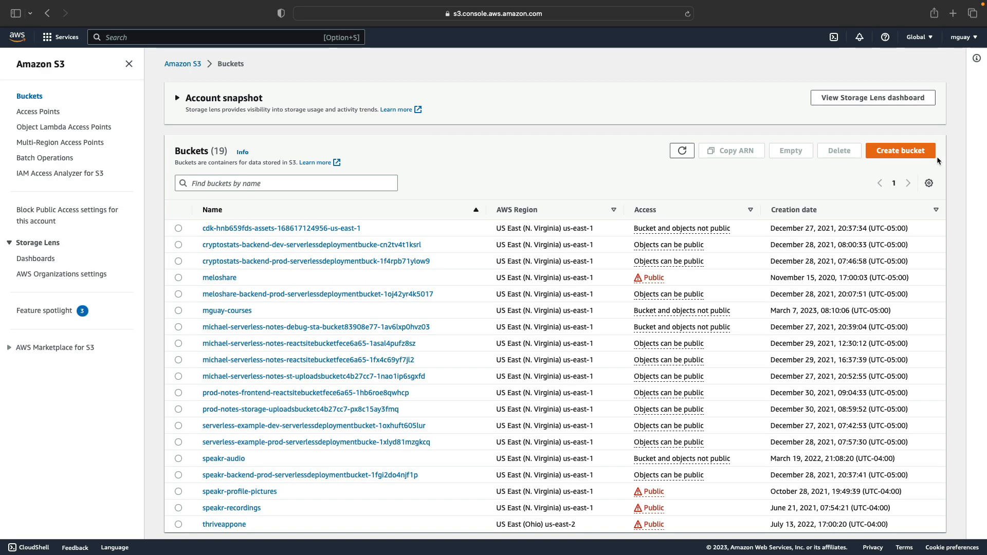
click(900, 151)
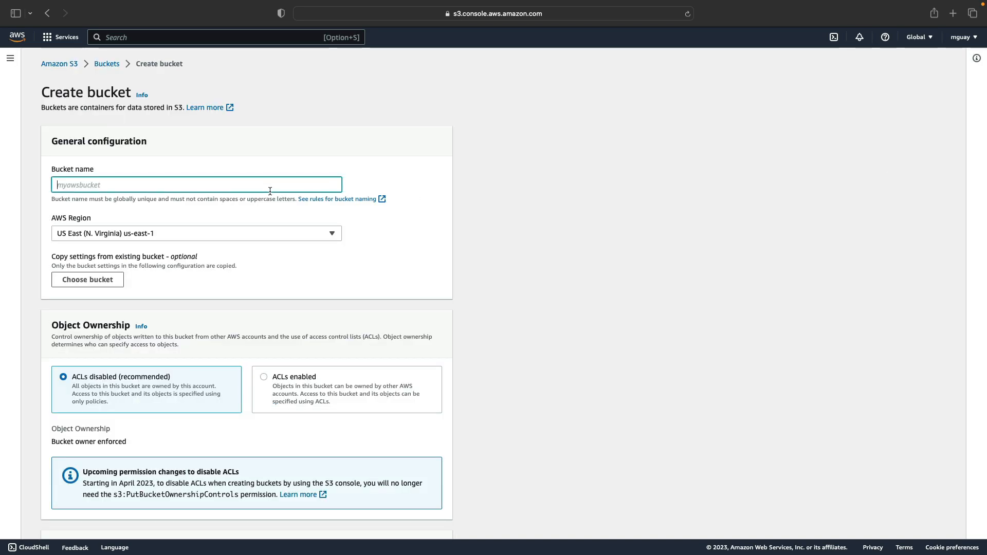
text(u)
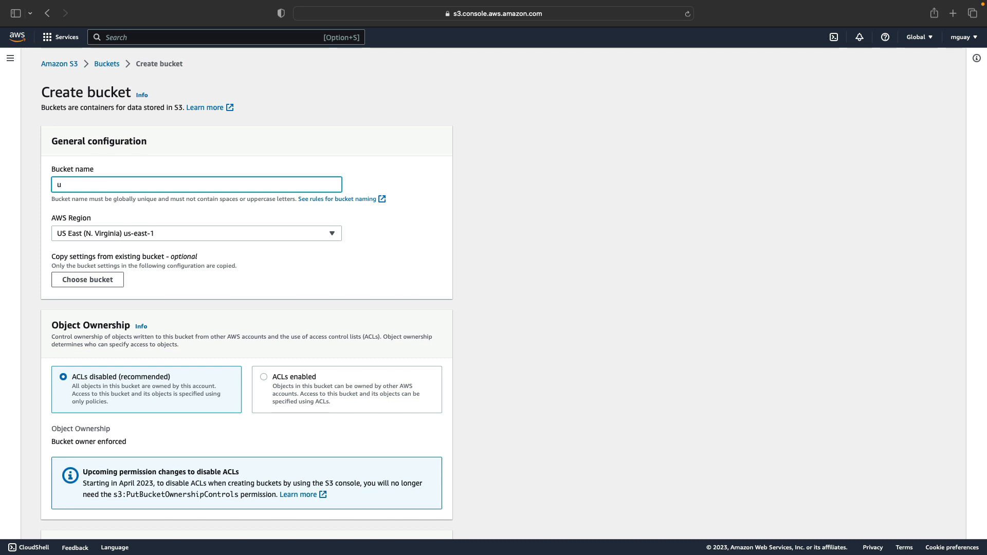
text(nestjs-uploader)
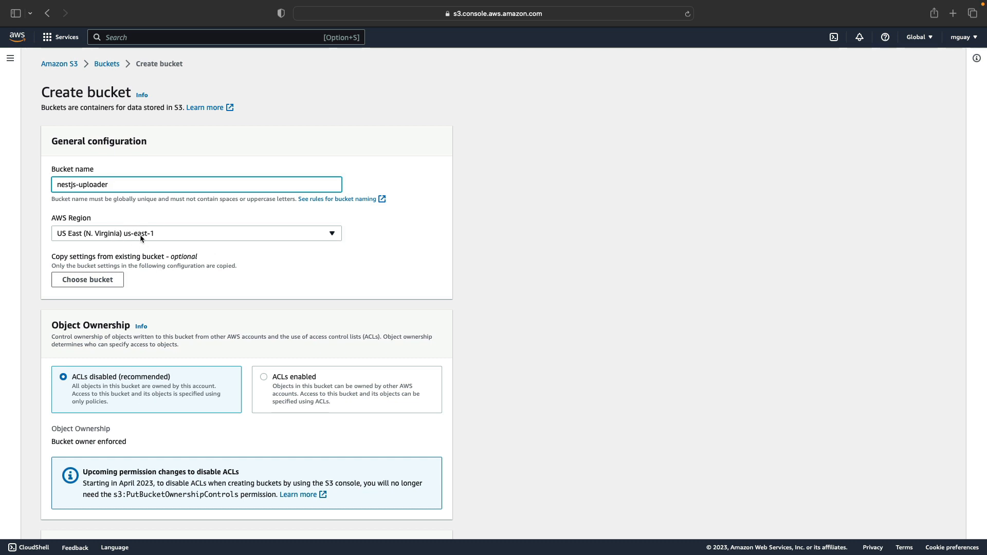
scroll(down, 3)
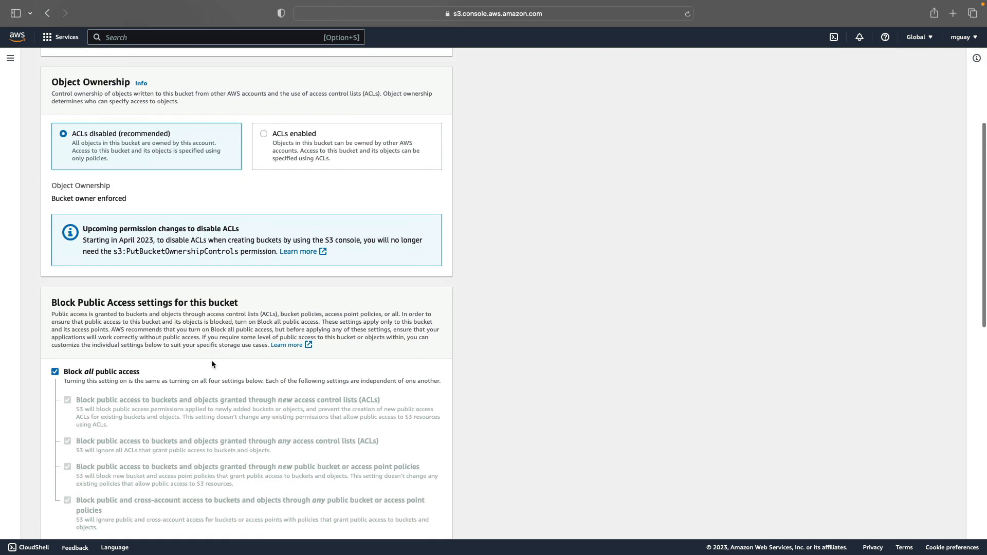
scroll(down, 3)
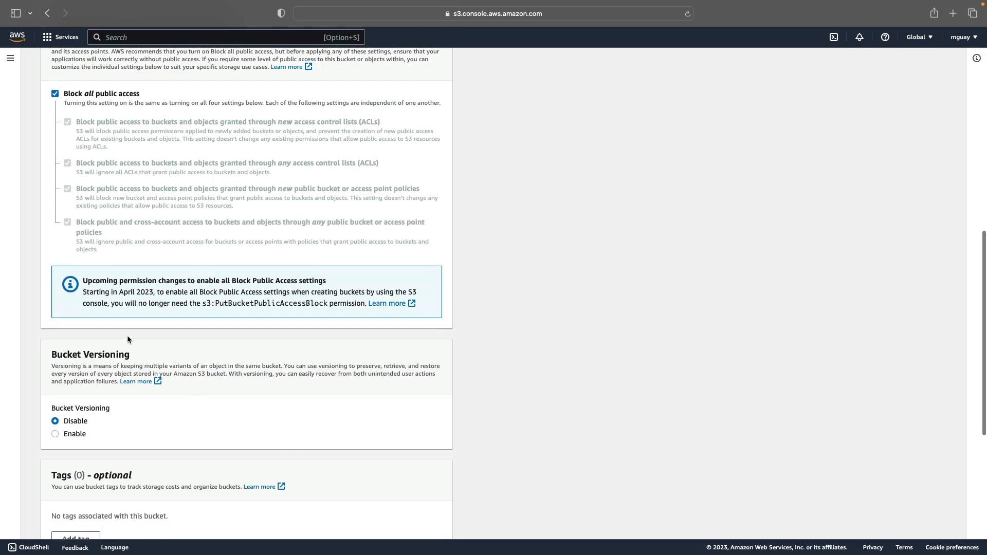
scroll(down, 3)
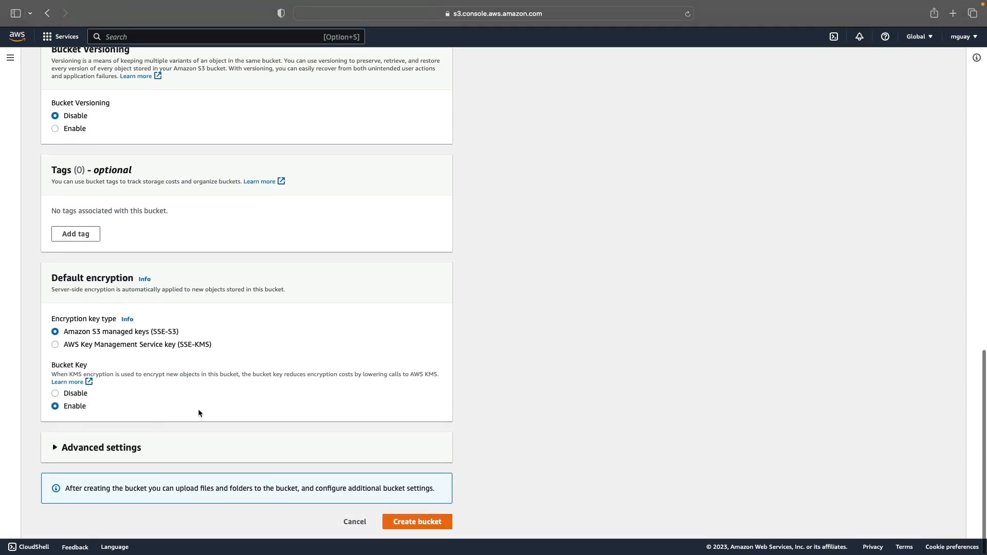
click(416, 521)
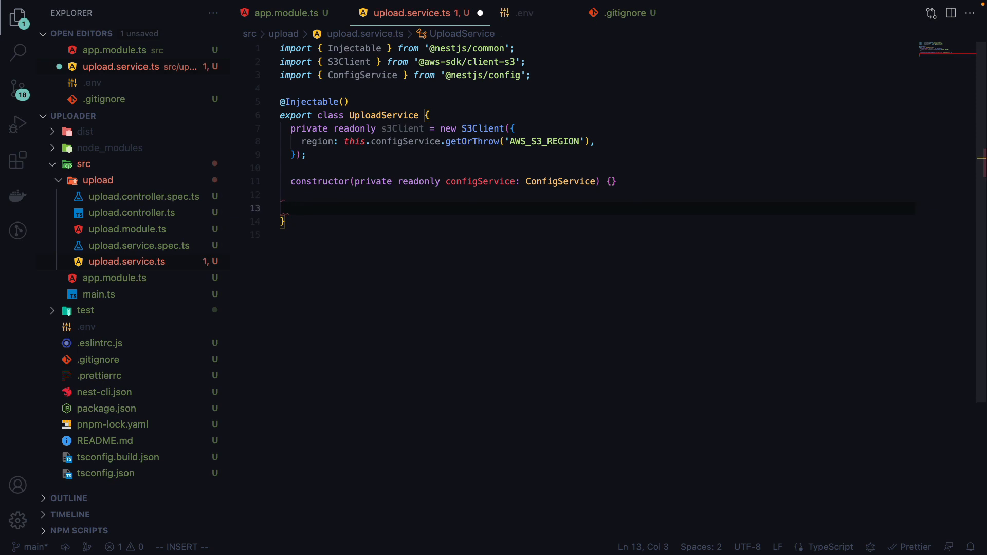
Step: Write async upload() awaiting this.s3Client.send(new PutObjectCommand()), auto-importing PutObjectCommand
text(async)
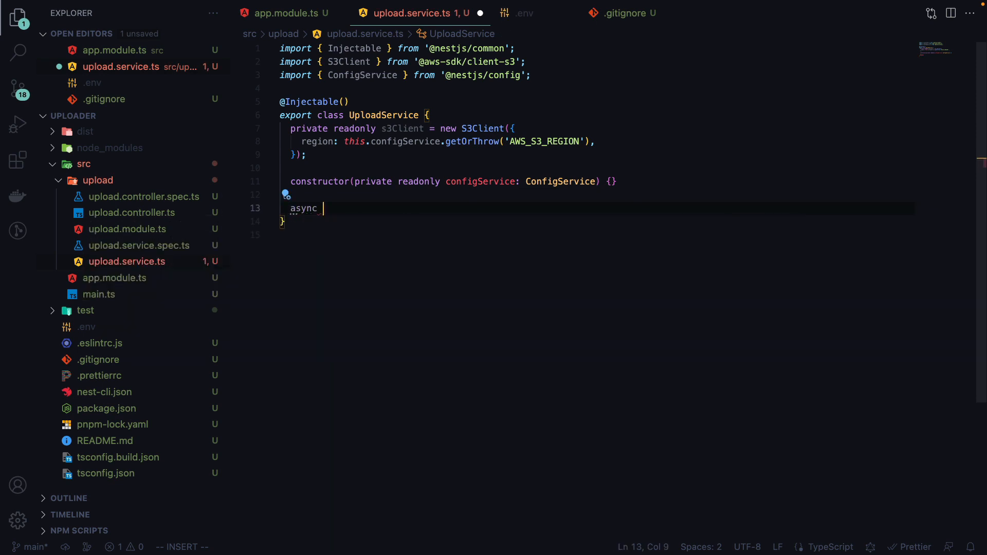
text(upload() {)
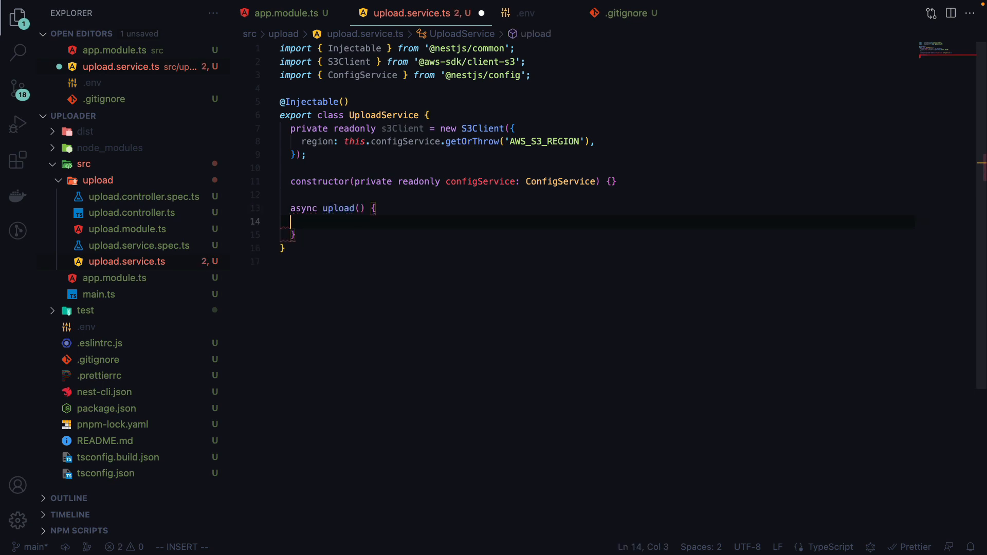
text(await th)
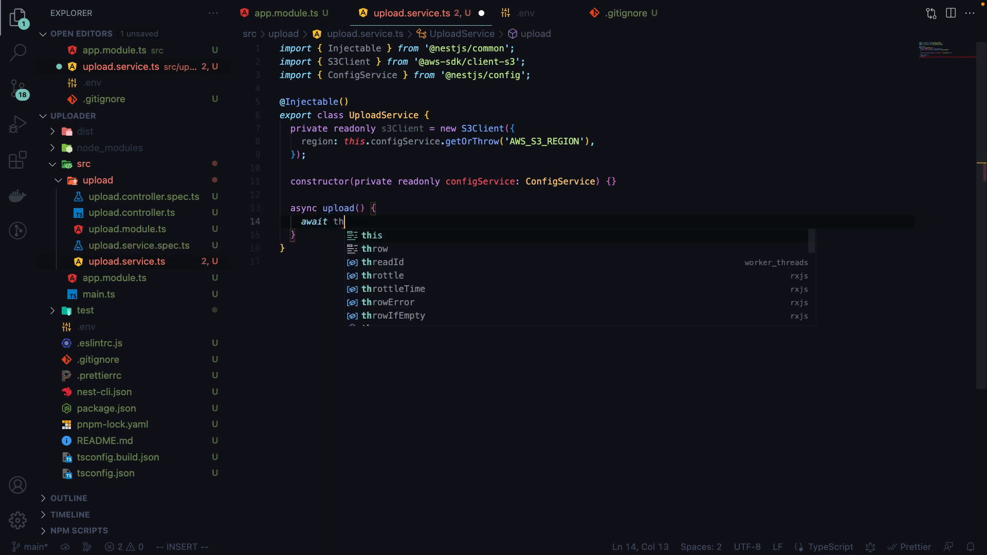
text(is.s3Client.)
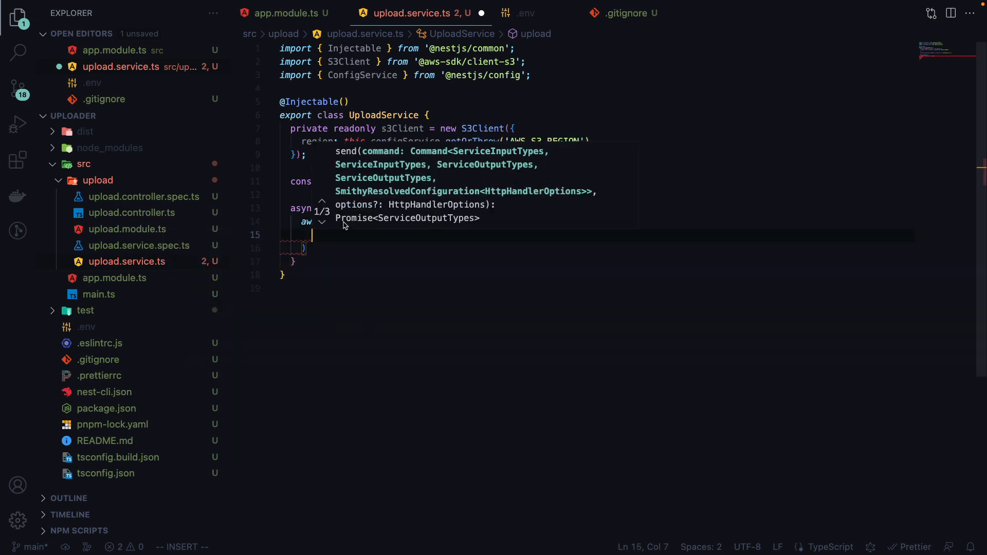
text(new PutObjectCommand()
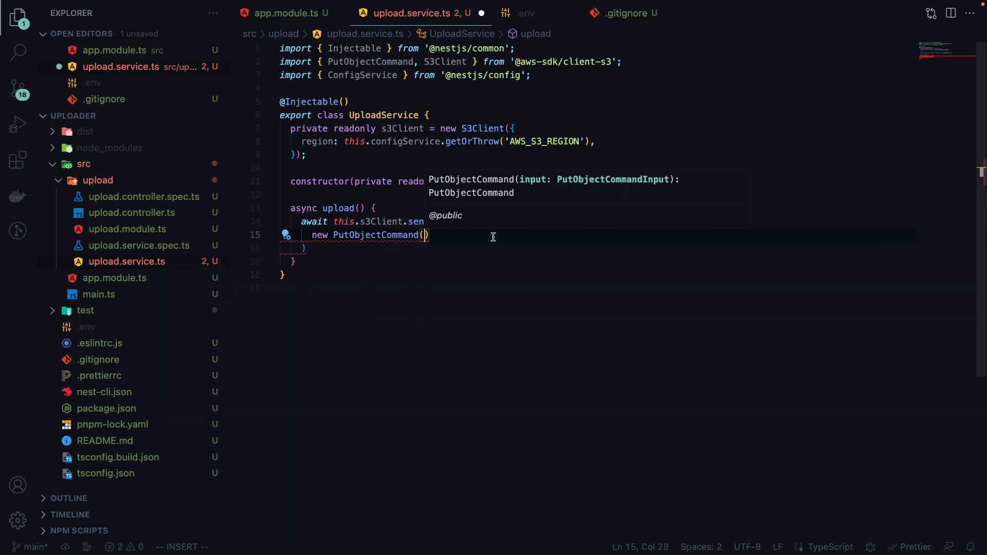
mouse_move(396, 253)
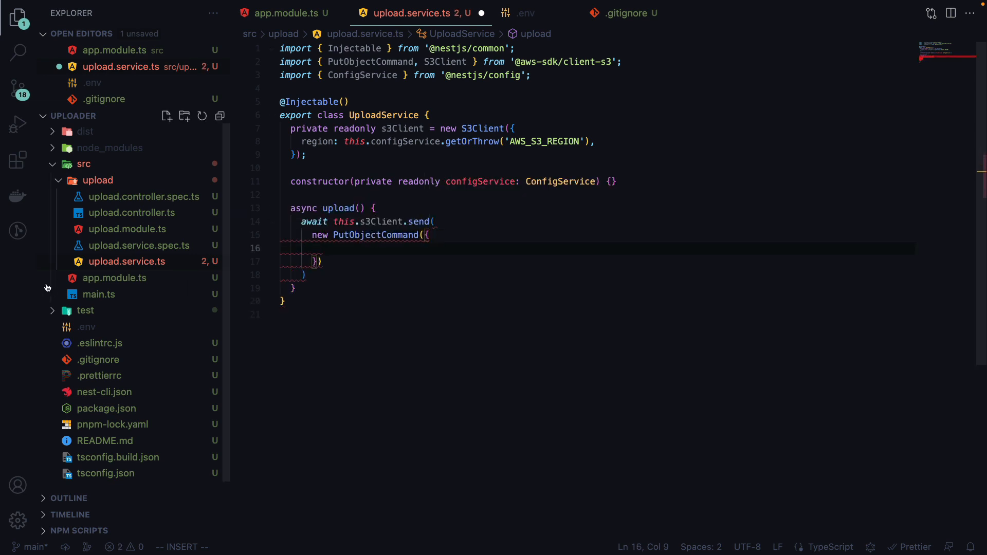
Step: Fill the PutObjectCommand with Bucket: 'nestjs-uploader', Key and Body
text(B)
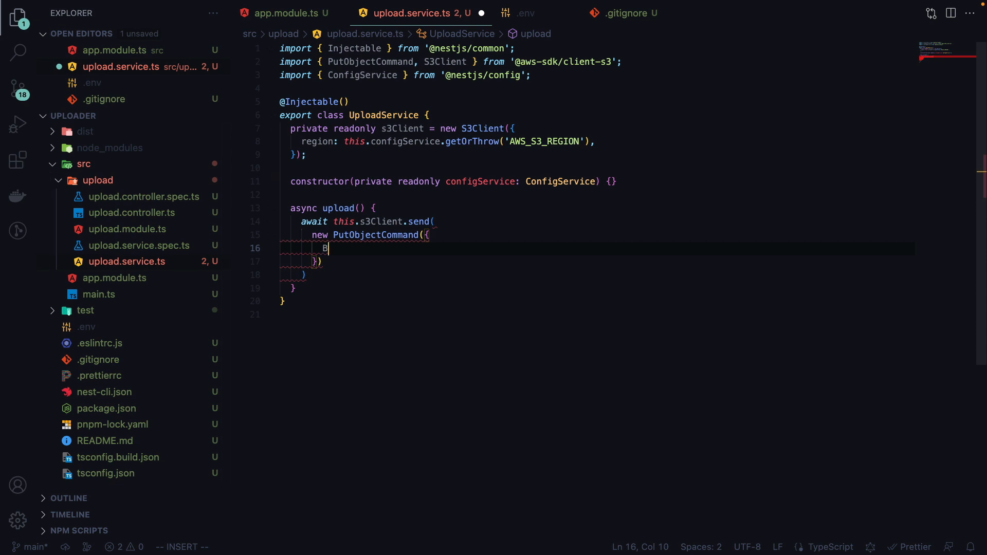
text(ucket: '')
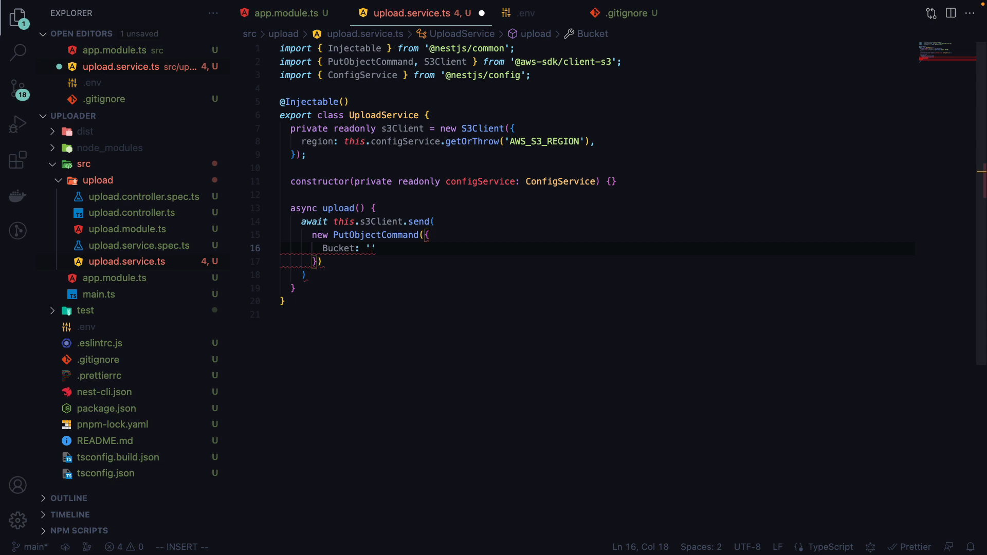
text(nestjs-uploader)
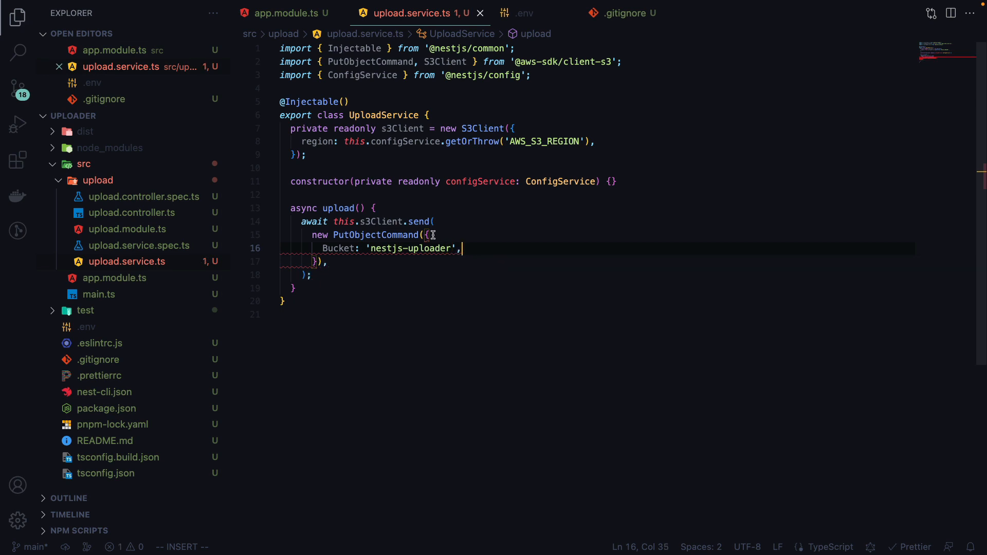
text(Key:)
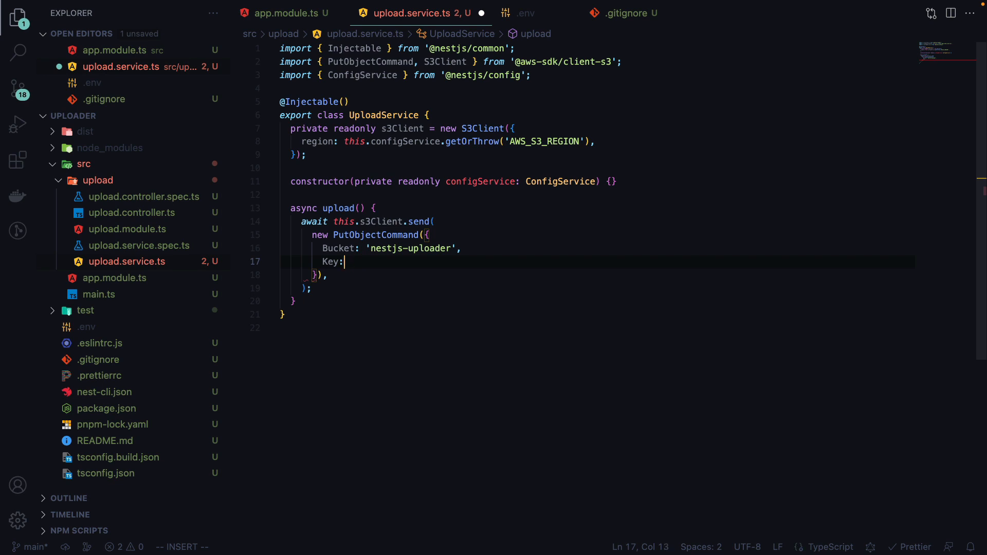
text(Bod)
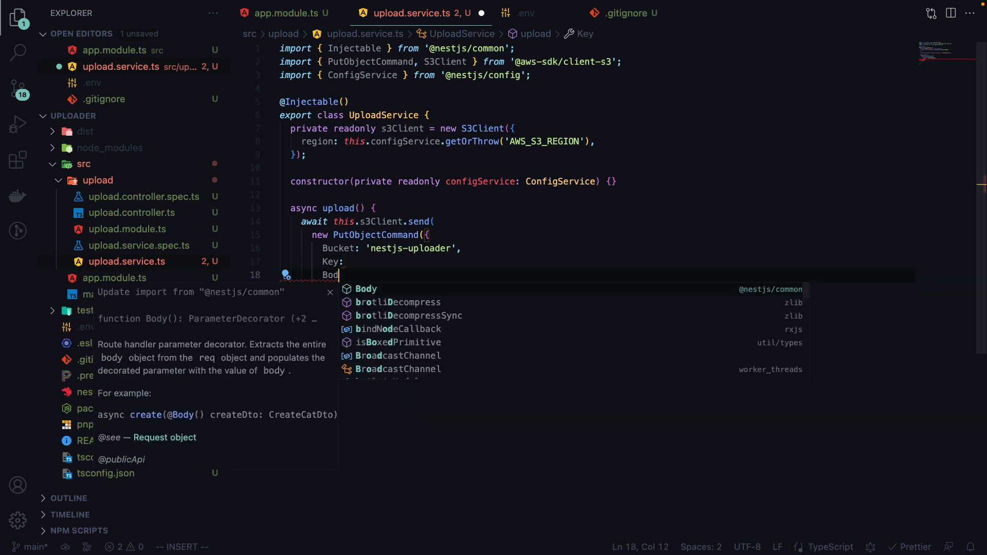
text(:)
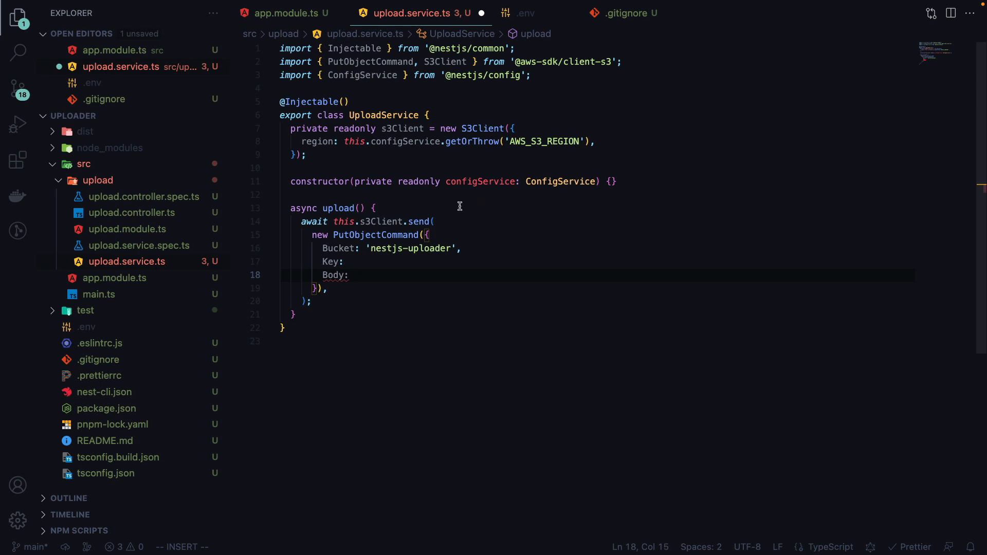
Step: Add fileName: string and file: Buffer parameters to upload()
click(356, 275)
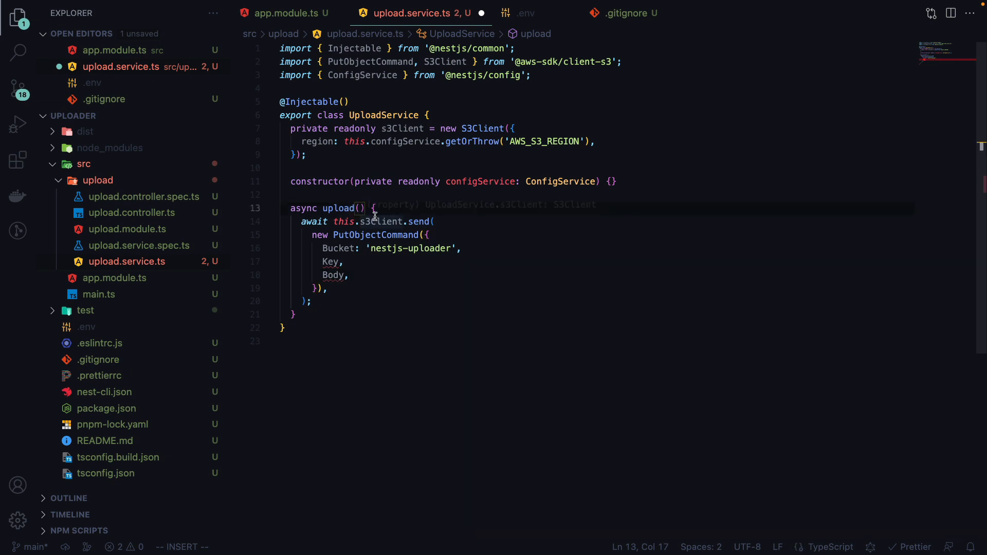
text(fileName: string,)
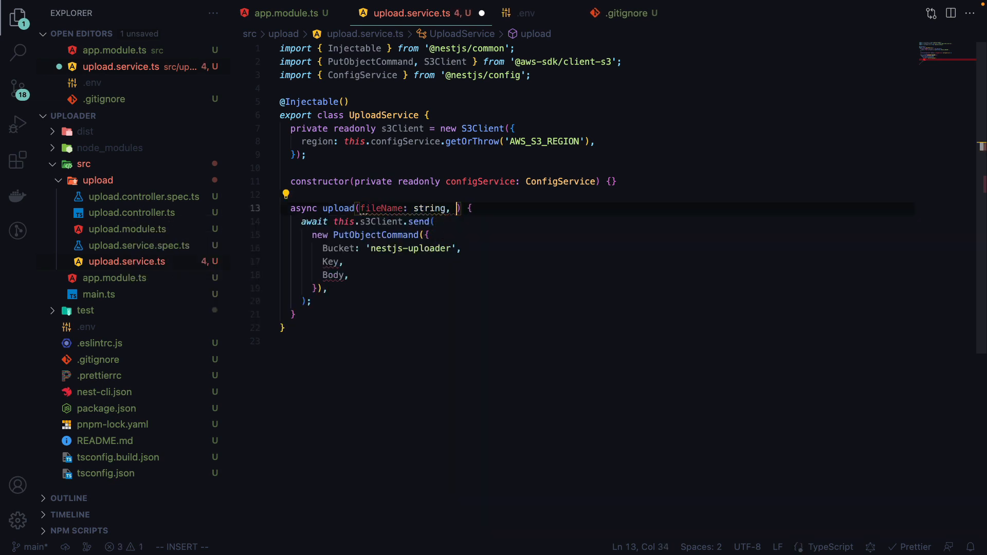
text(file:)
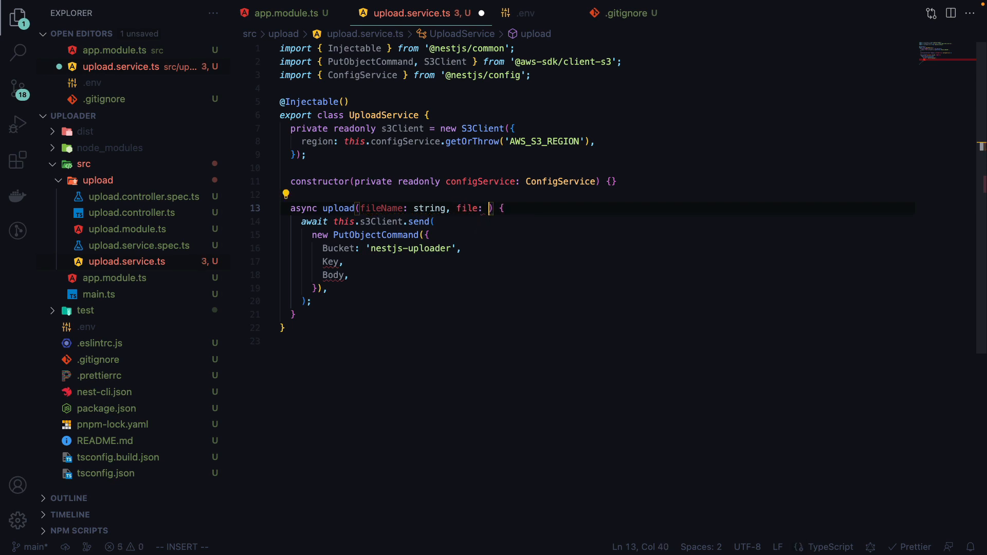
text(Buf)
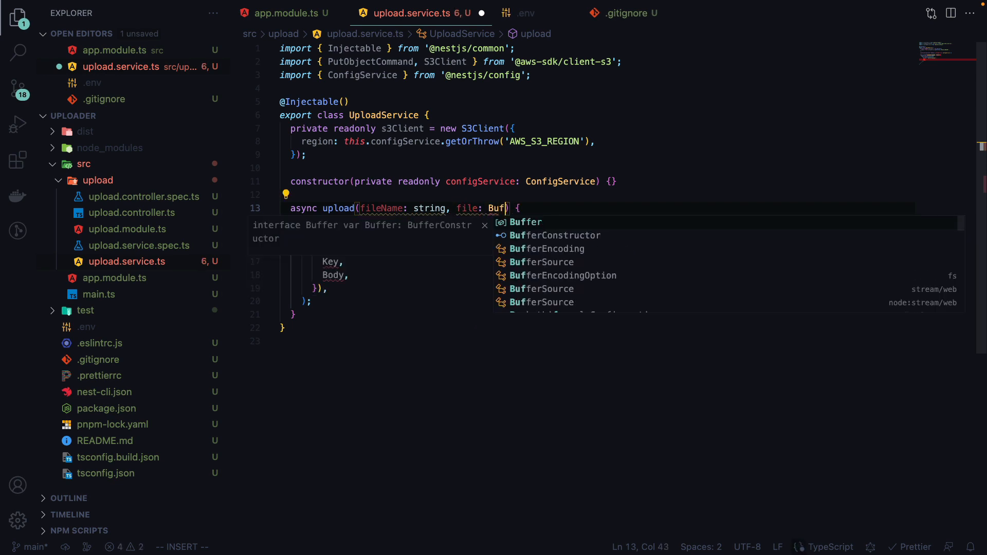
key(Tab)
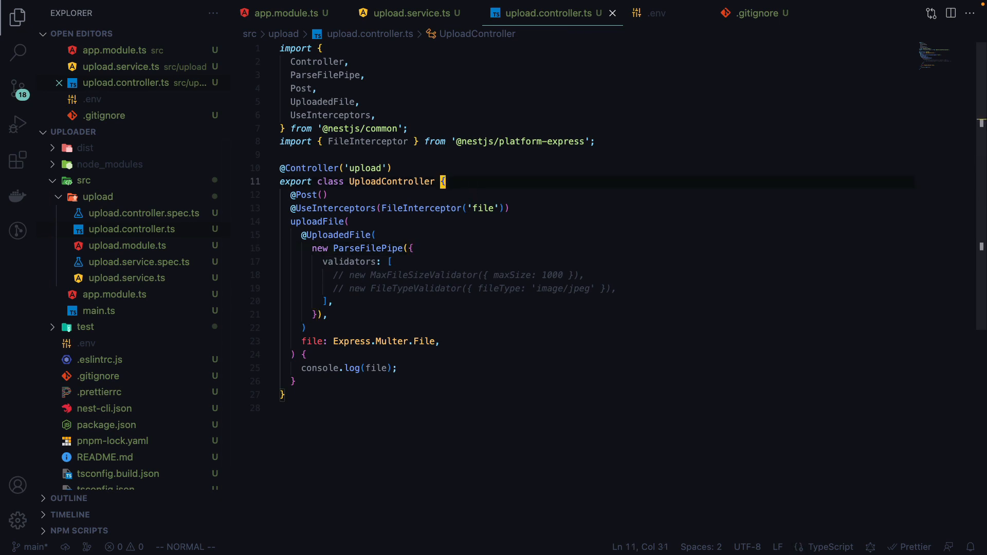
Step: Inject UploadService via the constructor and have async uploadFile await uploadService.upload with file.originalname
text(con)
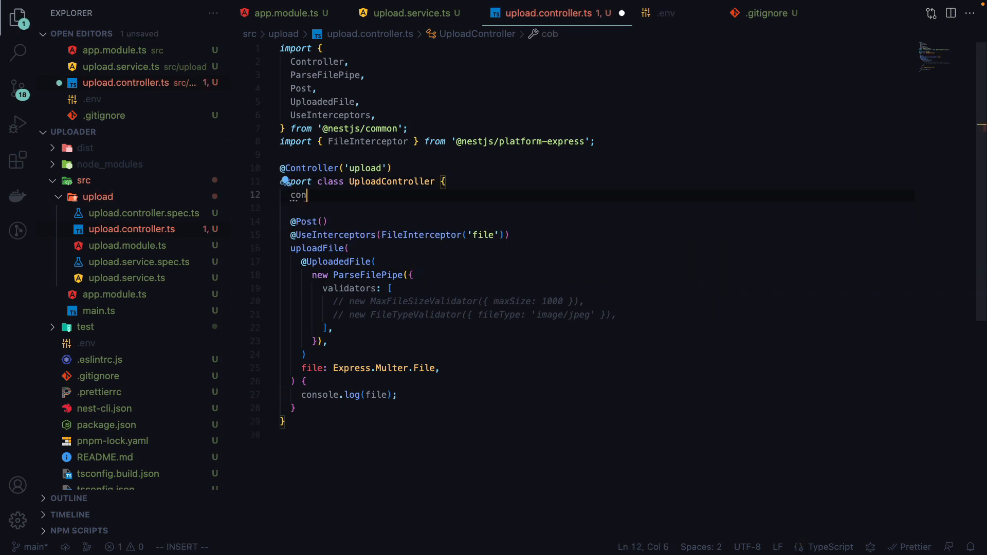
text(structor(private readonly con)
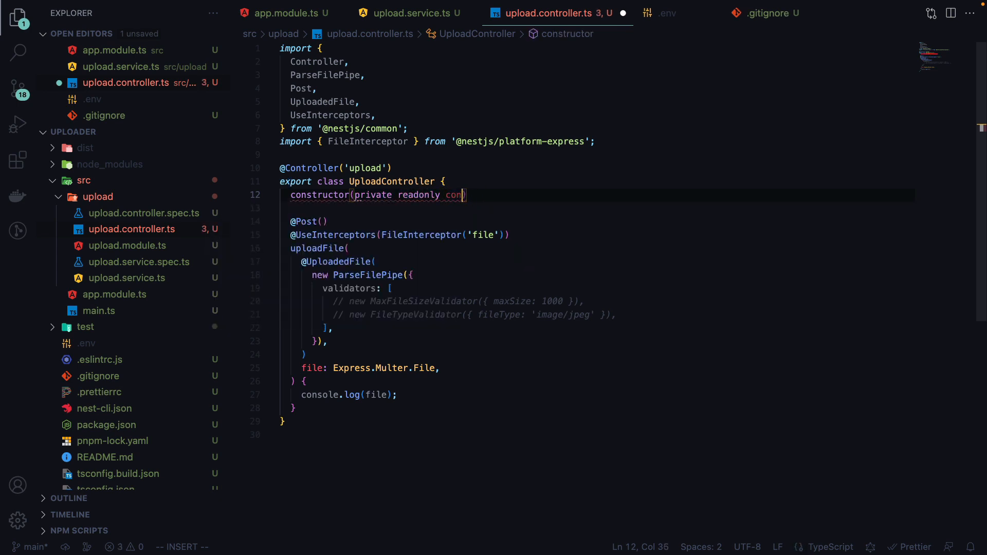
text(uploadService))
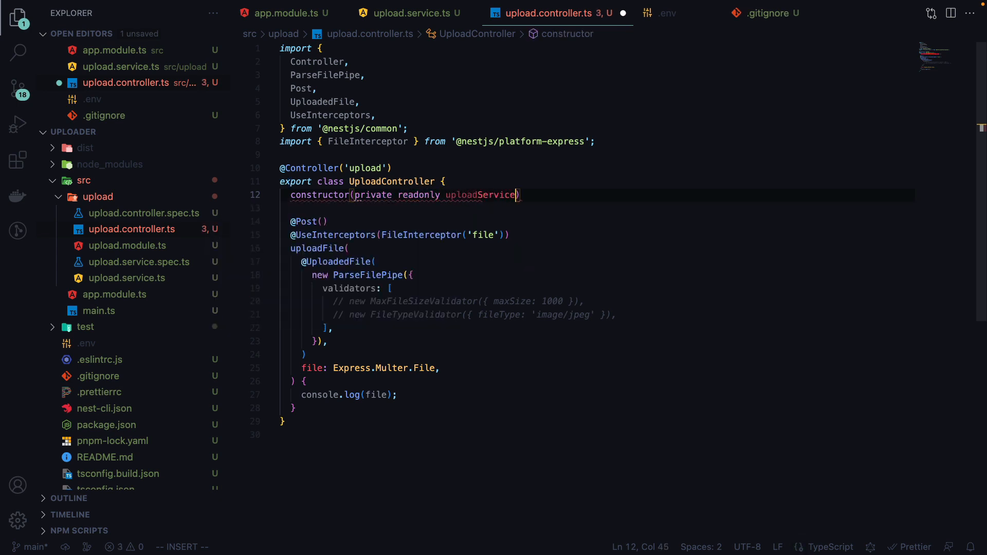
text(: UploadService)
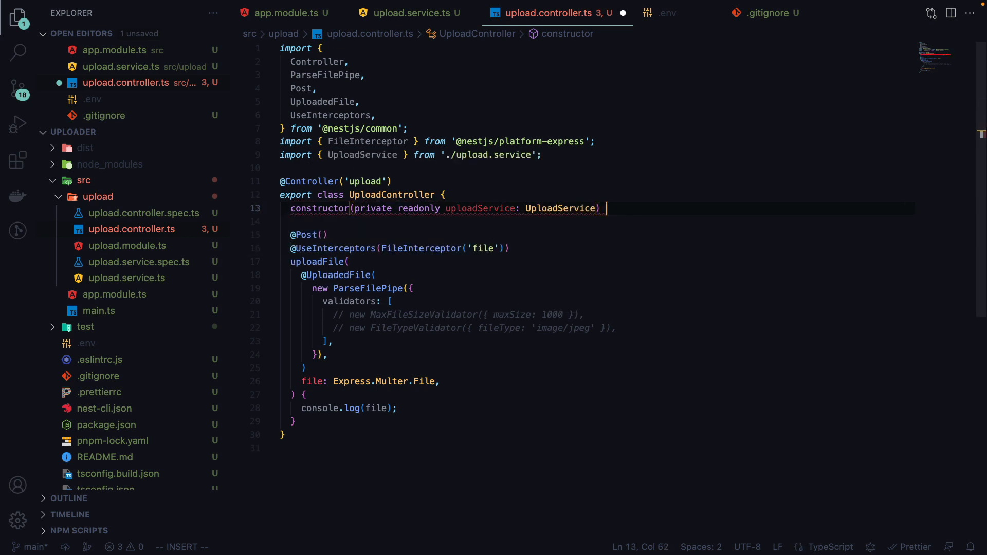
text(aw)
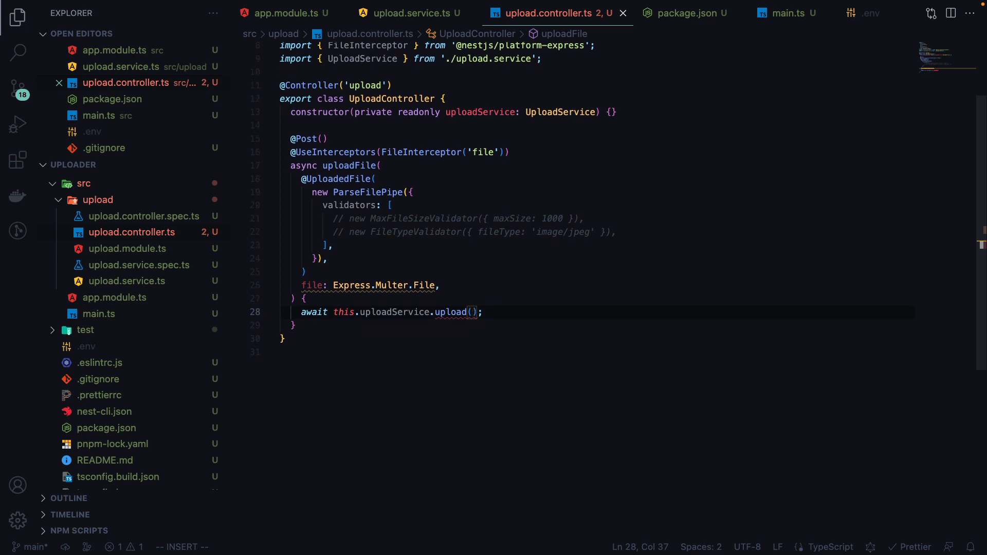
text(file.ori)
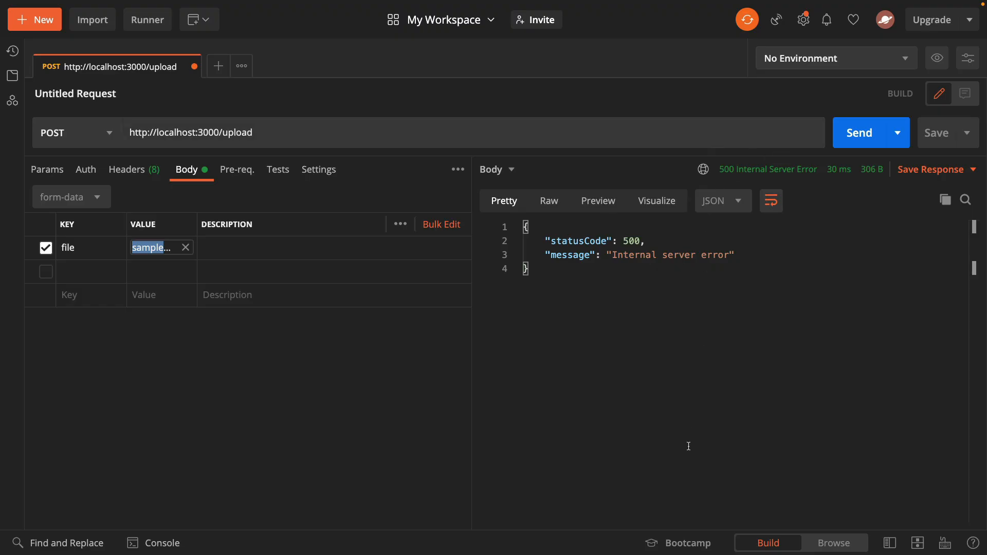
click(858, 132)
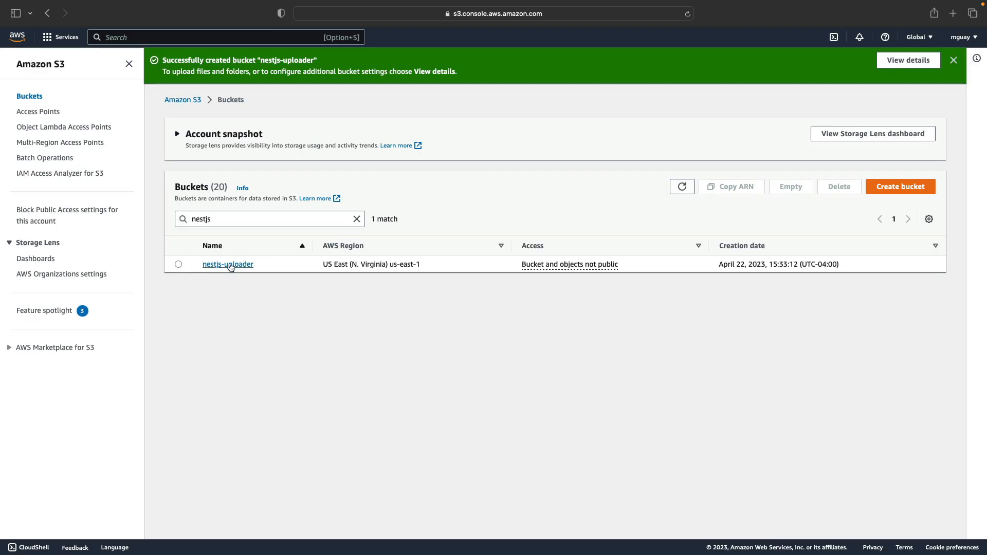
Step: Open the nestjs-uploader bucket and find sampledata.tsv (11.2 KB) under Objects
click(228, 264)
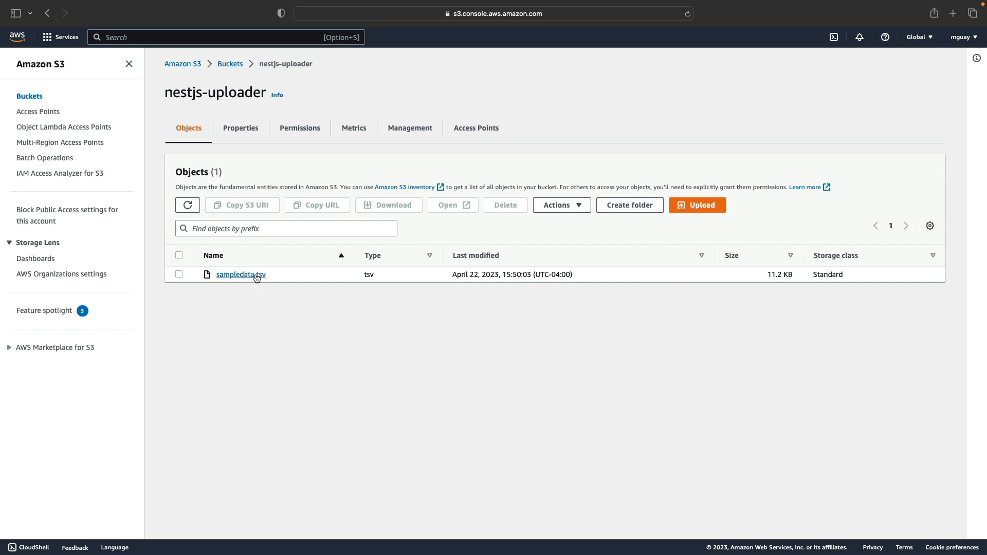
mouse_move(635, 275)
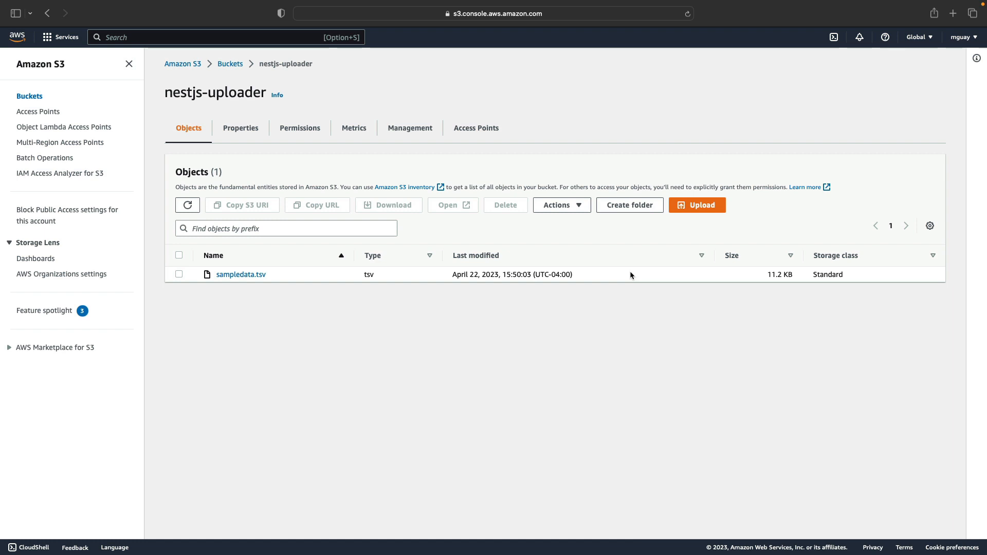
mouse_move(576, 310)
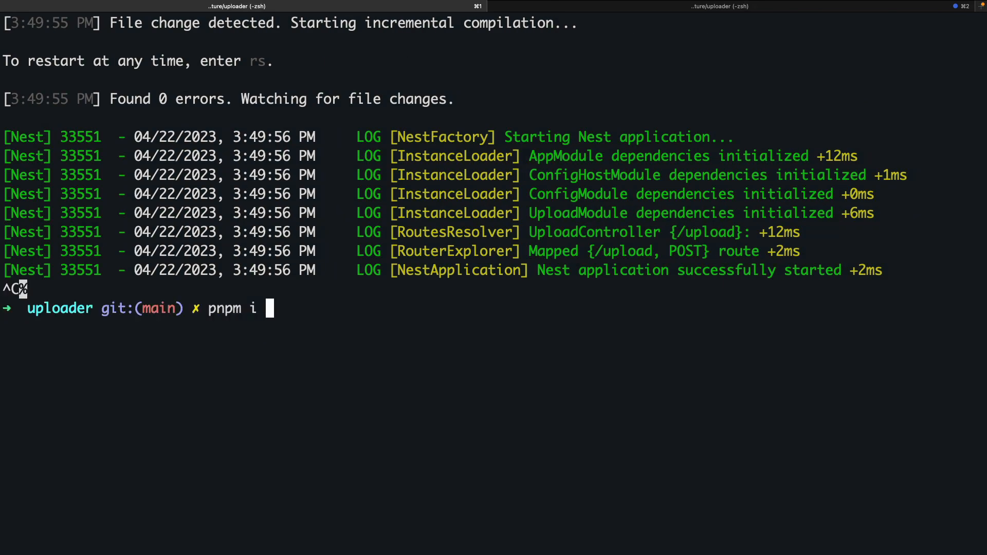
text(@nestjs)
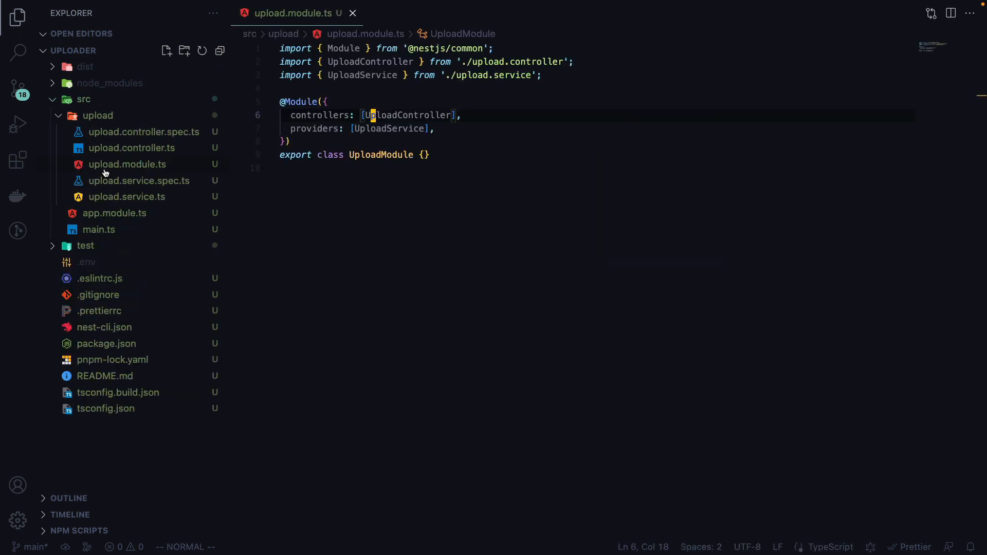
Step: Import ThrottlerModule.forRoot({ ttl: 60, limit: 3 }) in UploadModule and save
text(imports: [)
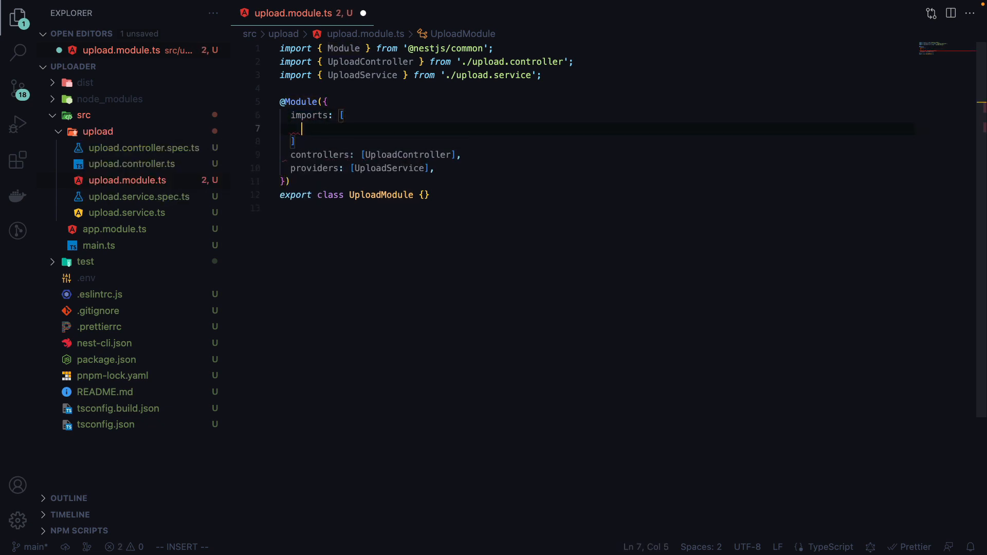
text(ThrottlerModule)
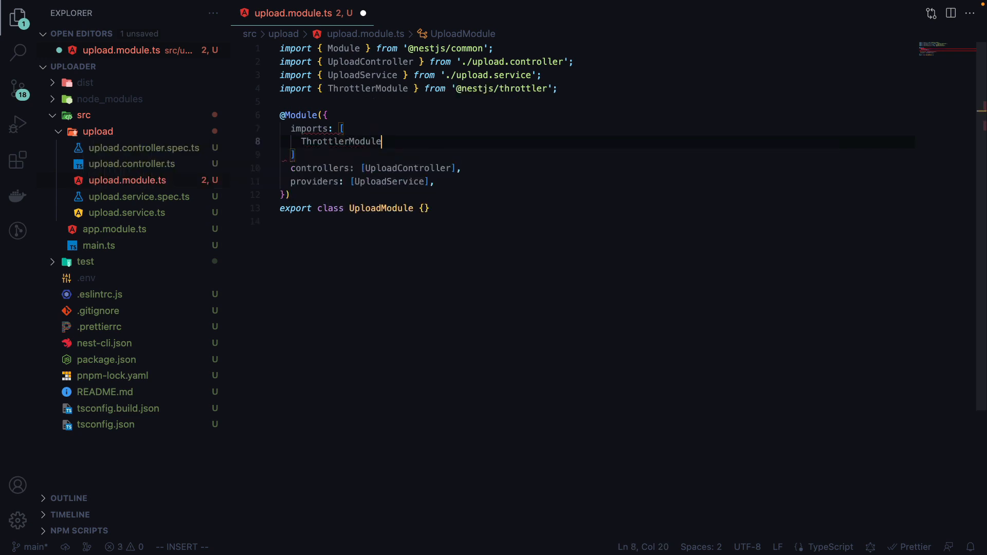
text(.forRoot)
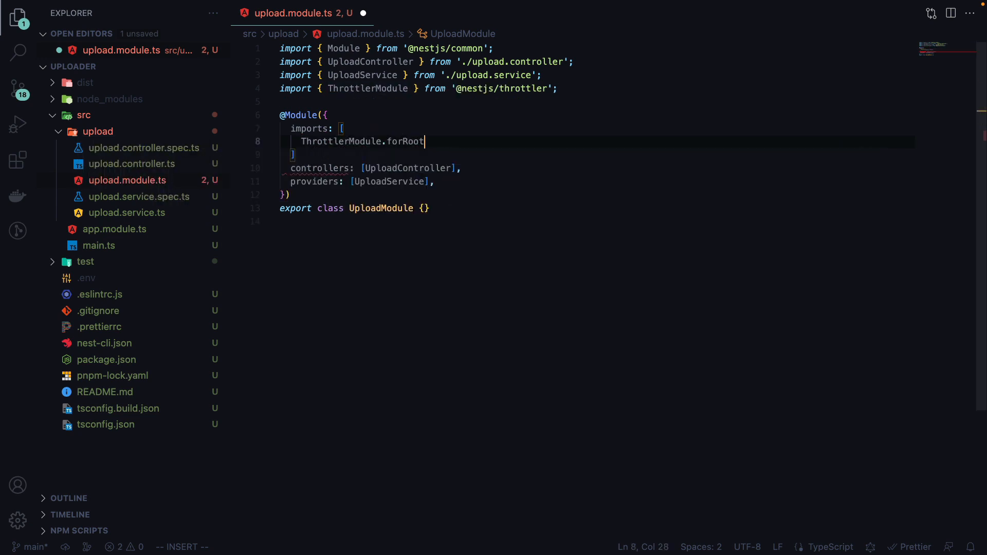
text(({}))
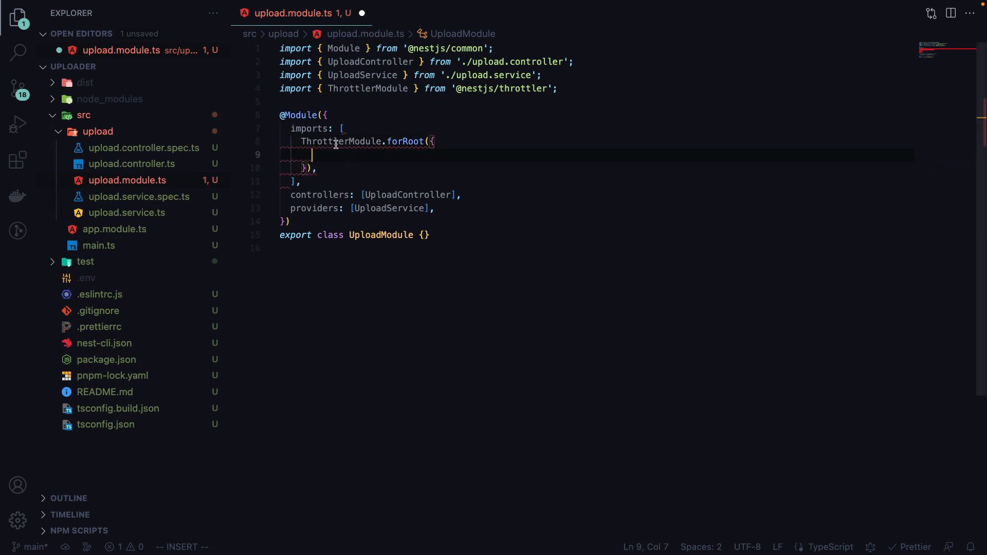
text(ttl:)
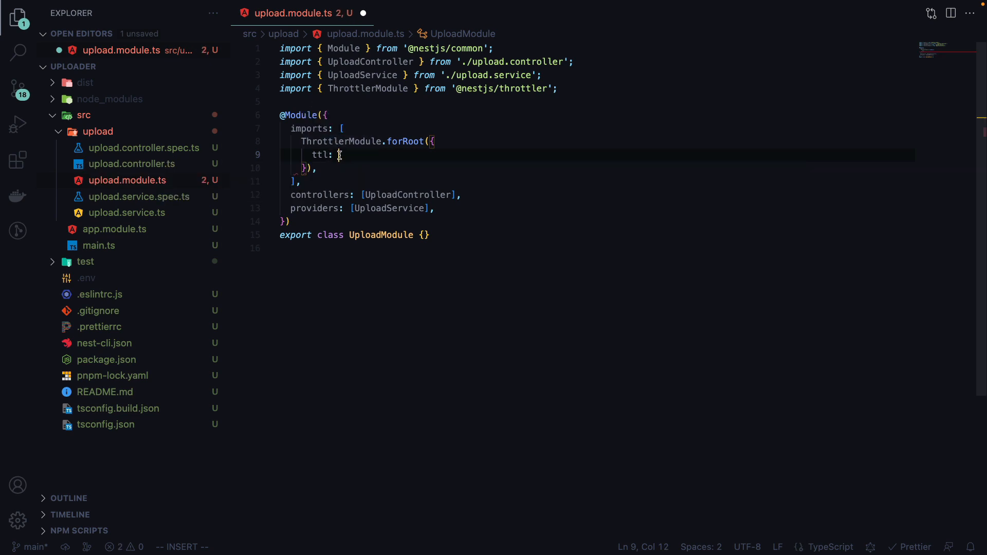
text(60,)
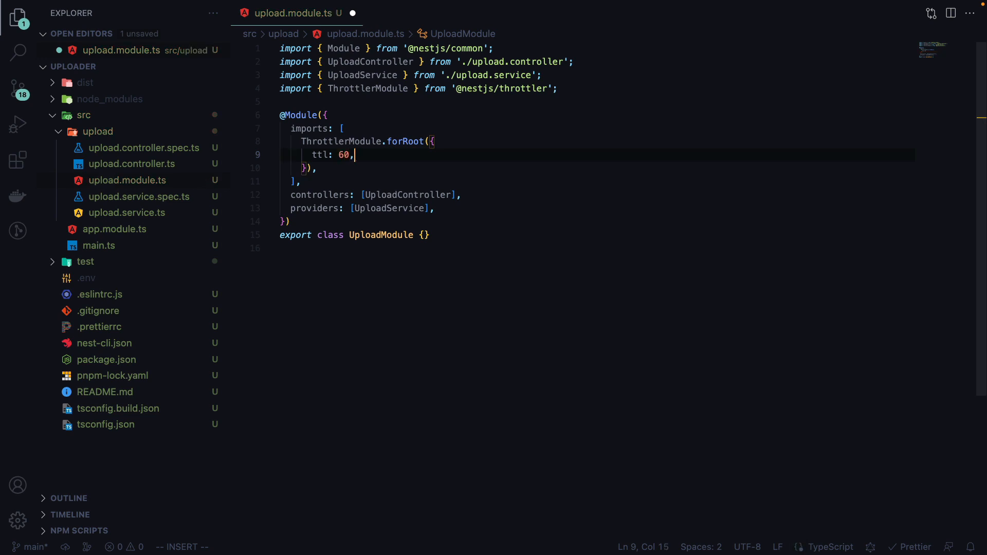
text(limit: 3,)
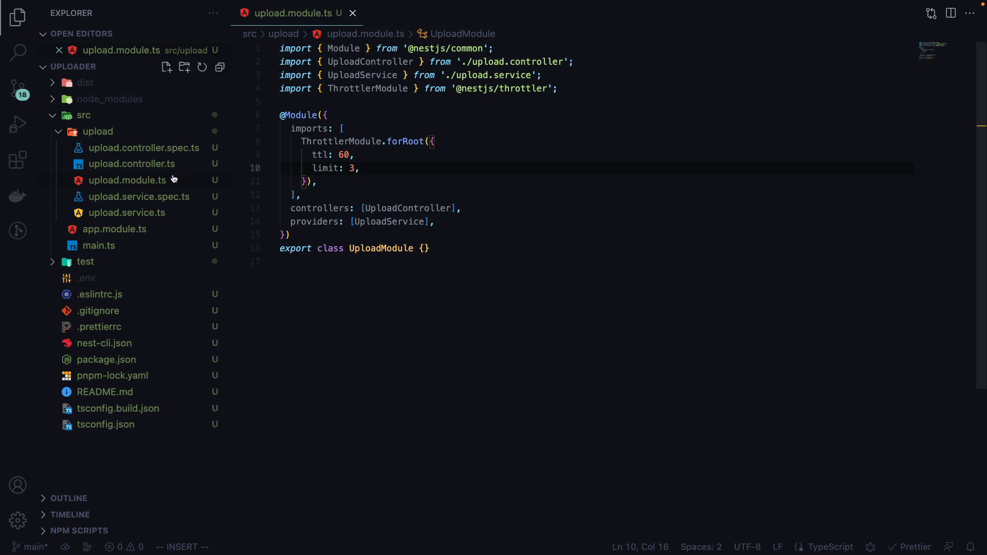
mouse_move(110, 191)
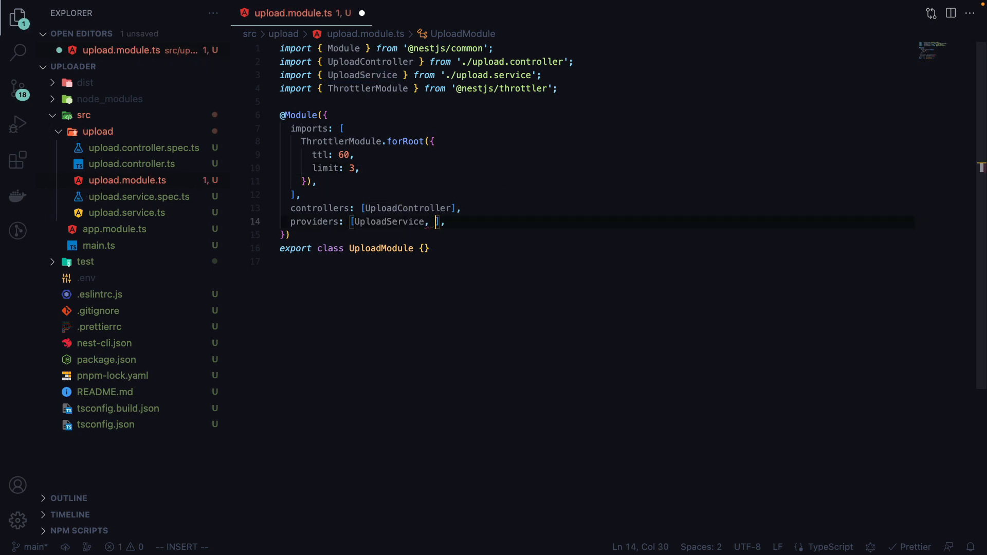
Step: Add { provide: APP_GUARD, useClass: ThrottlerGuard } to UploadModule's providers
text({)
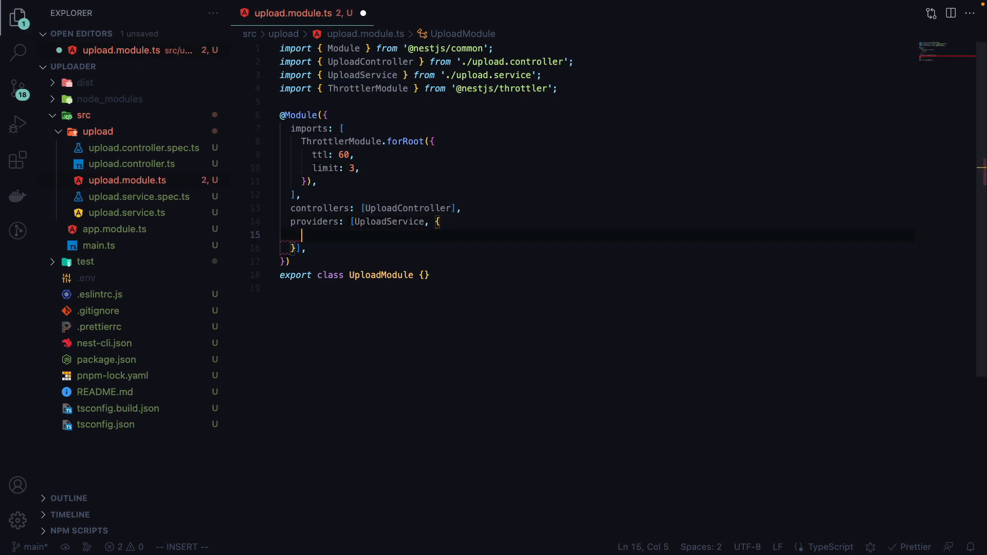
text(p)
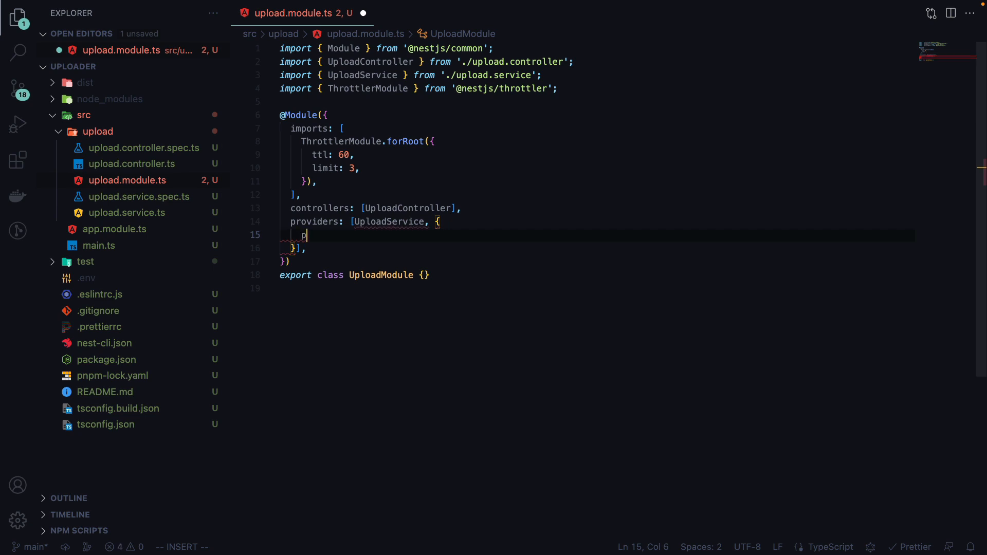
text(rovide: U)
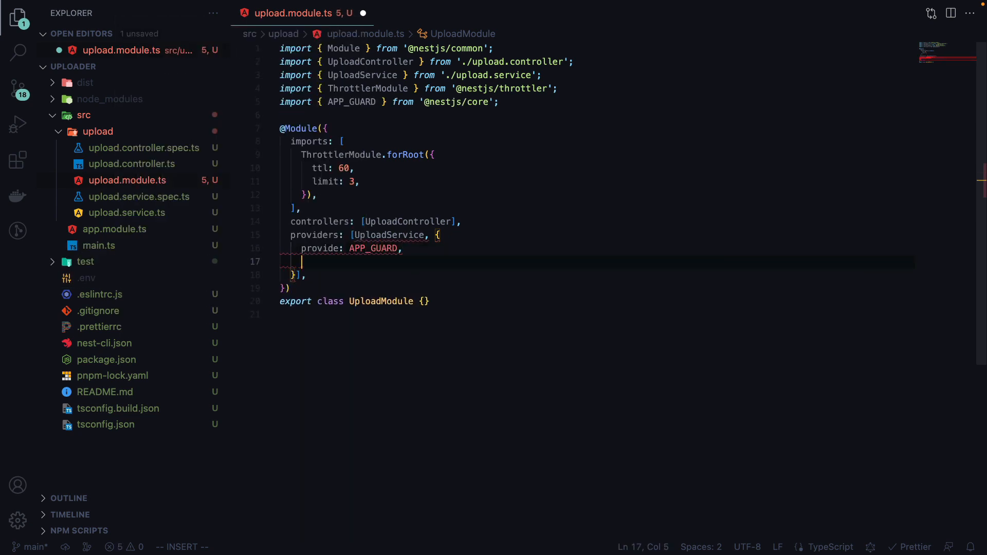
text(useClass: Th)
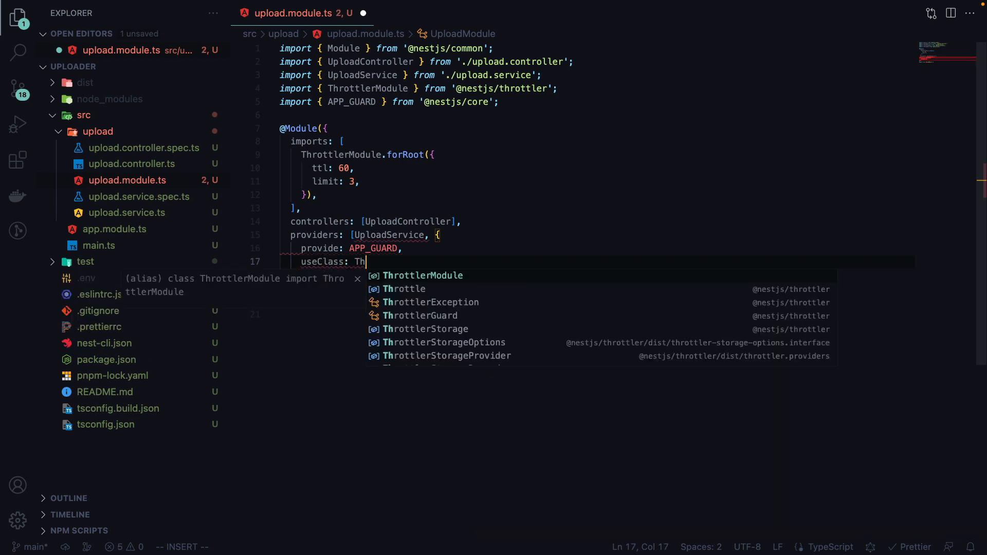
text(rottlerGua)
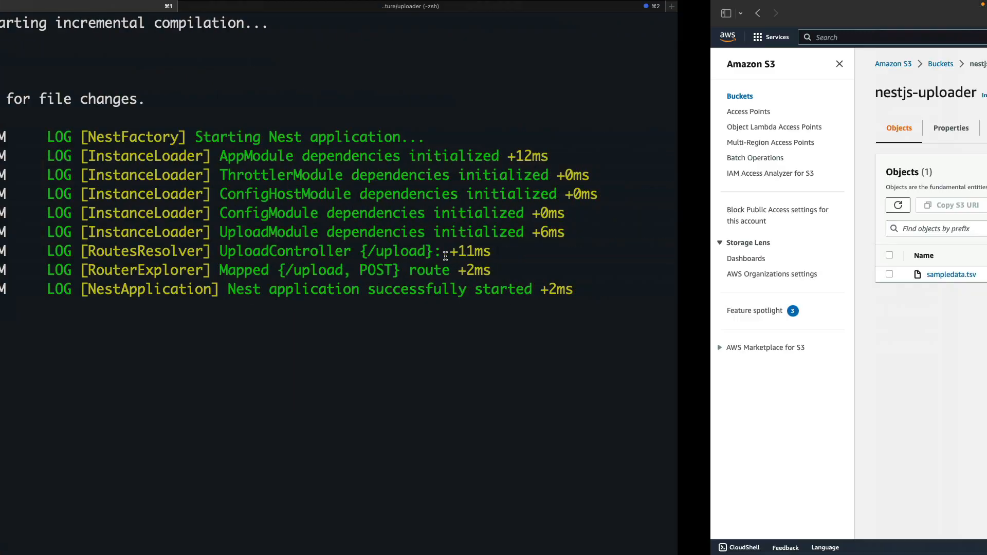
Step: Send POST /upload twice in Postman: 201 Created, then 429 ThrottlerException
click(870, 132)
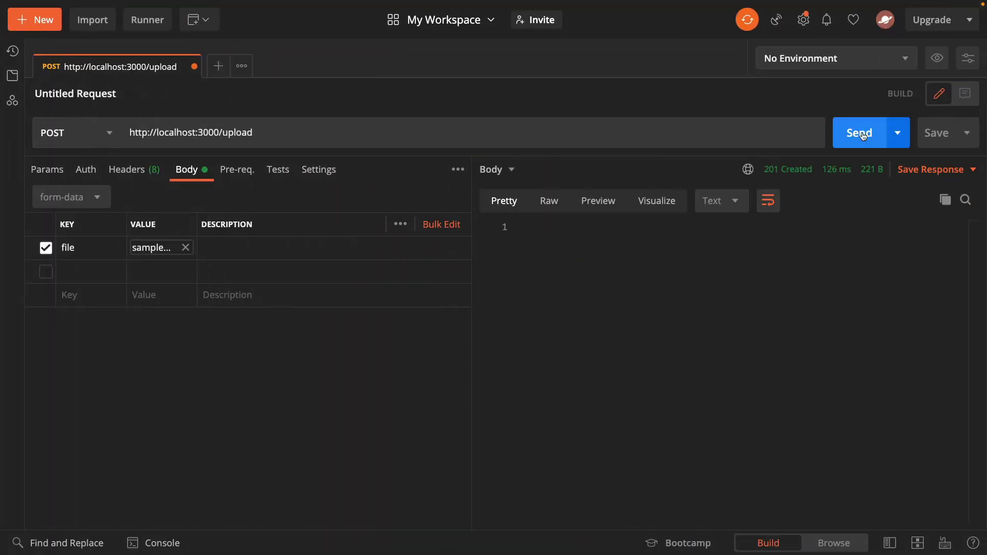
click(859, 132)
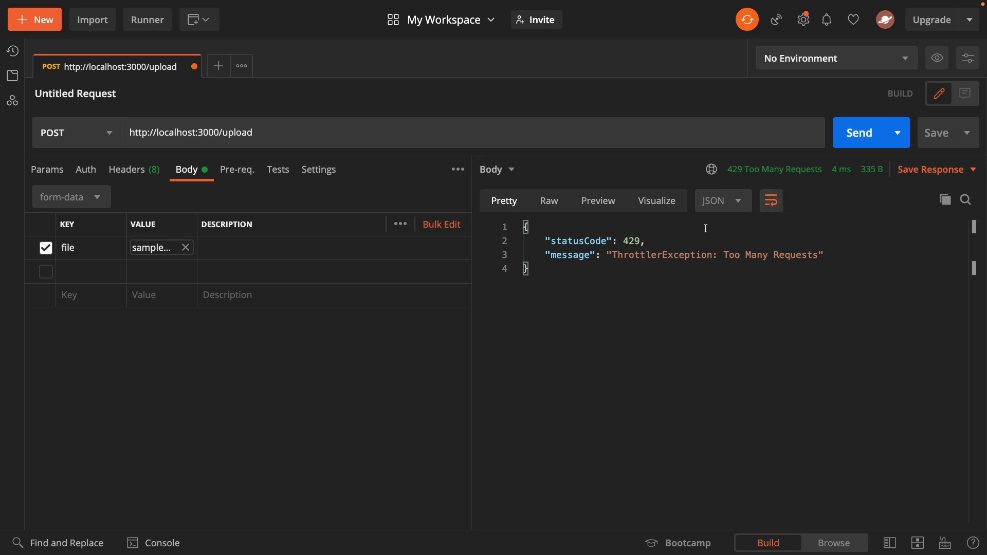
mouse_move(775, 169)
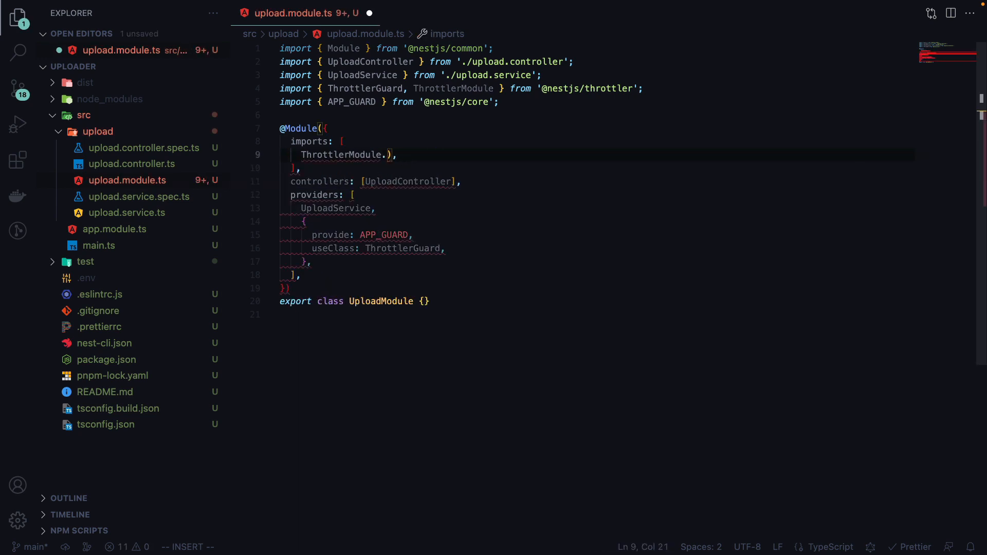
Step: Switch to ThrottlerModule.forRootAsync, with a useFactory reading UPLOAD_RATE_TTL and UPLOAD_RATE_LIMIT and inject: [ConfigService]
text(forRootAsync({)
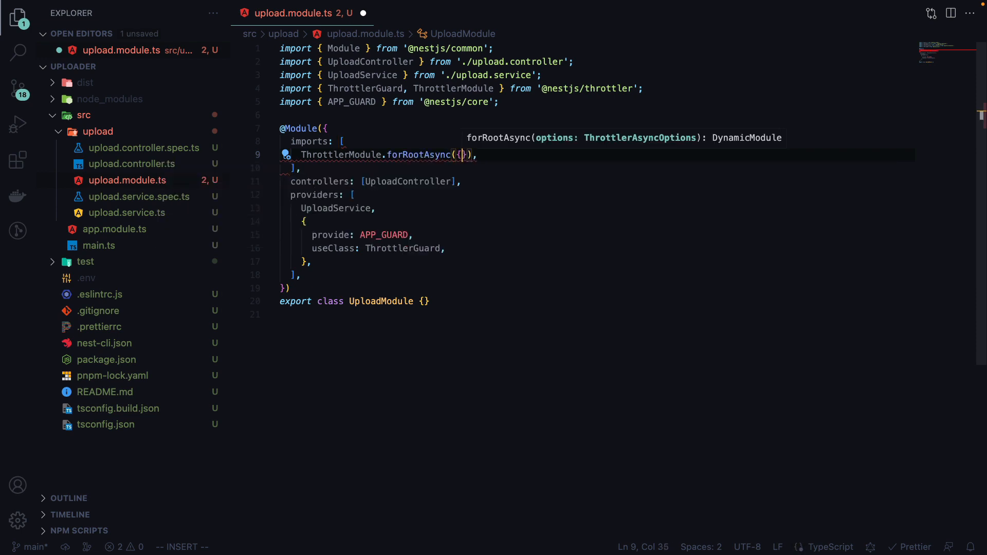
text(useFactory:)
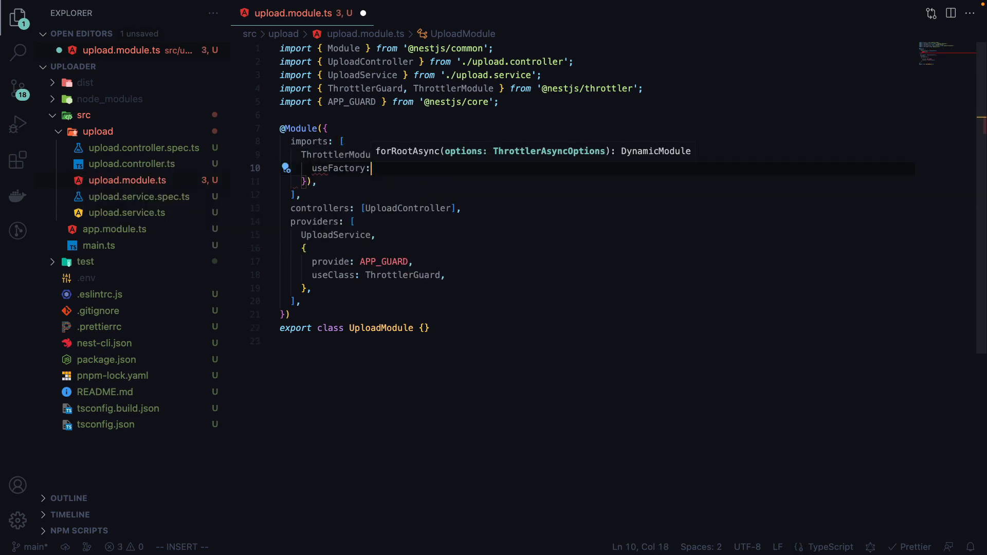
text((configServc)
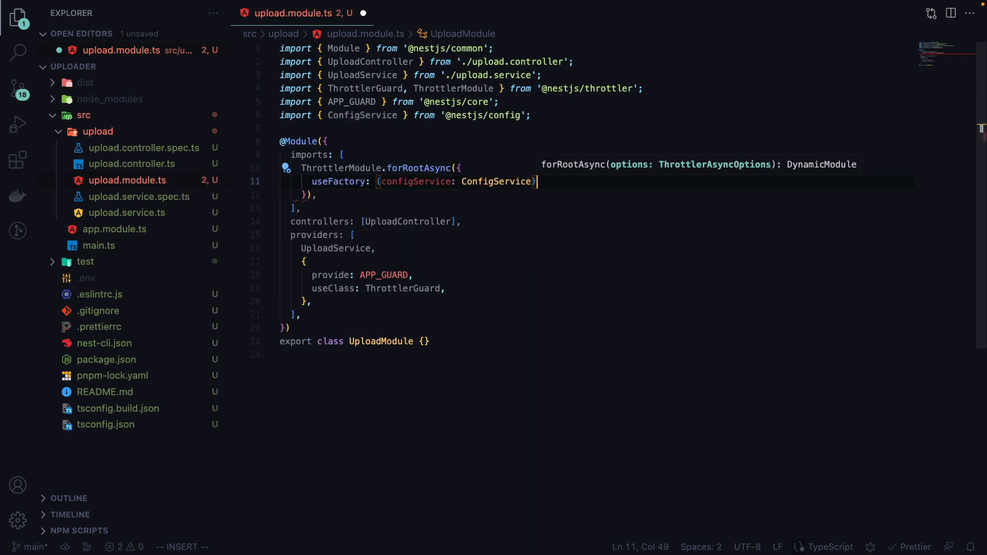
text(=> {})
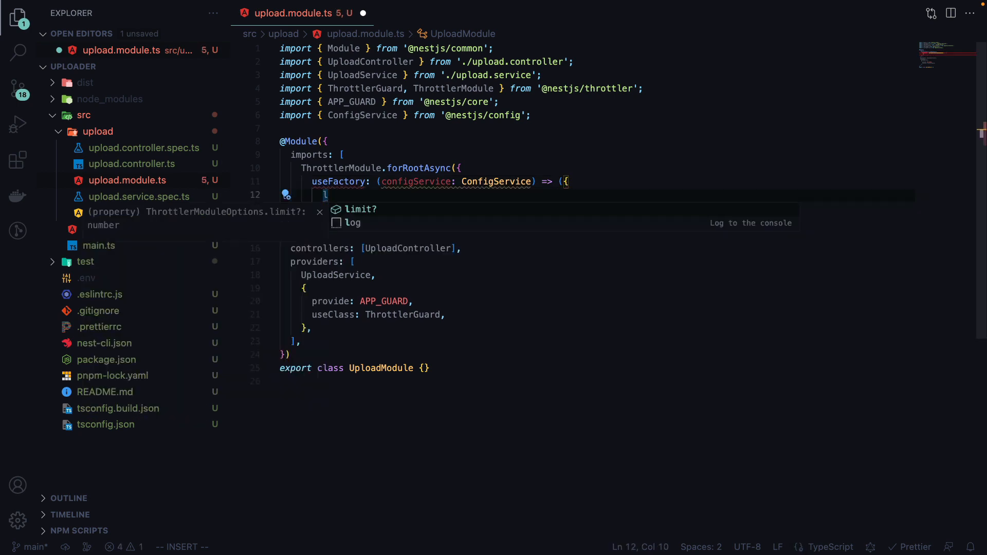
text(ttl: configService.getOrThrow(')
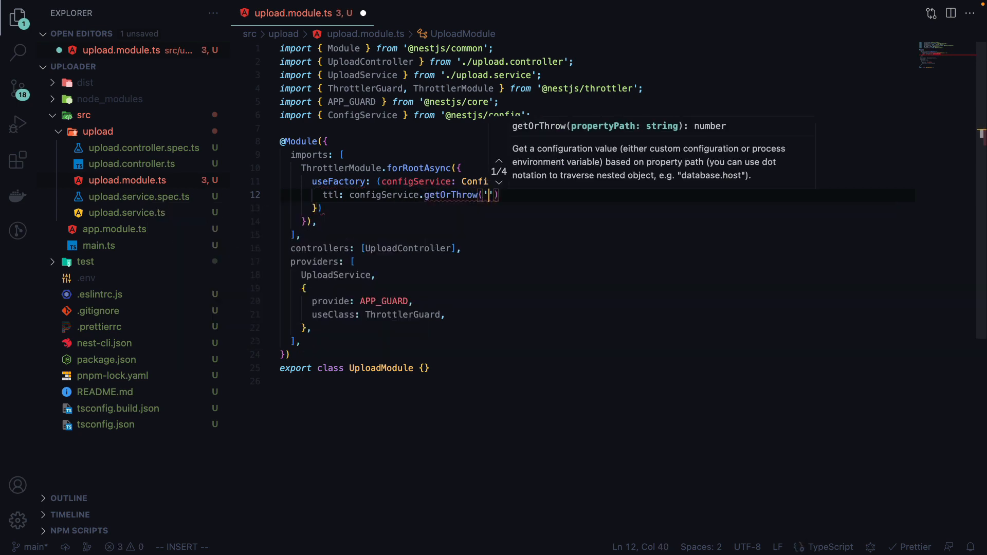
text(UPLOAD_RATE)
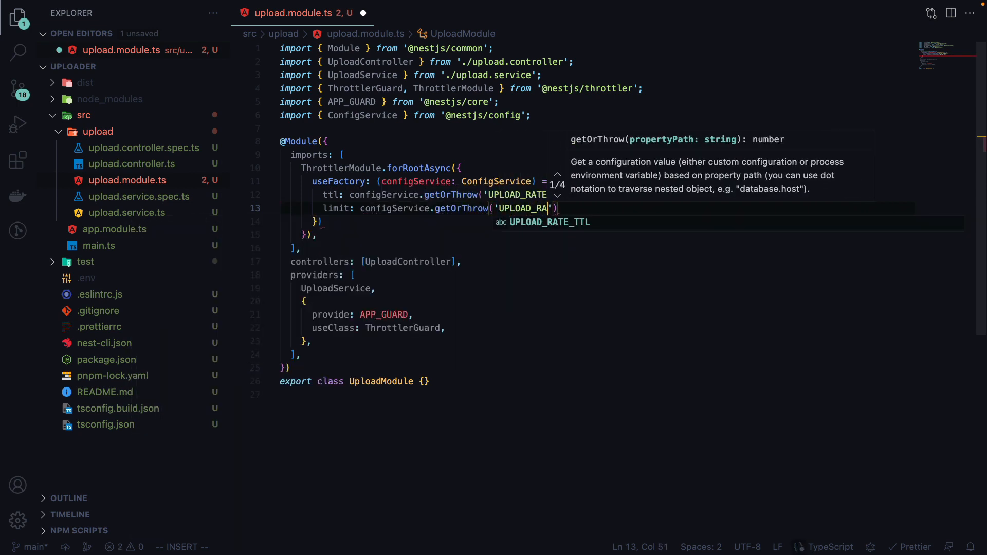
text(_LIMIT)
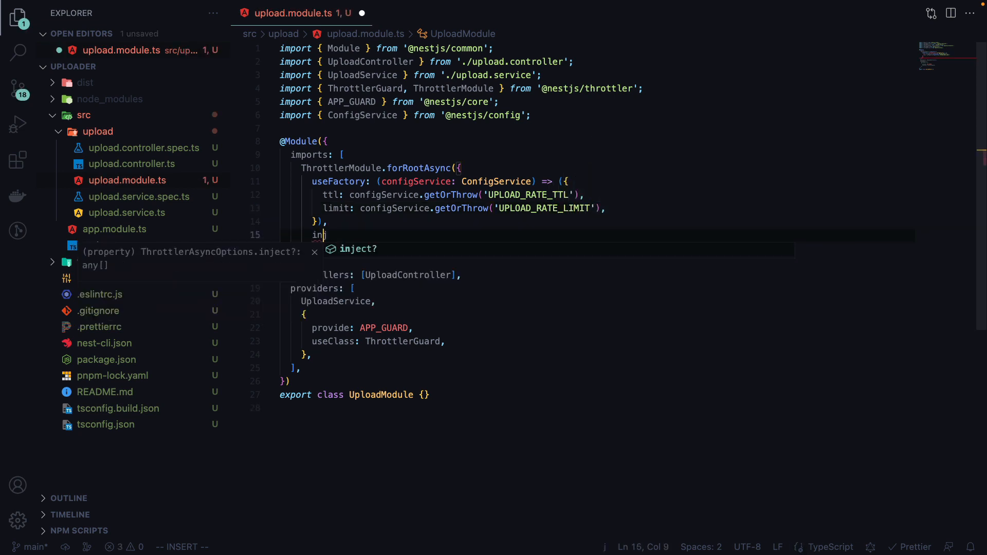
text(ect: [ConfigService],)
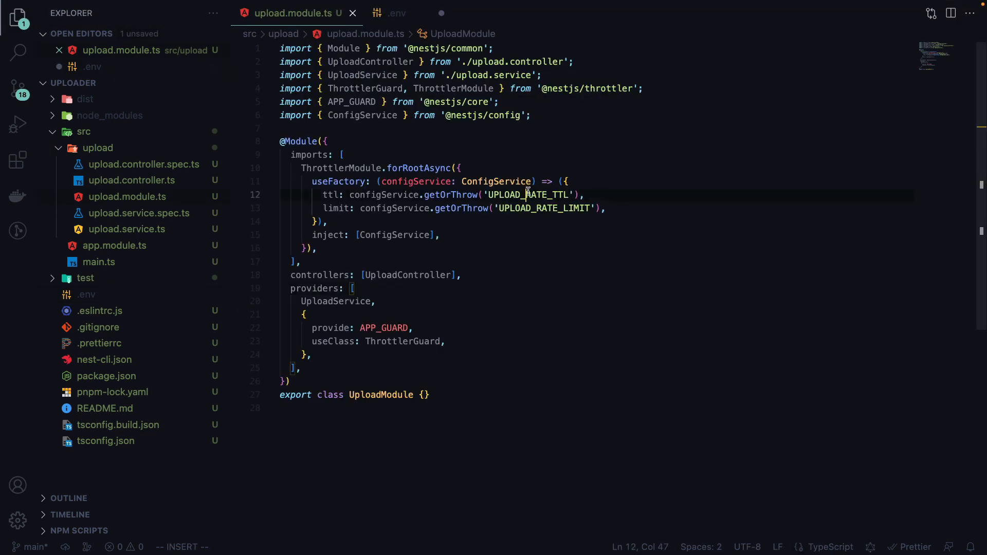
Step: Set UPLOAD_RATE_TTL to 60 in .env, checking key names against the upload module
click(396, 12)
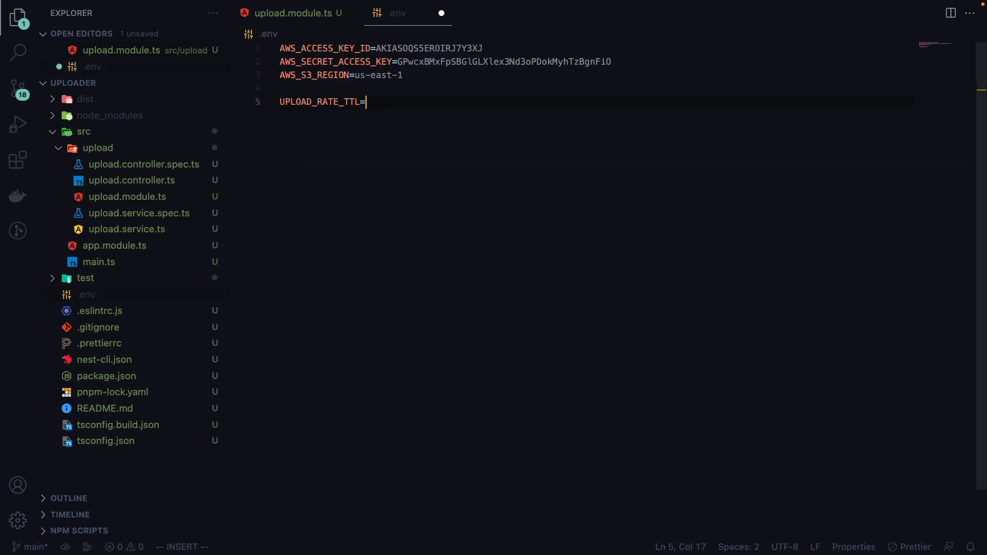
text(60)
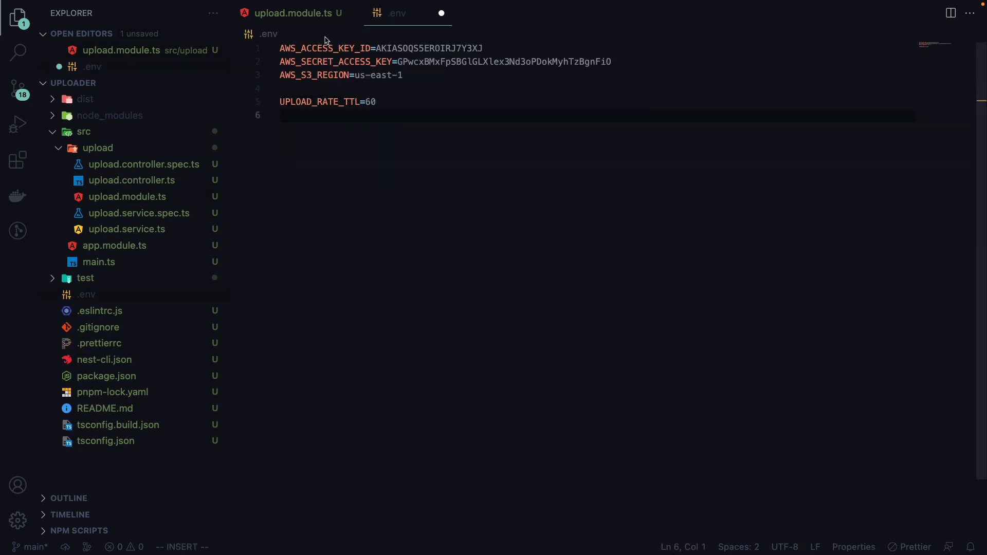
click(293, 12)
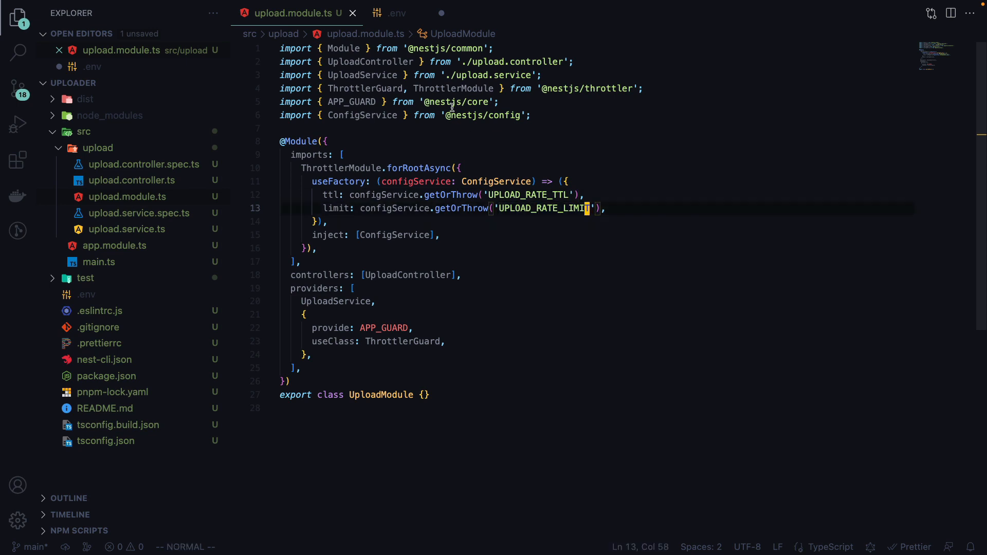
click(396, 13)
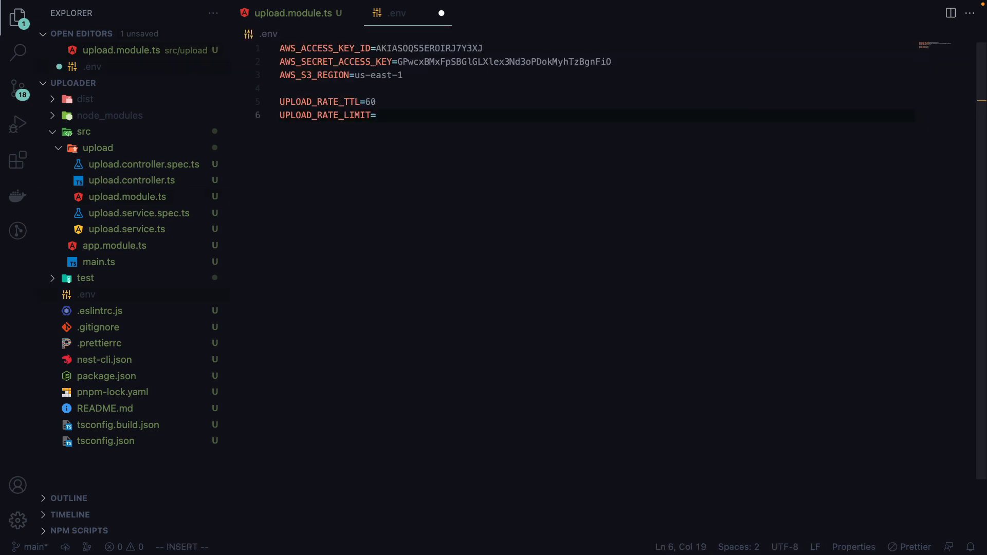
click(295, 12)
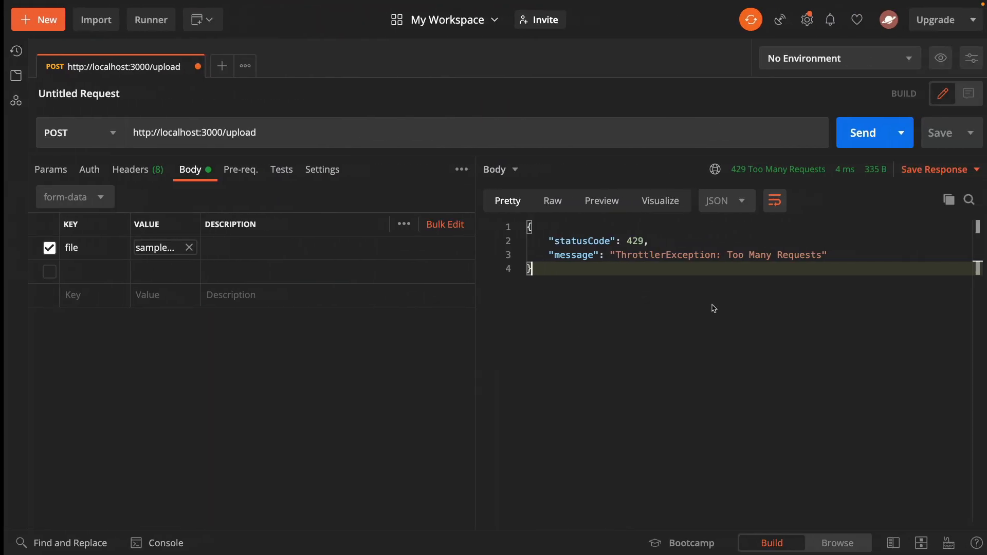
click(862, 132)
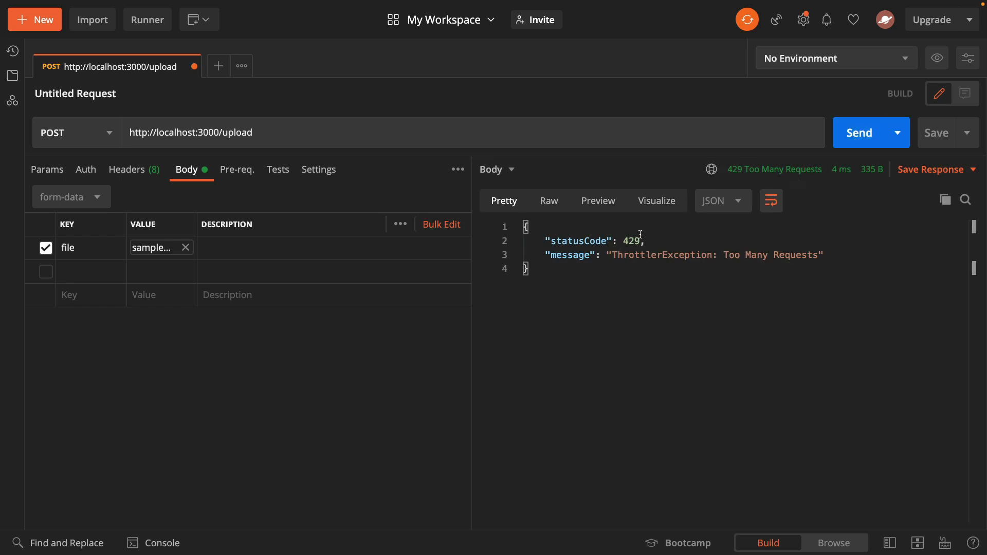
mouse_move(660, 345)
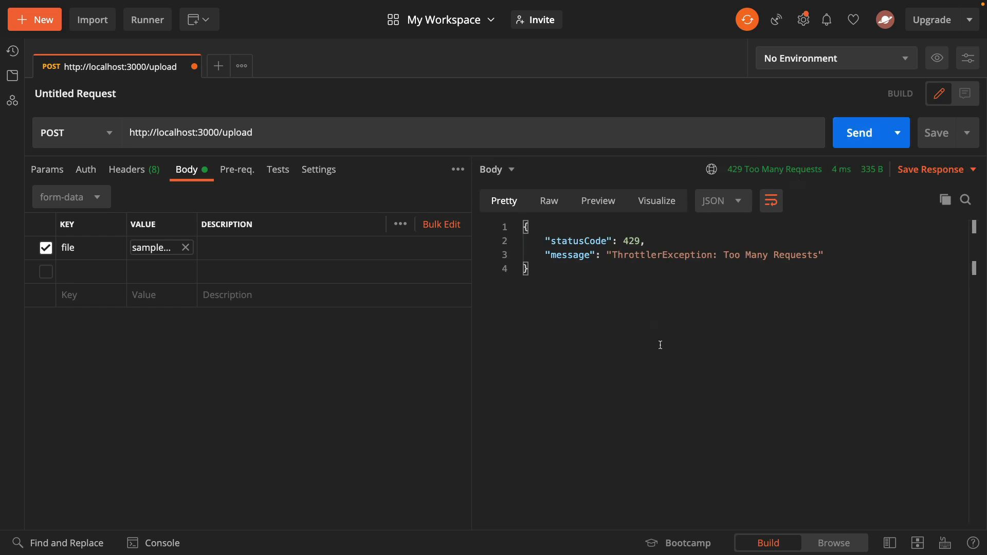